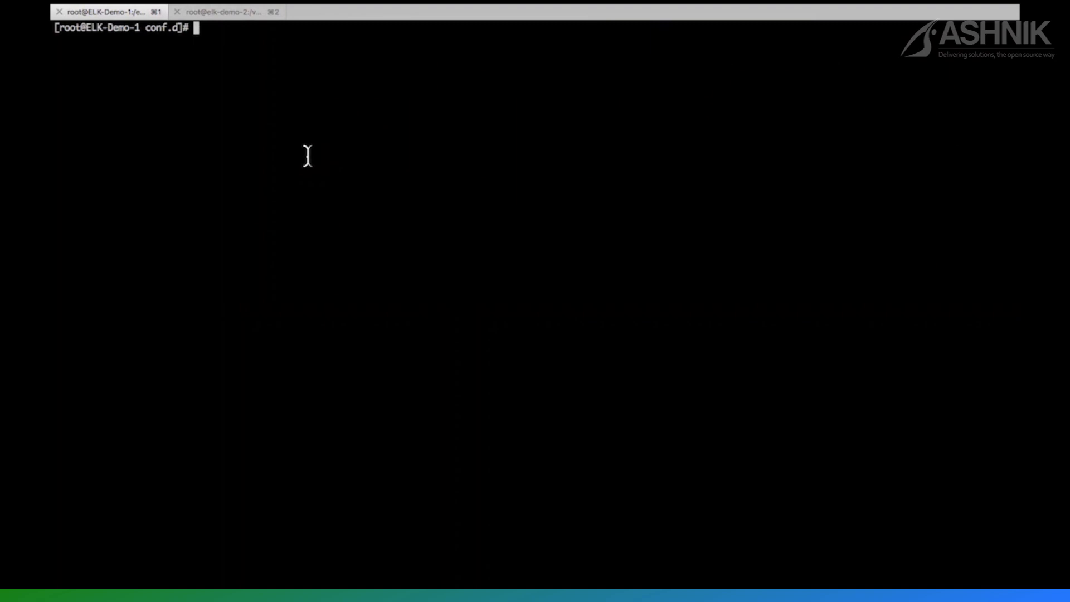
On the elk-demo-2 server, open /etc/filebeat/filebeat.yml in vi.
{"action": "left_click", "coordinate": [228, 12]}
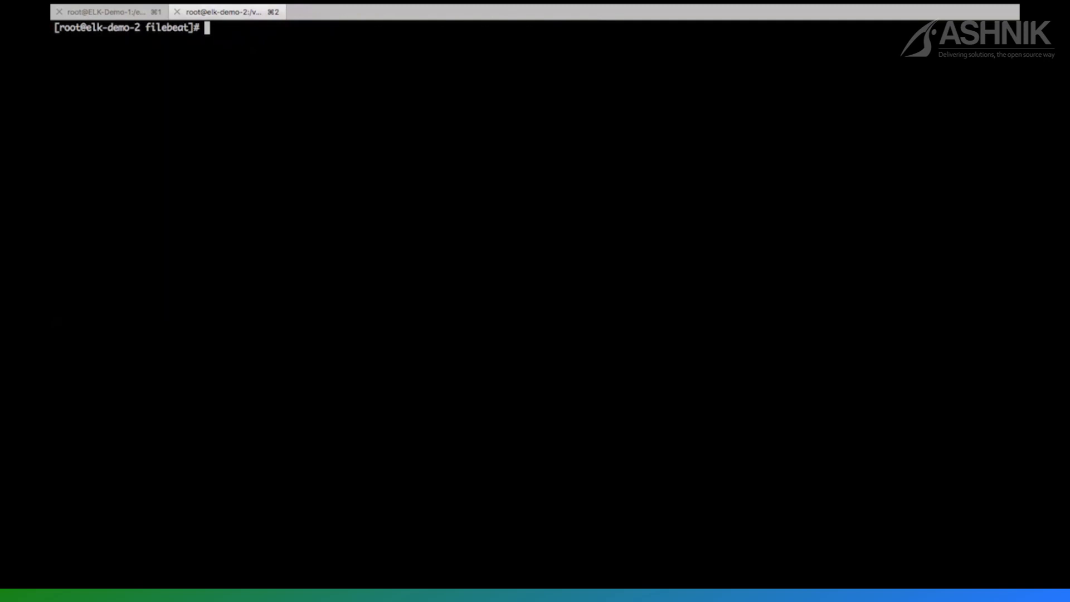
{"action": "type", "text": "vi /etc/fi"}
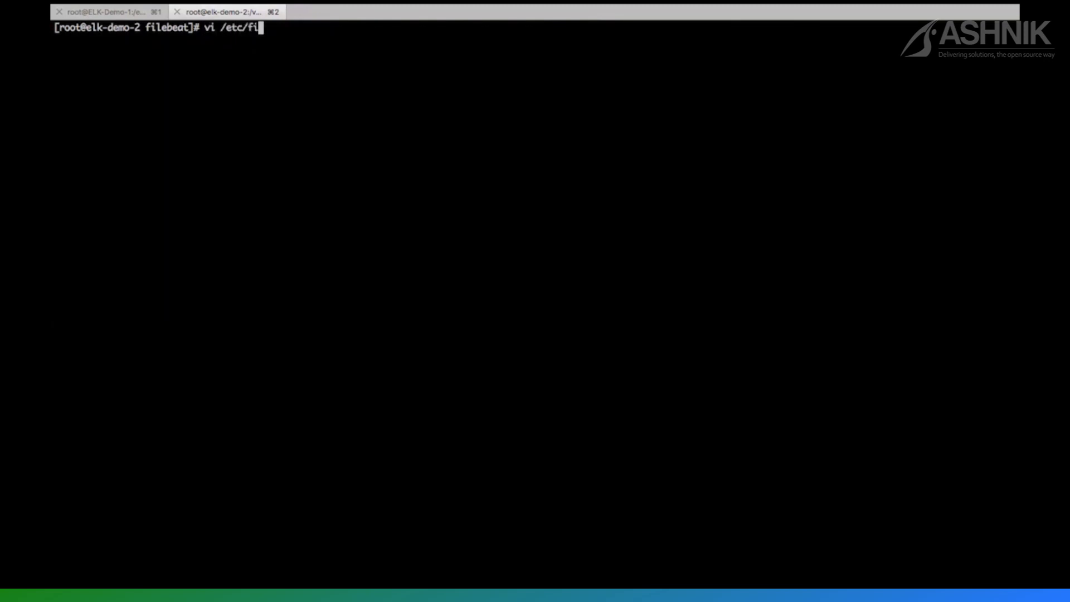
{"action": "type", "text": "lebeat/"}
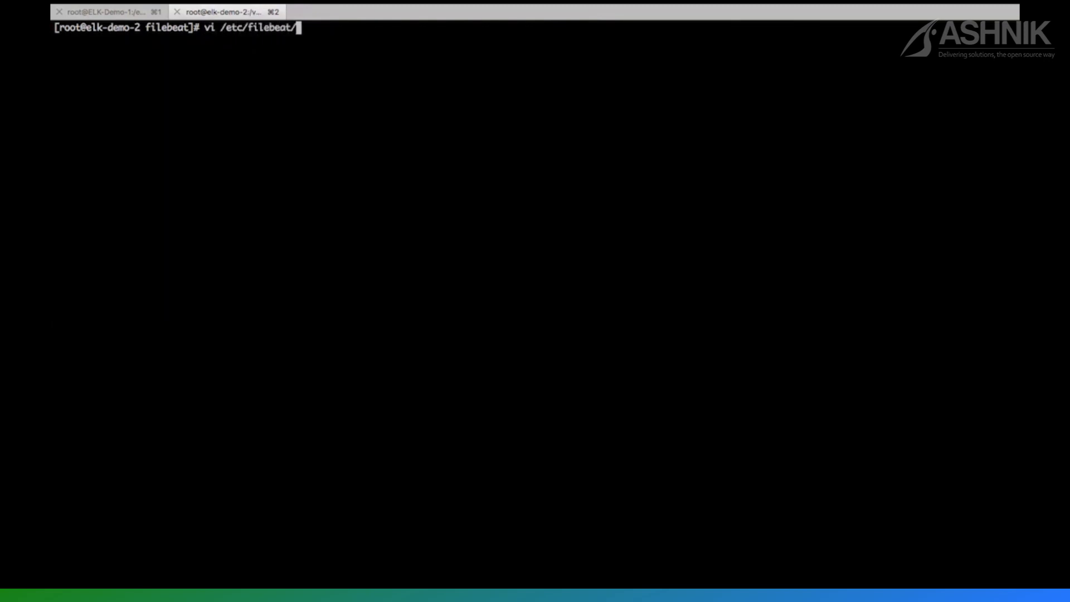
{"action": "type", "text": "filebeat.yml"}
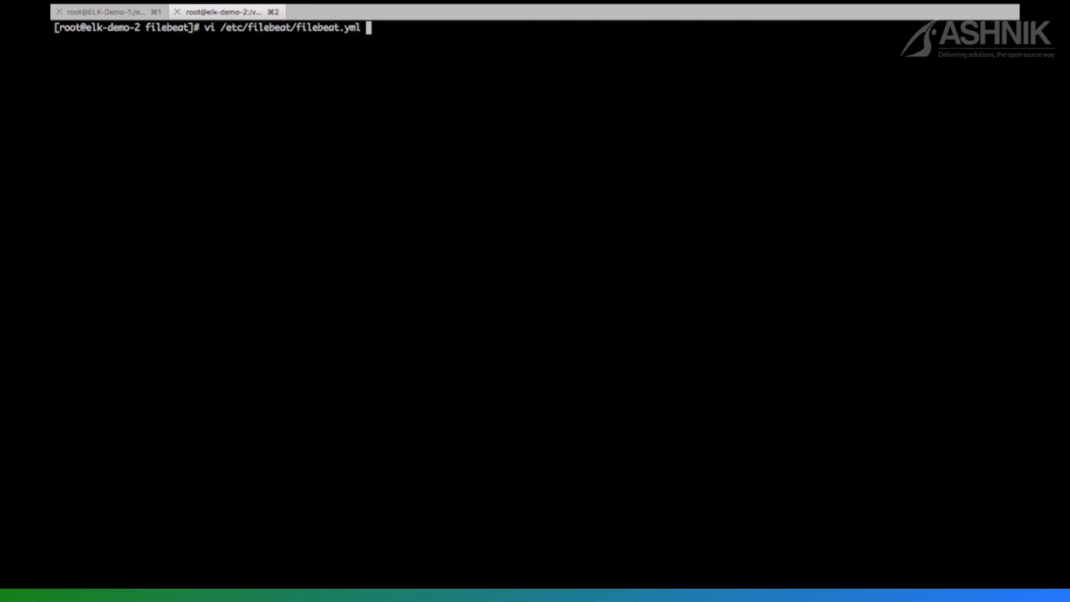
{"action": "key", "text": "Enter"}
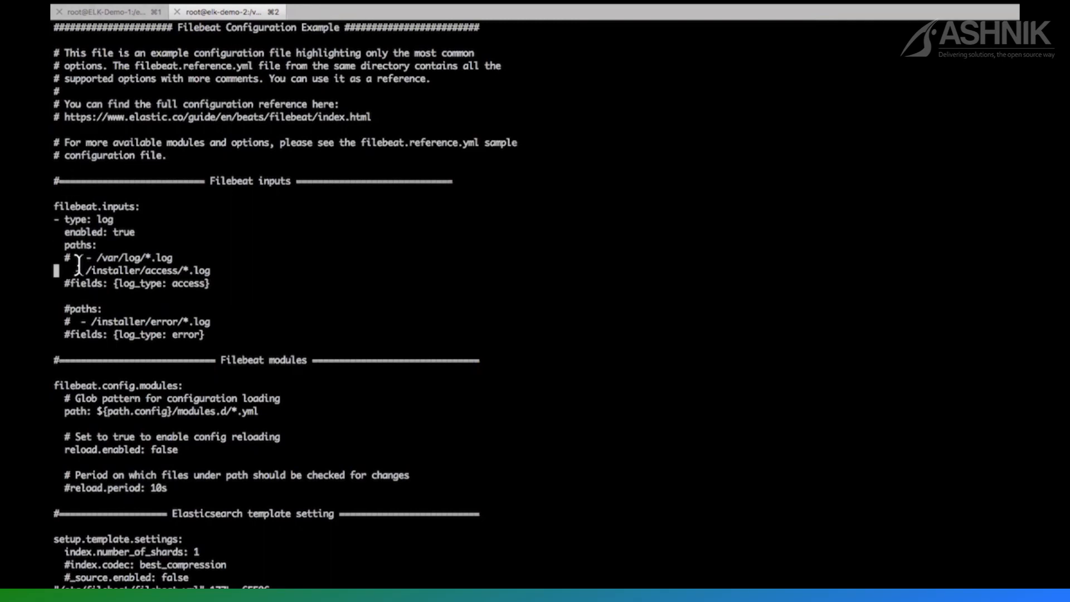
Highlight the /installer/access input path and the log_type values 'access' and 'error'.
{"action": "triple_click", "coordinate": [146, 270]}
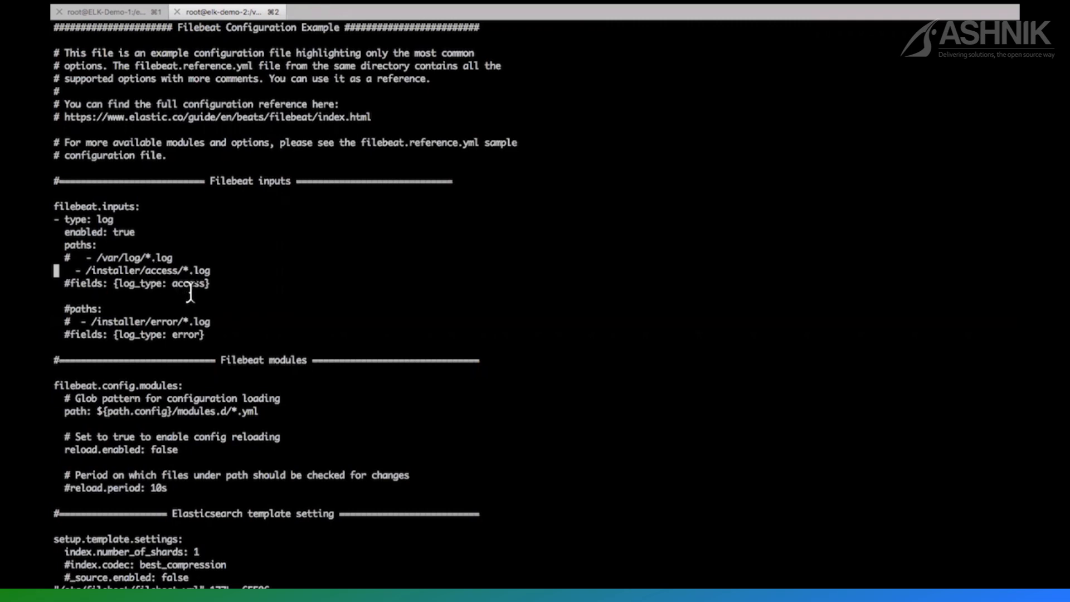
{"action": "mouse_move", "coordinate": [208, 296]}
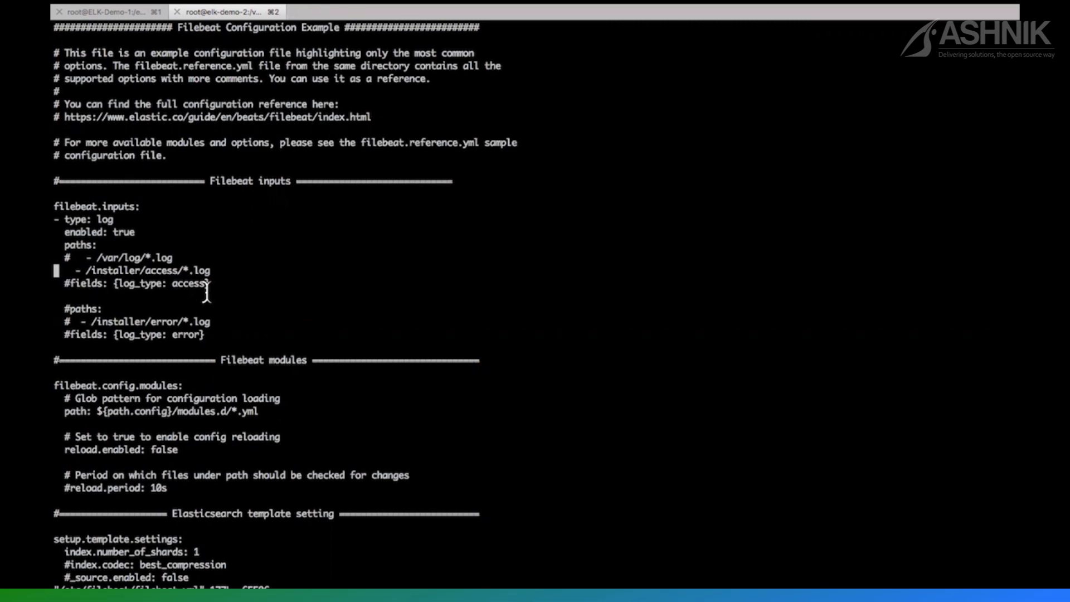
{"action": "mouse_move", "coordinate": [189, 283]}
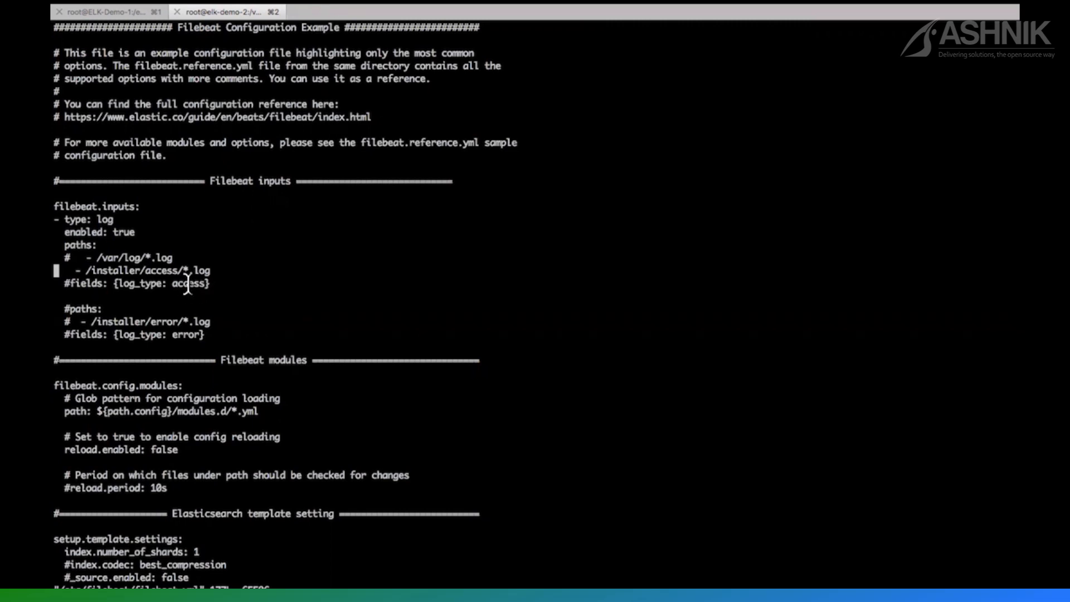
{"action": "double_click", "coordinate": [188, 283]}
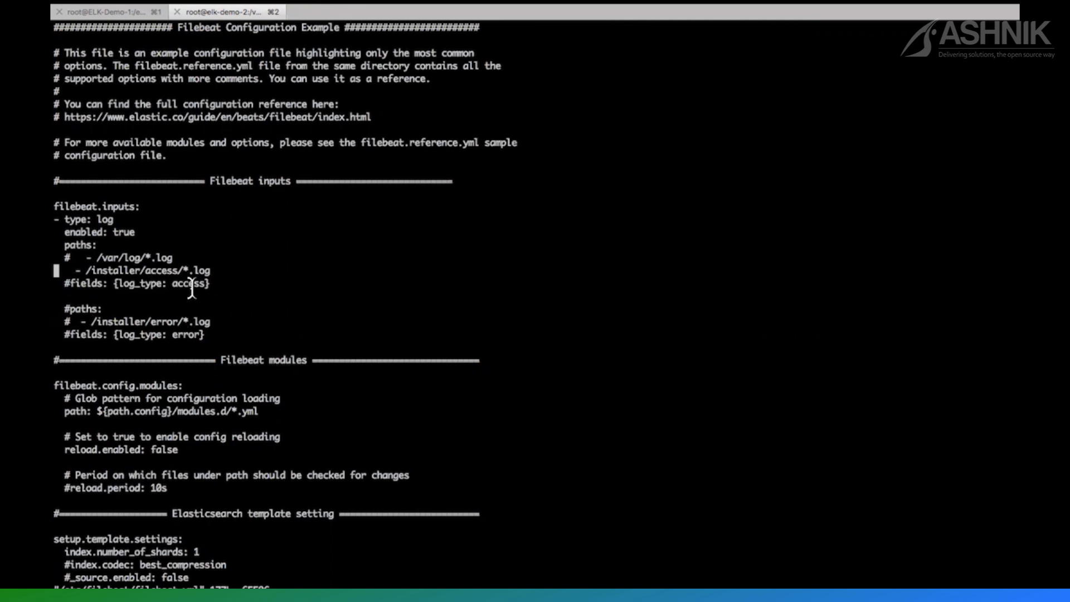
{"action": "double_click", "coordinate": [190, 283]}
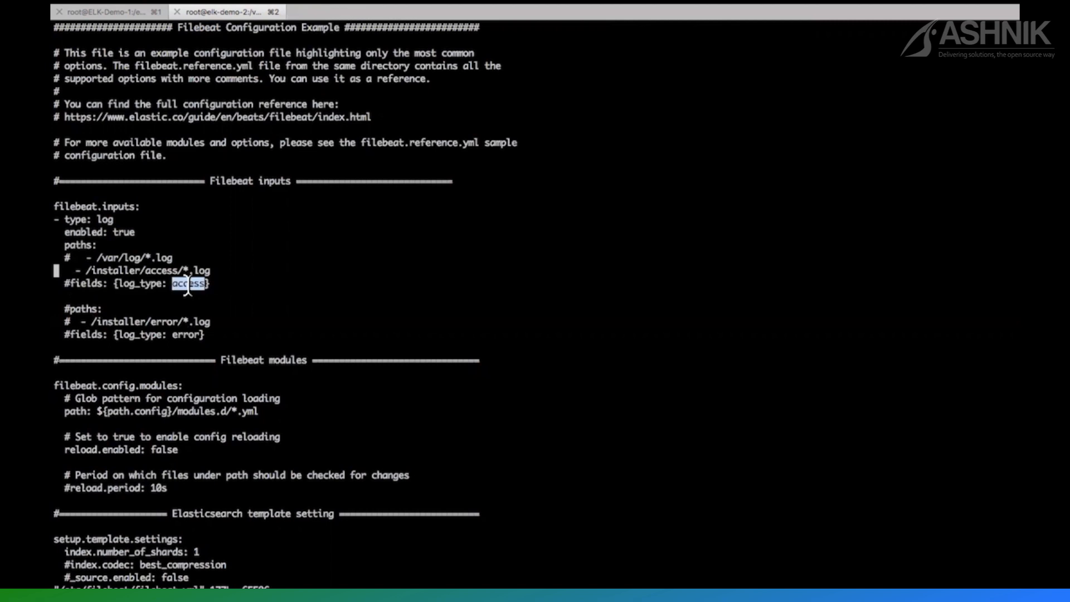
{"action": "mouse_move", "coordinate": [182, 334]}
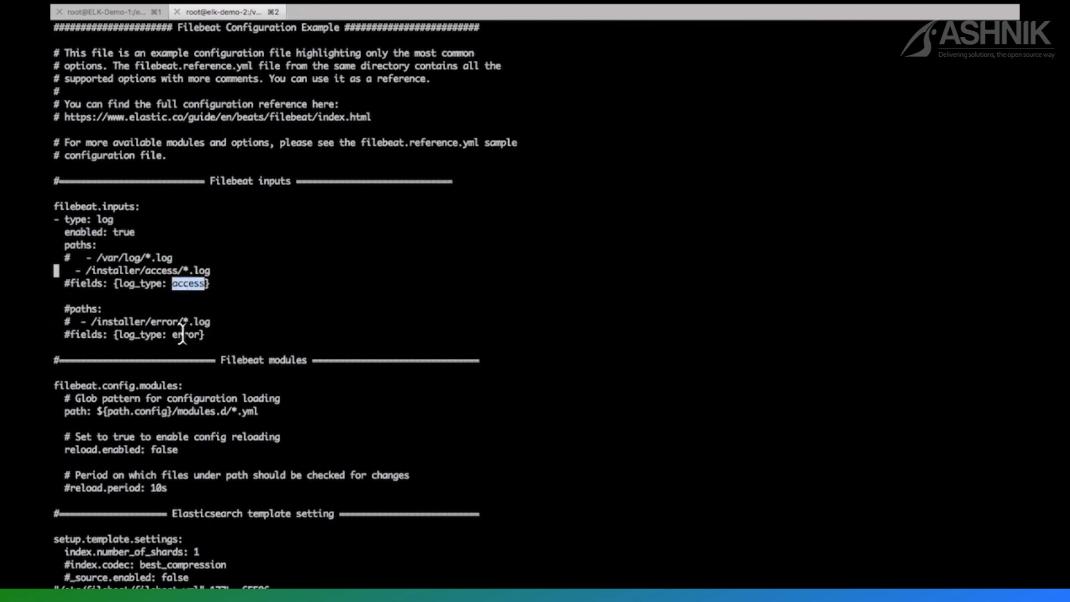
{"action": "double_click", "coordinate": [186, 335]}
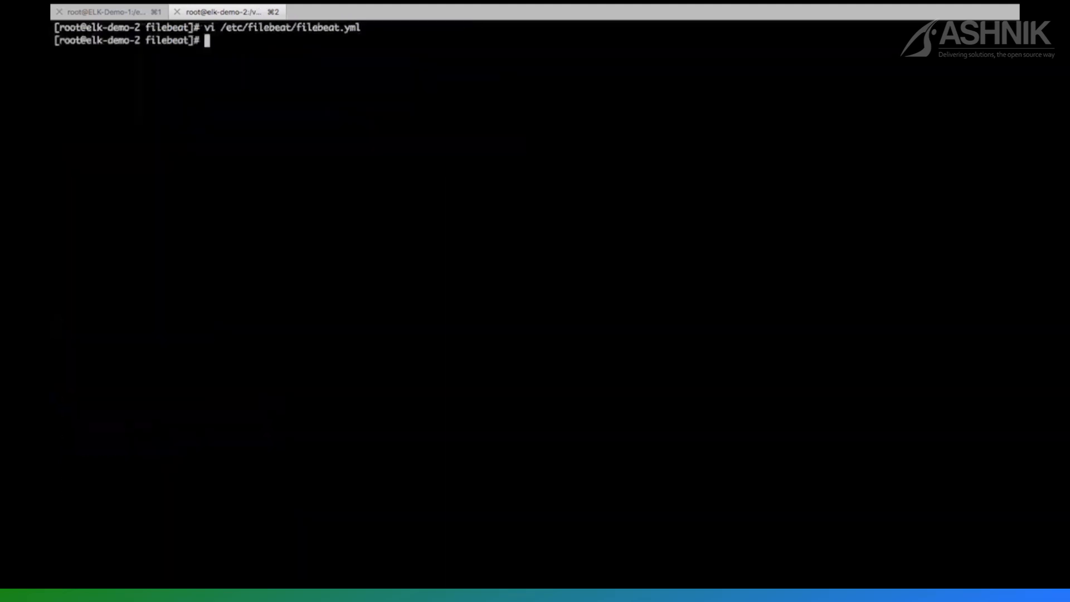
Follow the last 100 lines of /installer/access/ logs with tail -100f.
{"action": "type", "text": "v"}
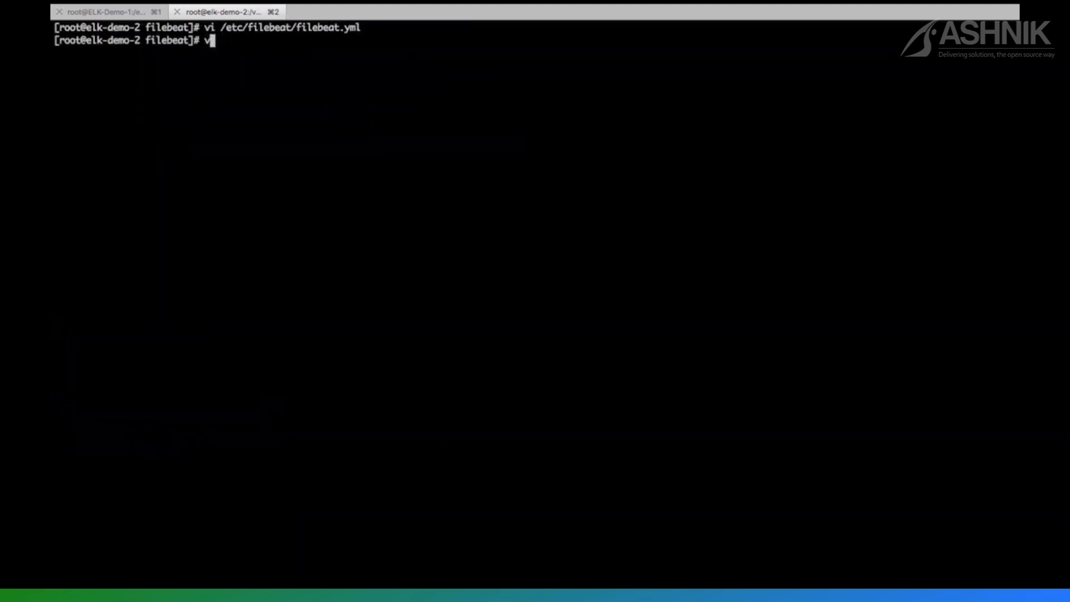
{"action": "type", "text": "ail"}
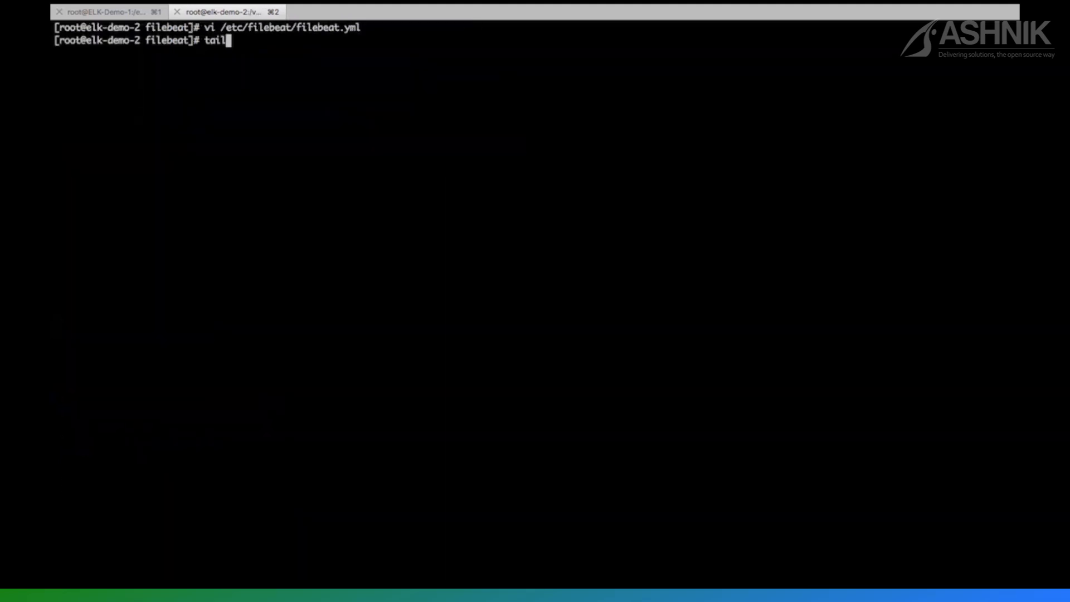
{"action": "type", "text": "-f 100"}
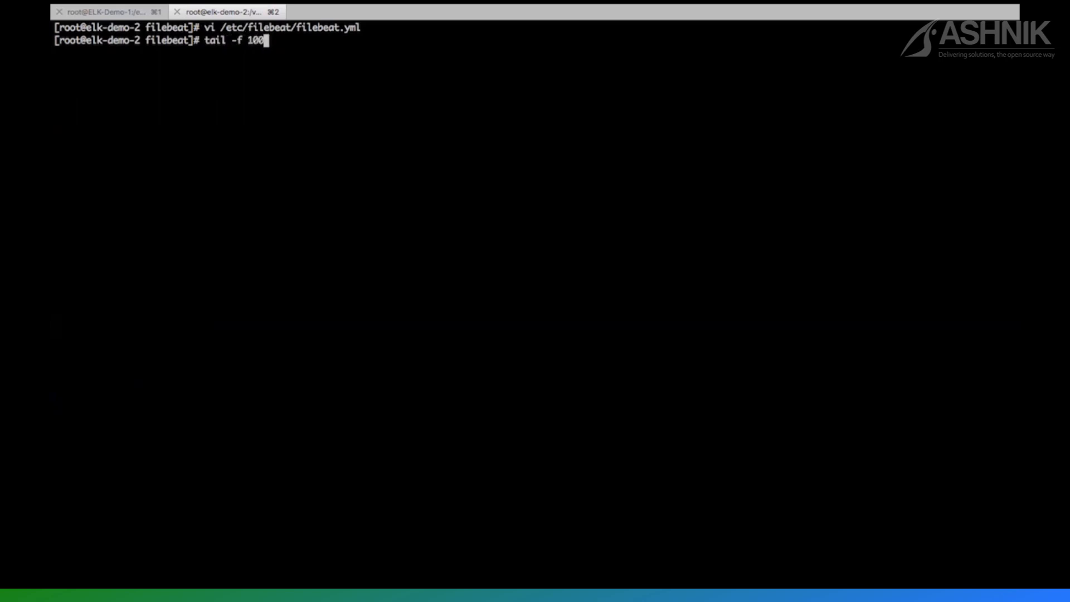
{"action": "key", "text": "BackSpace"}
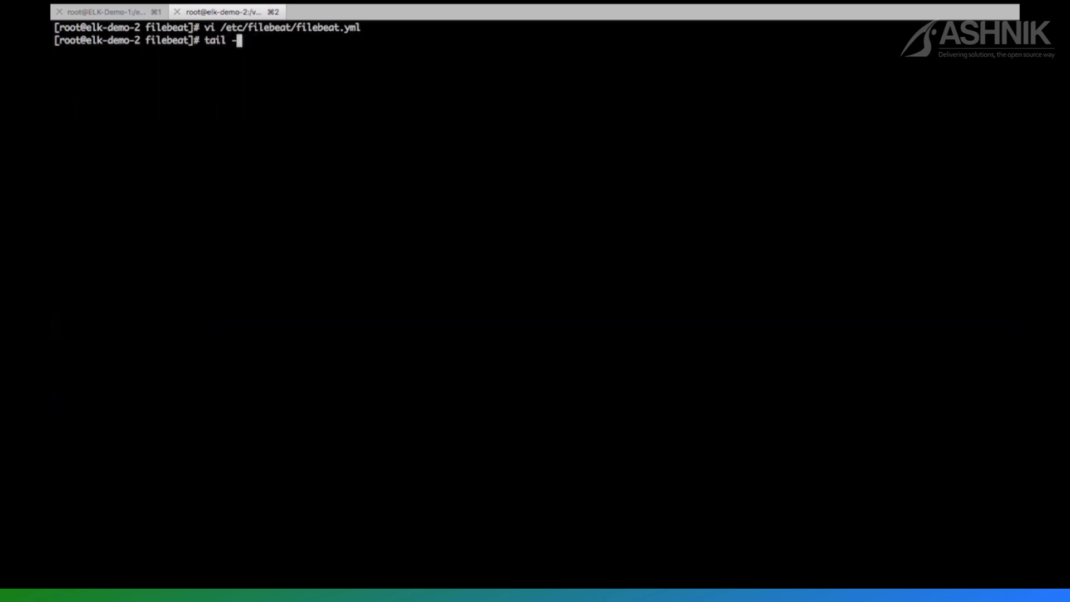
{"action": "type", "text": "100f"}
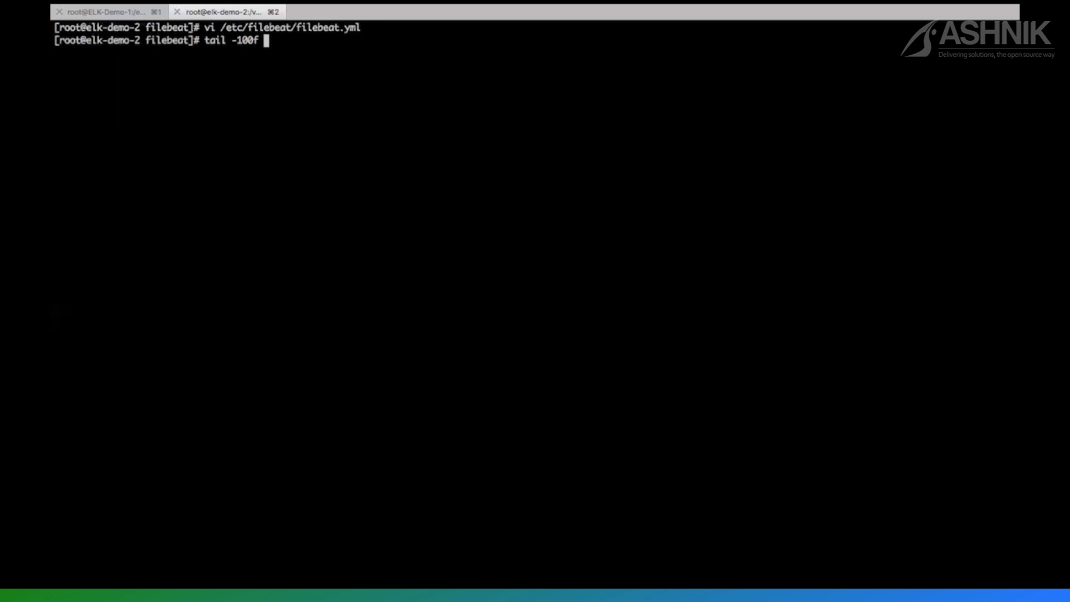
{"action": "type", "text": "/"}
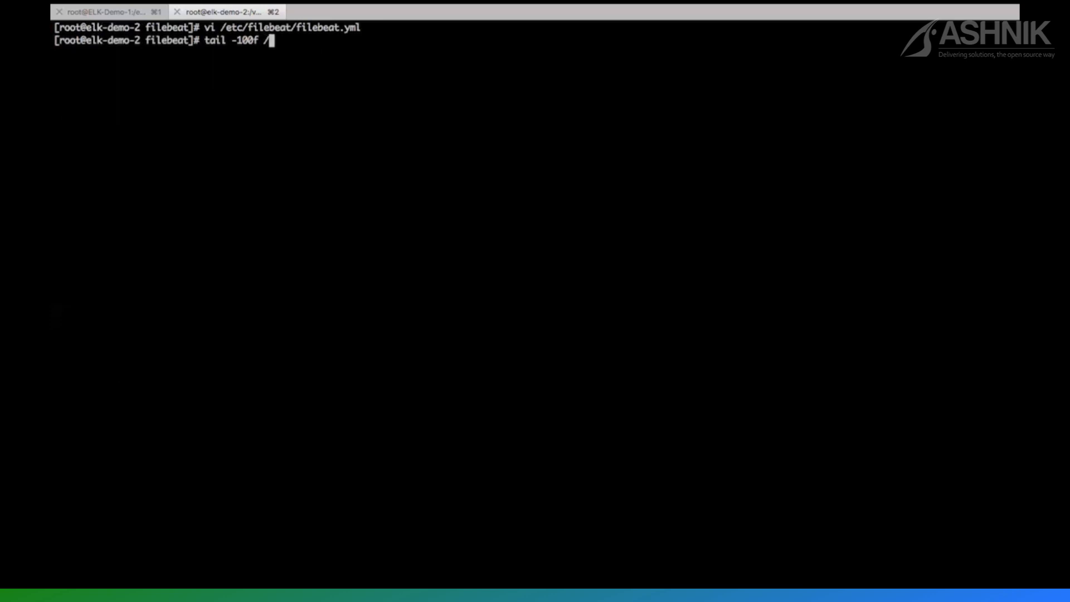
{"action": "type", "text": "installer/access/"}
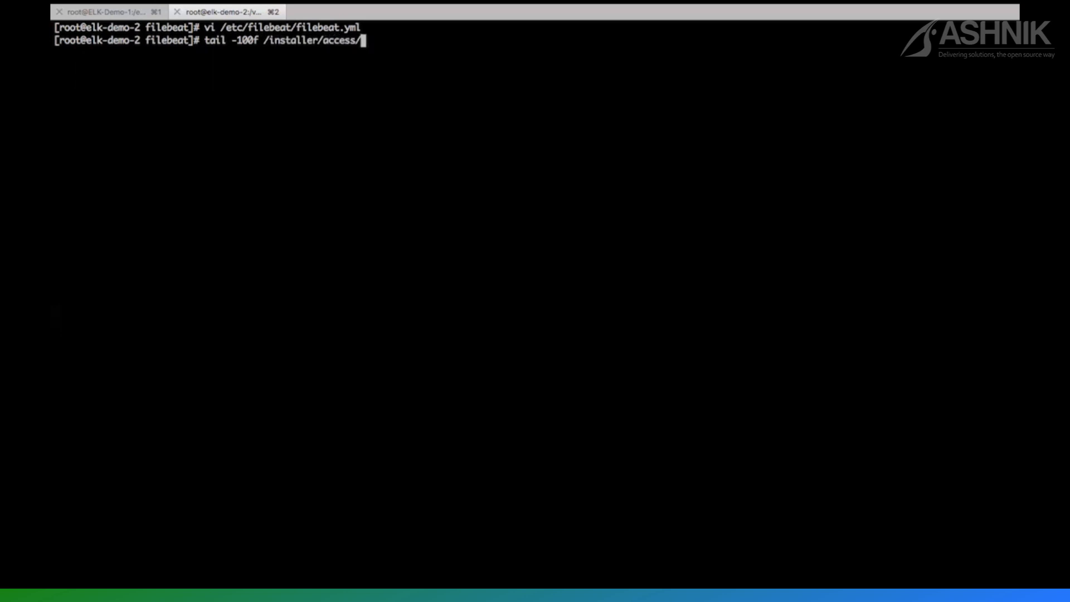
{"action": "key", "text": "Return"}
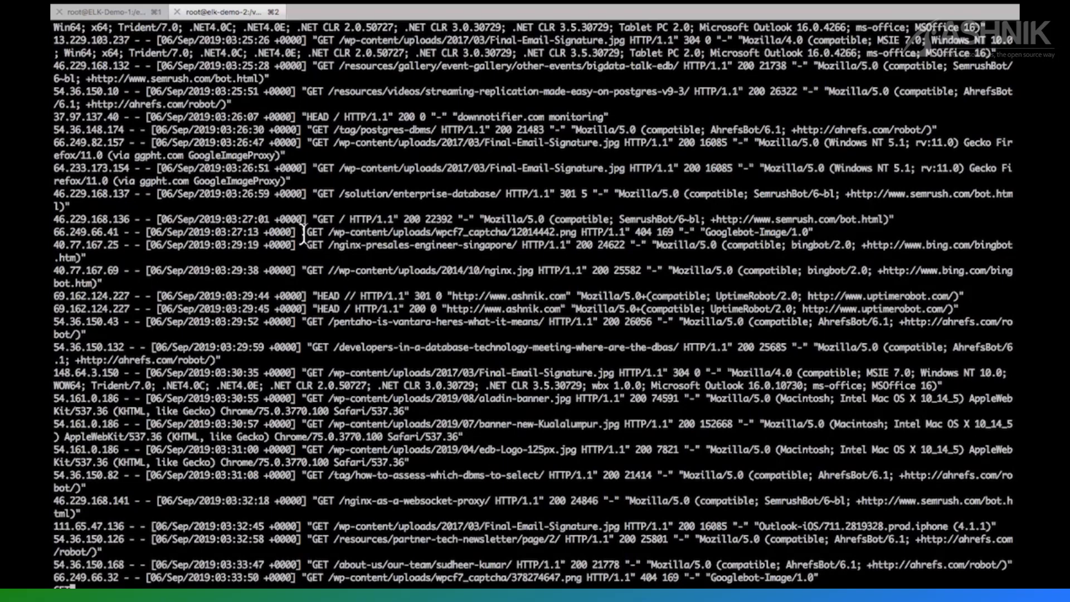
{"action": "mouse_move", "coordinate": [340, 219]}
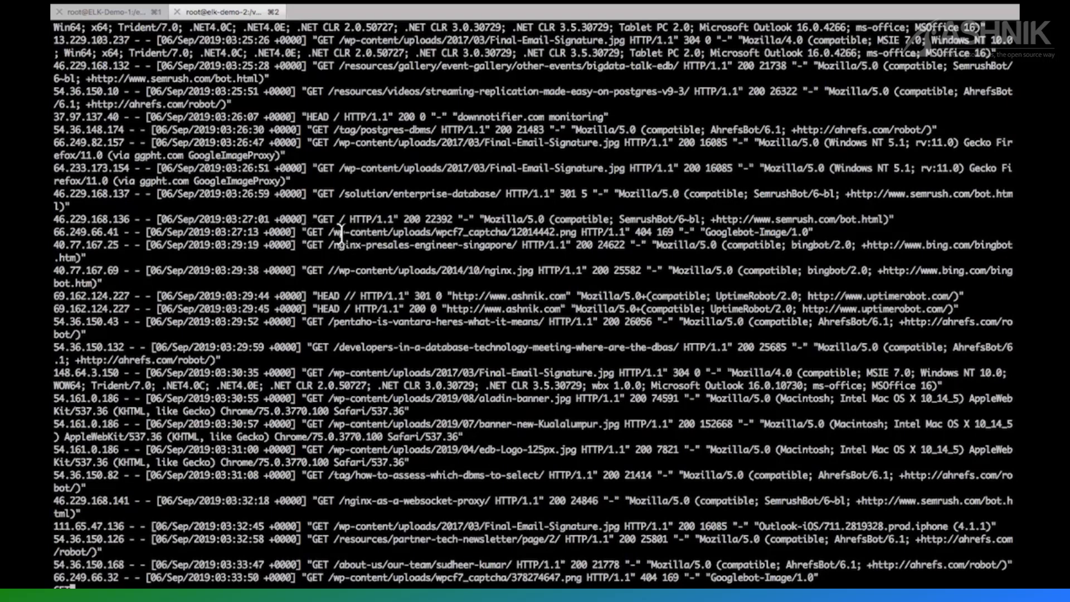
Select a streamed GET request line in the live access log output.
{"action": "left_click_drag", "start_coordinate": [307, 232], "coordinate": [819, 231]}
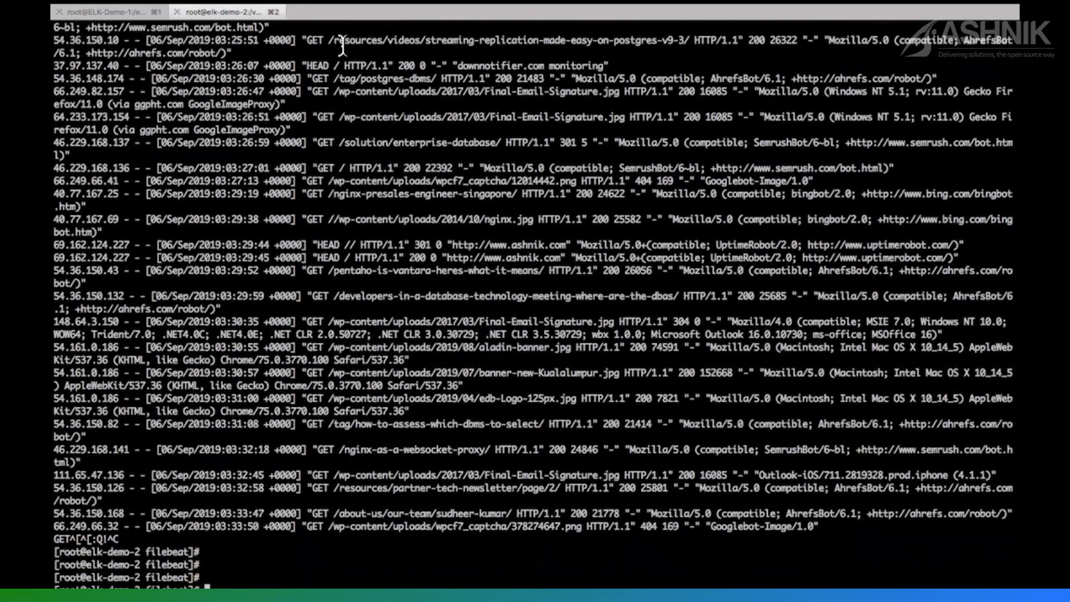
On ELK-Demo-1, open the ngnix_logs pipeline file in vi.
{"action": "left_click", "coordinate": [103, 12]}
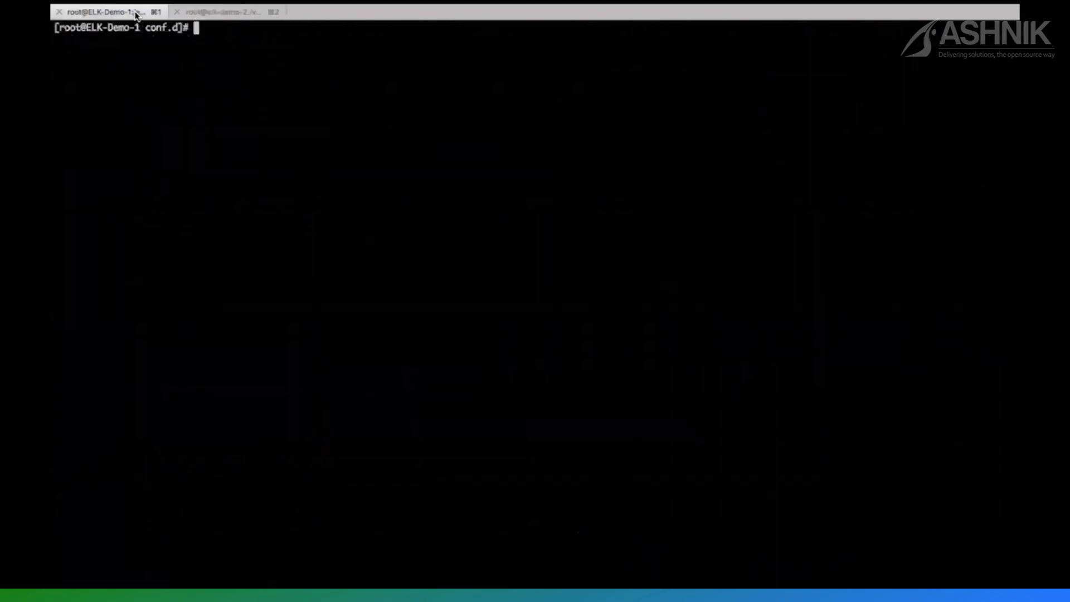
{"action": "mouse_move", "coordinate": [402, 131]}
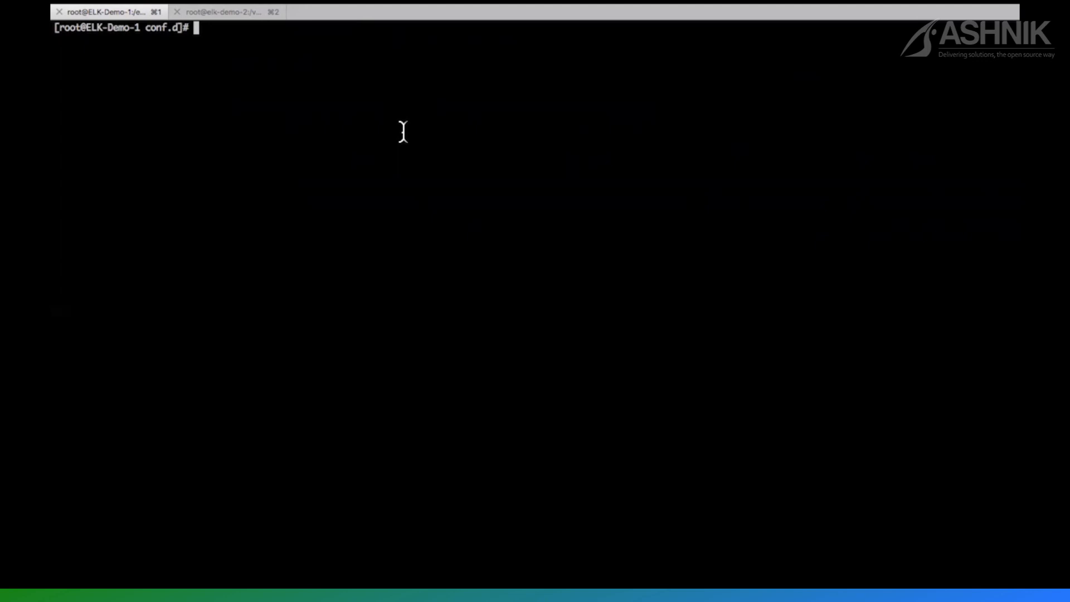
{"action": "type", "text": "vi"}
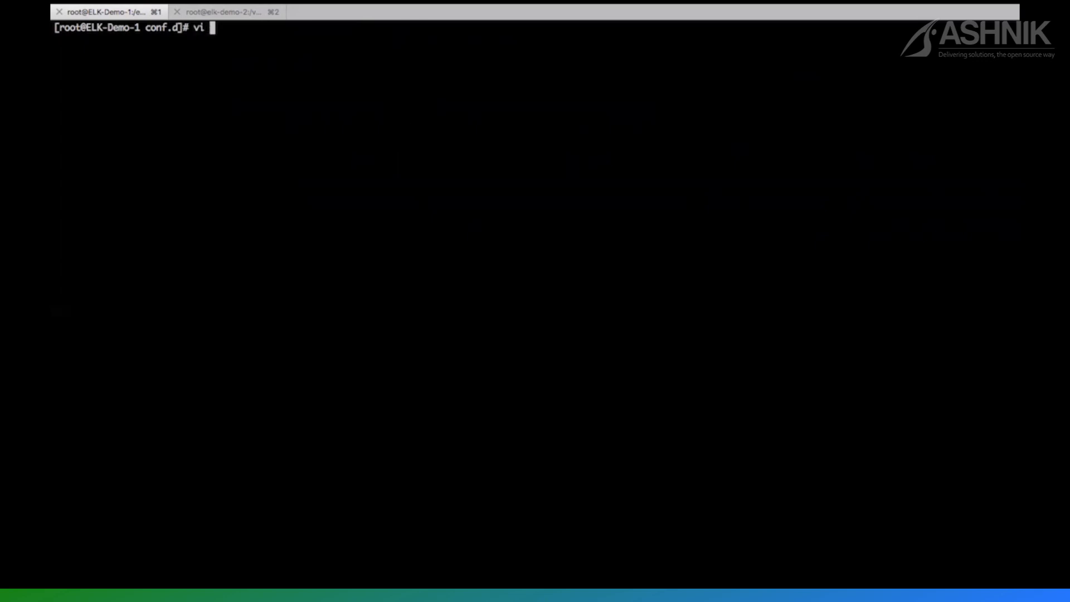
{"action": "type", "text": "ngnix_logs"}
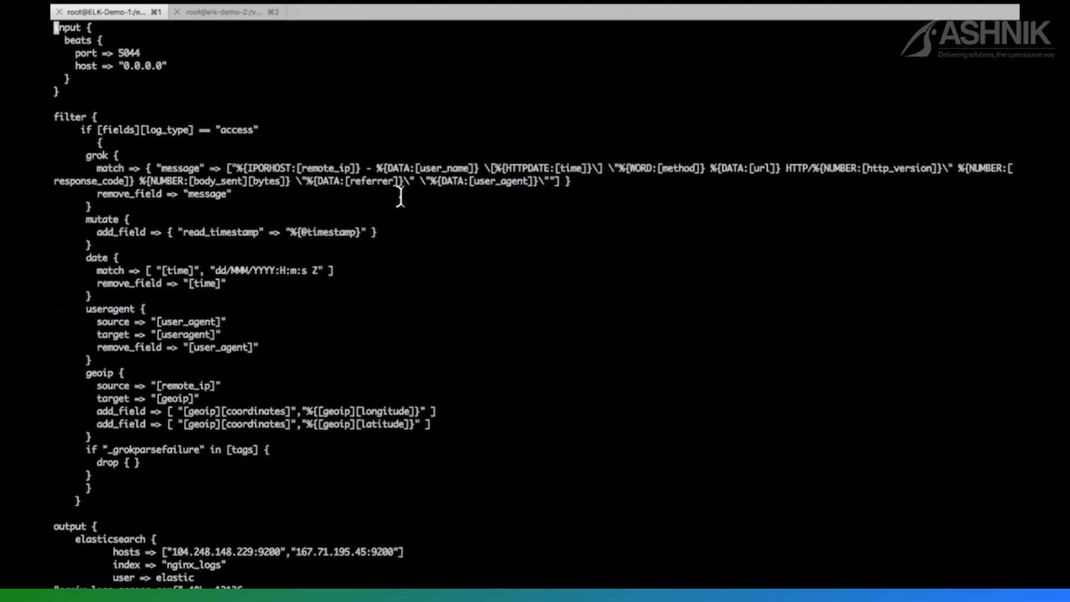
Clear the terminal and highlight the pipeline's beats input plugin.
{"action": "type", "text": "clear"}
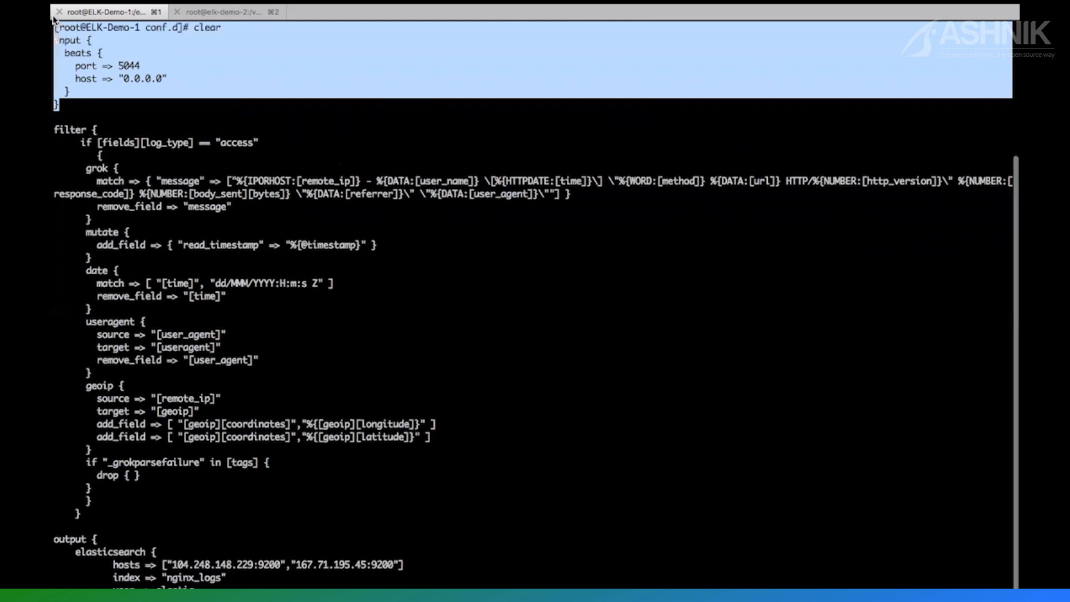
{"action": "key", "text": "Return"}
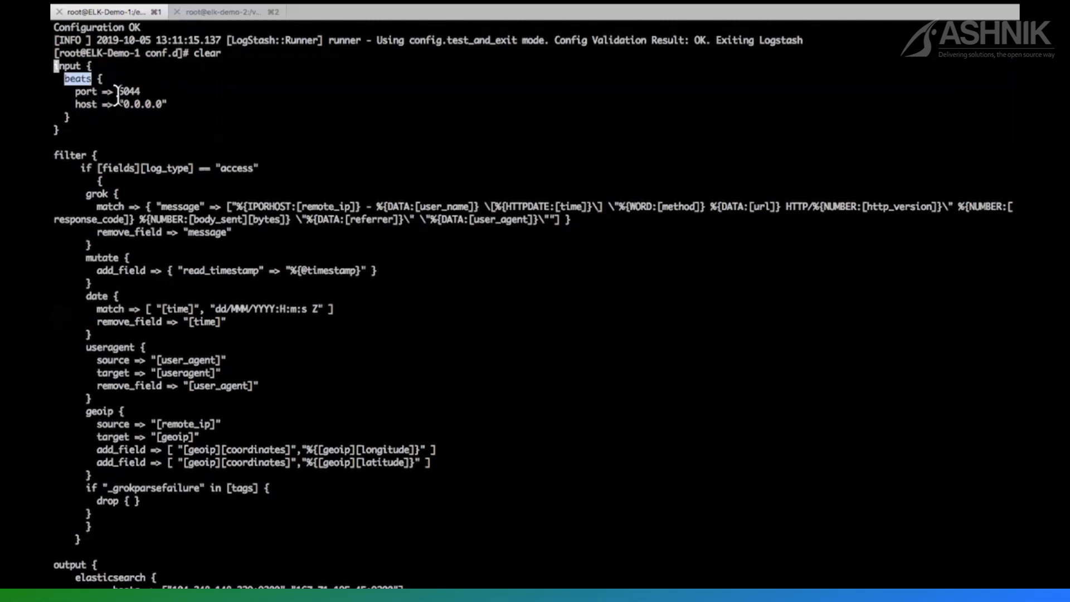
{"action": "double_click", "coordinate": [128, 91]}
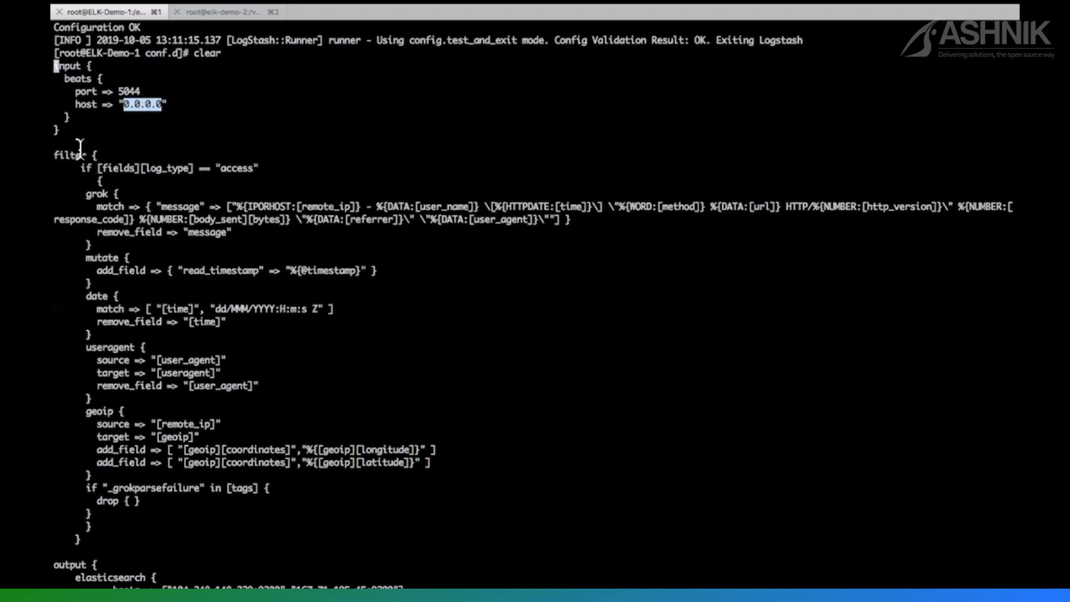
{"action": "double_click", "coordinate": [69, 155]}
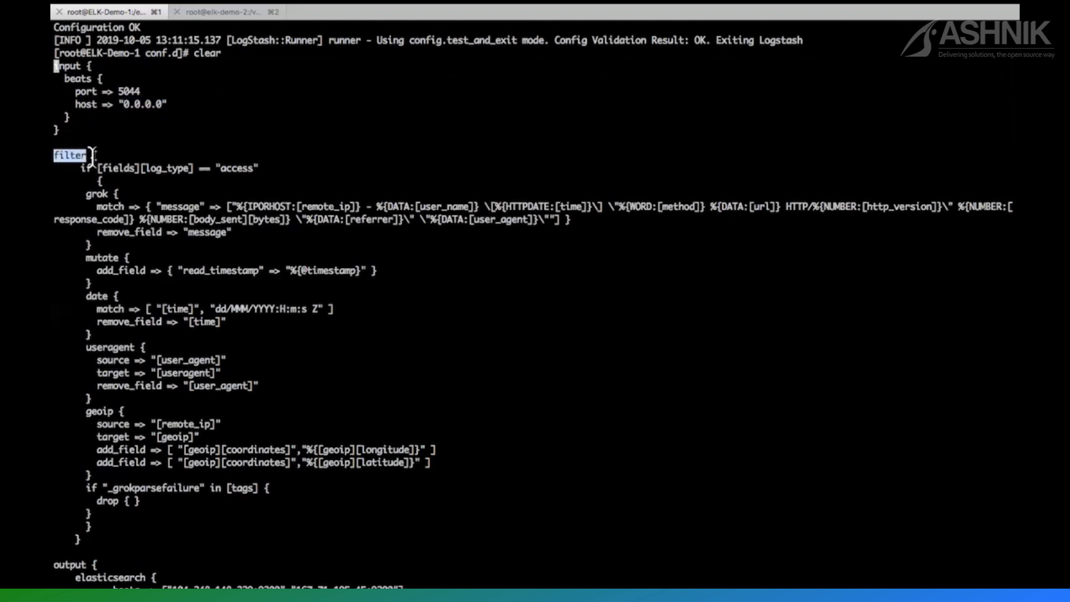
{"action": "double_click", "coordinate": [116, 167]}
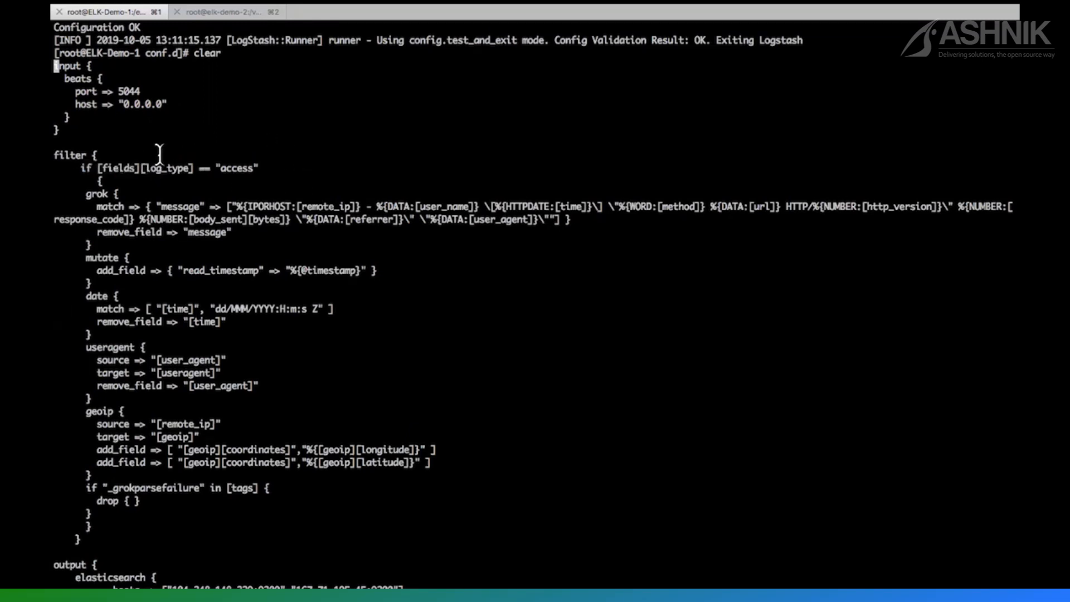
{"action": "double_click", "coordinate": [166, 168]}
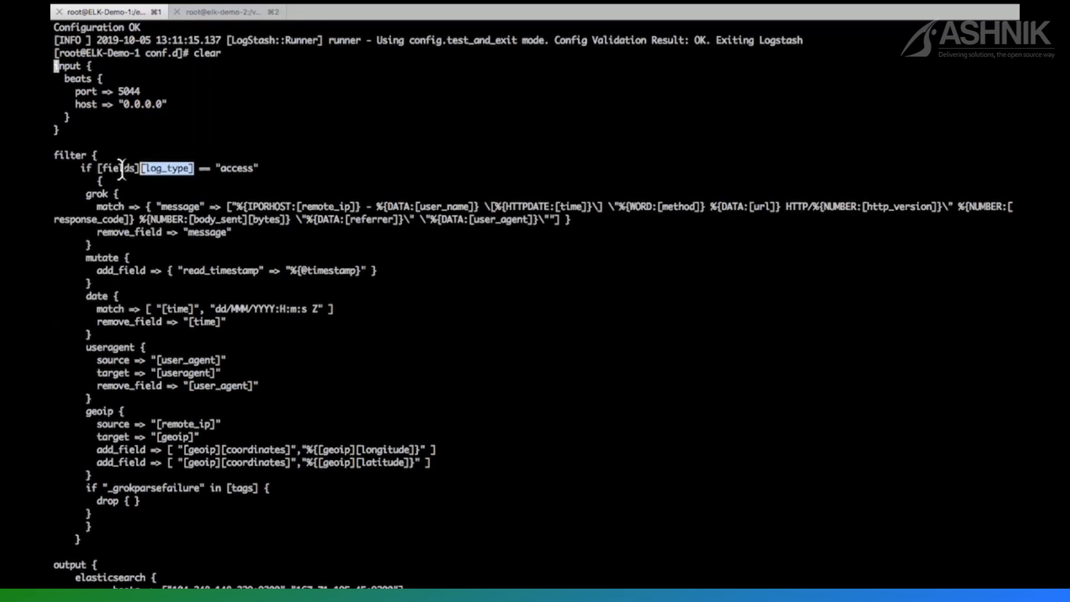
{"action": "mouse_move", "coordinate": [239, 169]}
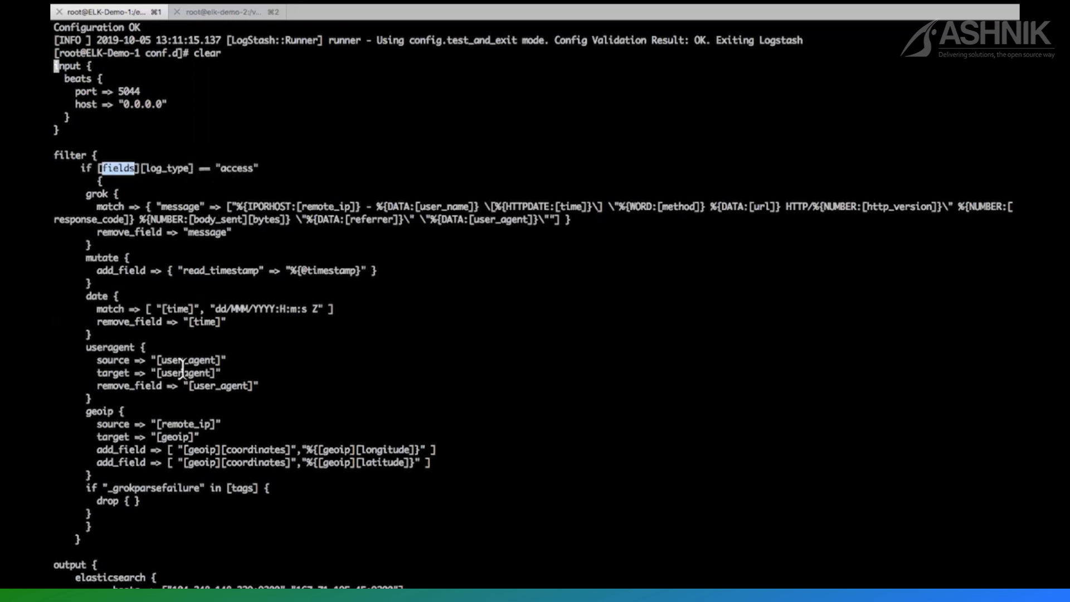
{"action": "mouse_move", "coordinate": [176, 437]}
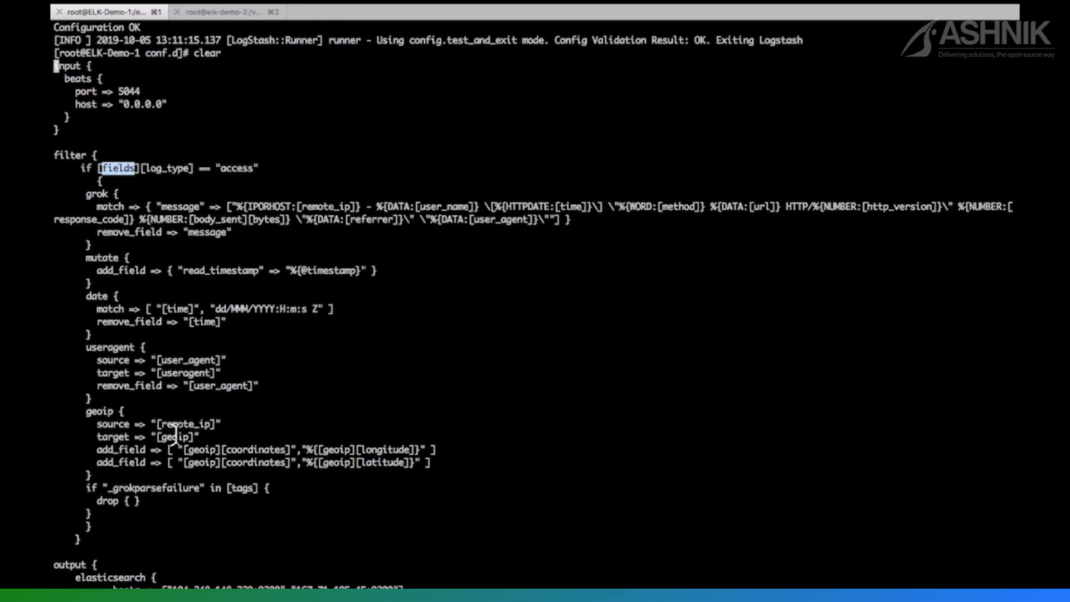
{"action": "mouse_move", "coordinate": [106, 207]}
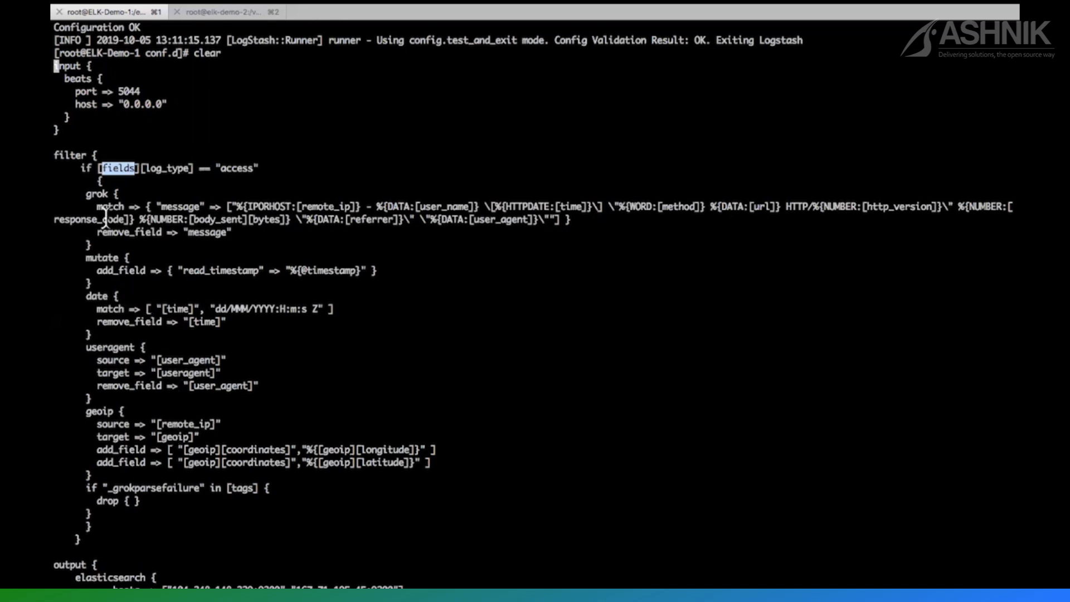
{"action": "left_click_drag", "start_coordinate": [99, 206], "coordinate": [194, 232]}
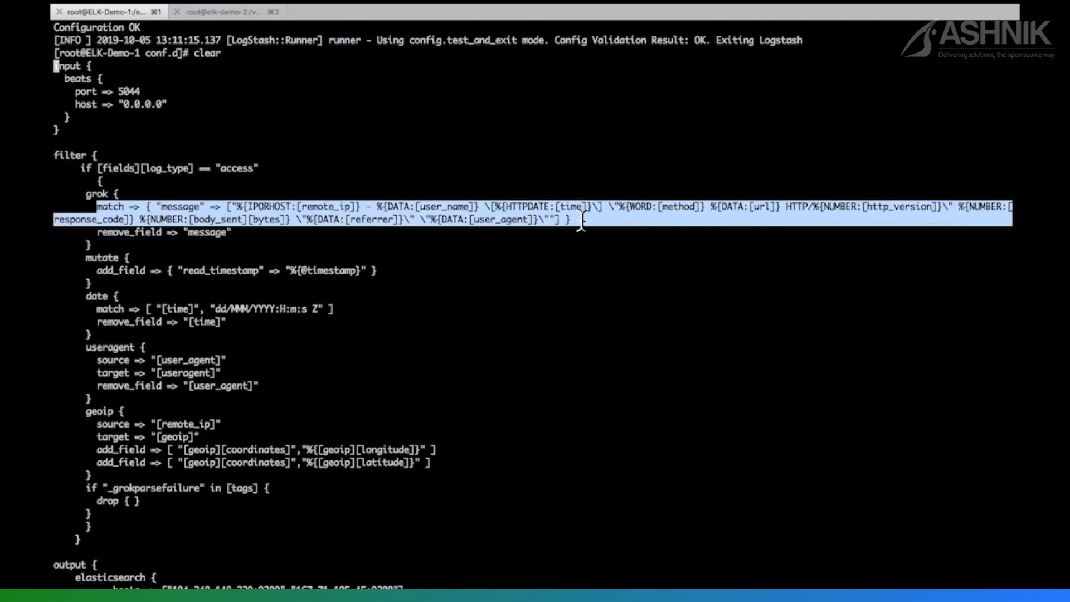
{"action": "left_click", "coordinate": [440, 206]}
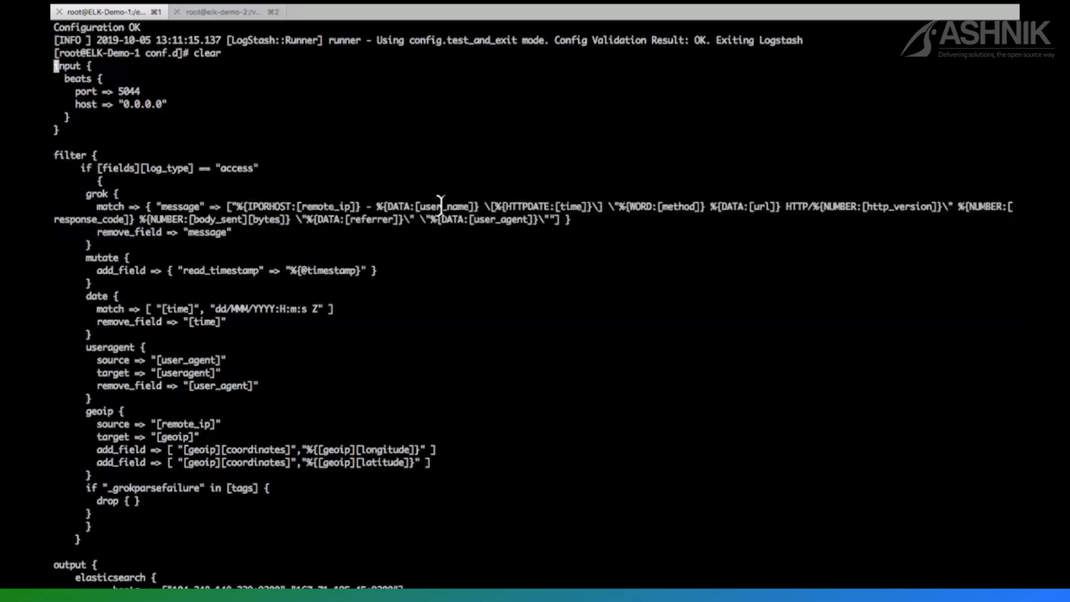
{"action": "mouse_move", "coordinate": [222, 243]}
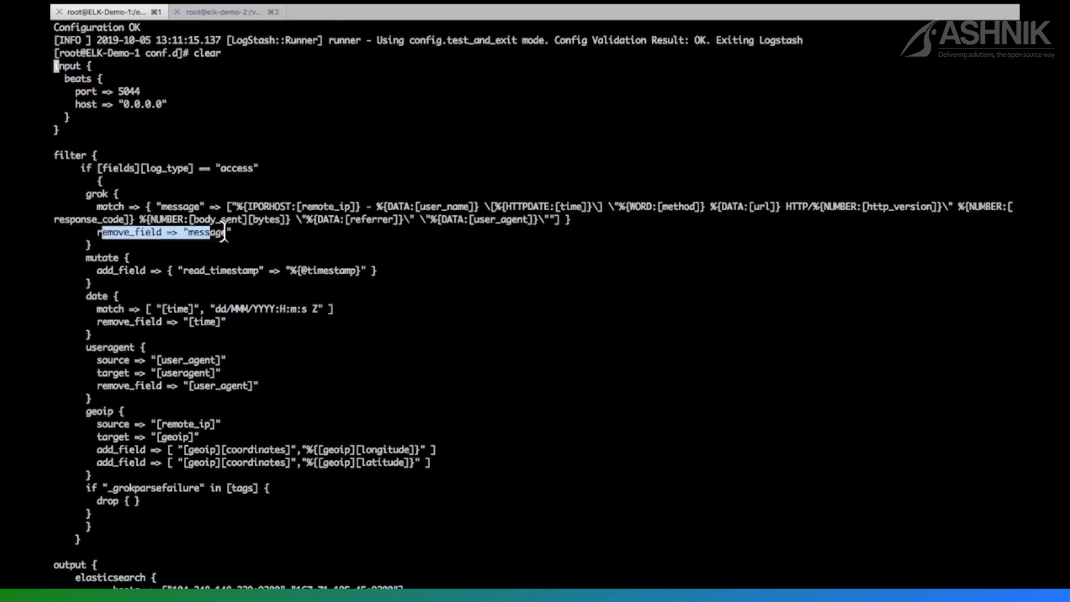
{"action": "triple_click", "coordinate": [137, 233]}
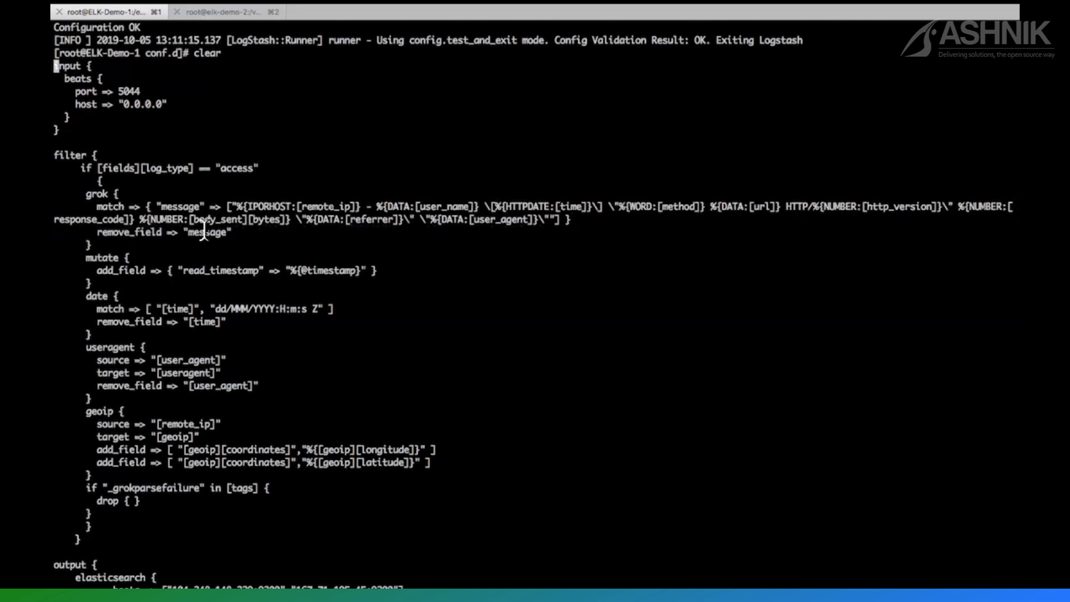
{"action": "double_click", "coordinate": [206, 233]}
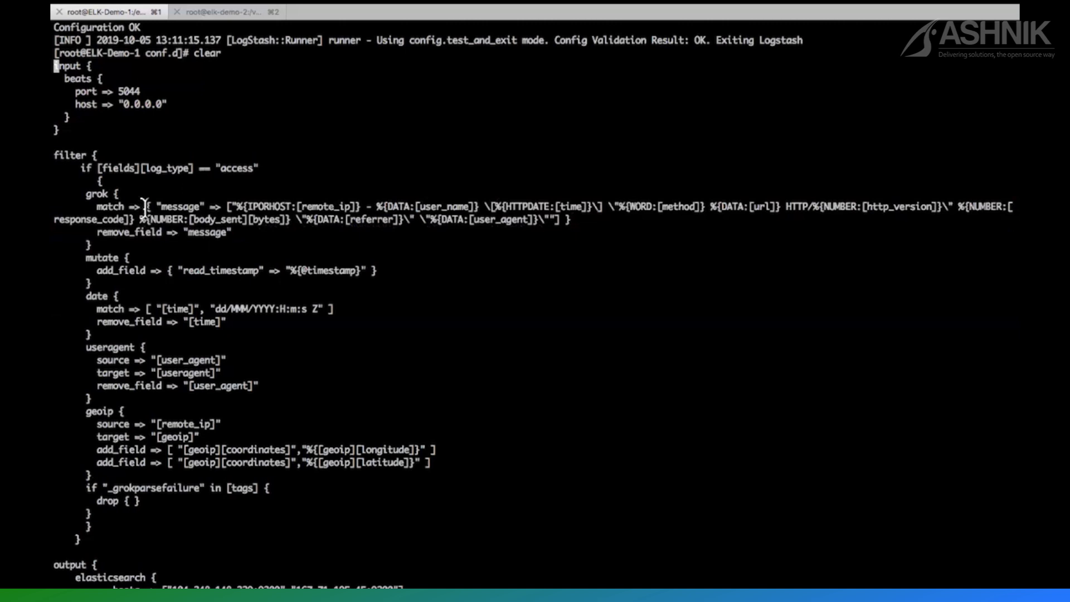
{"action": "left_click_drag", "start_coordinate": [144, 207], "coordinate": [410, 231]}
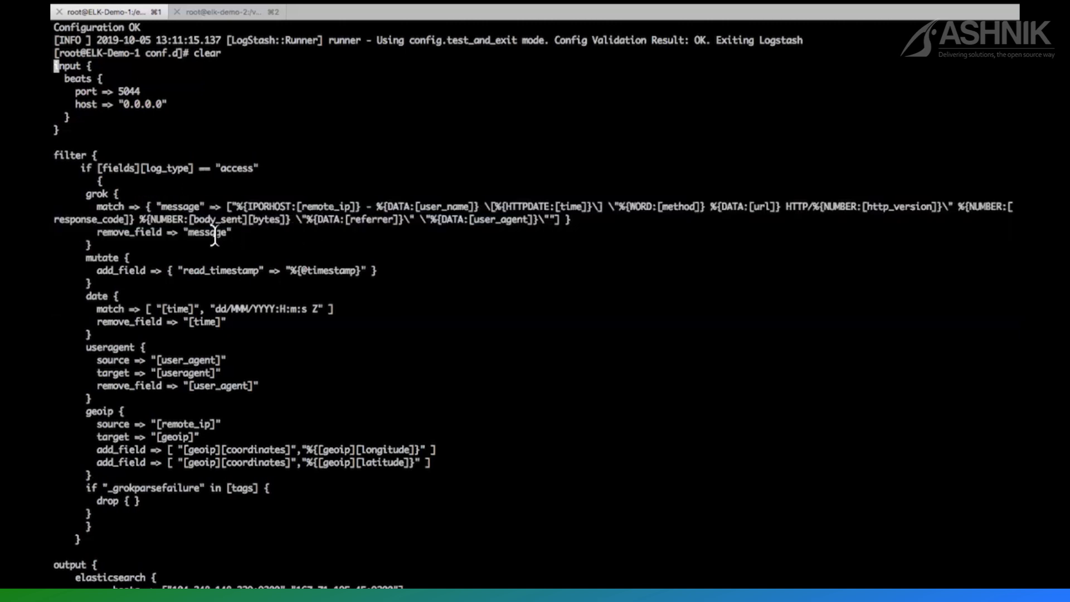
{"action": "double_click", "coordinate": [205, 233]}
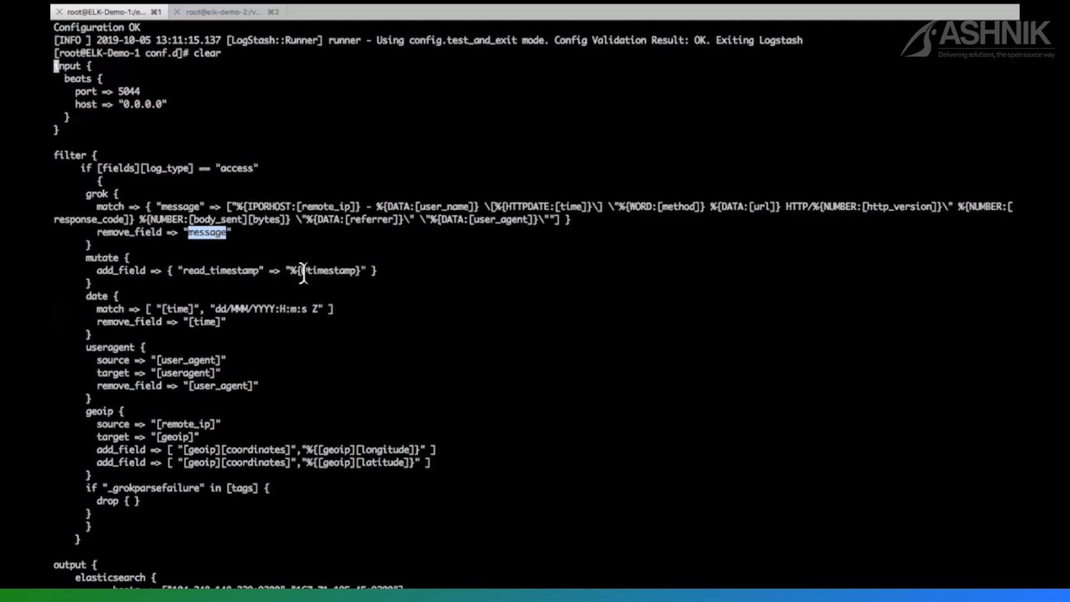
{"action": "double_click", "coordinate": [331, 270]}
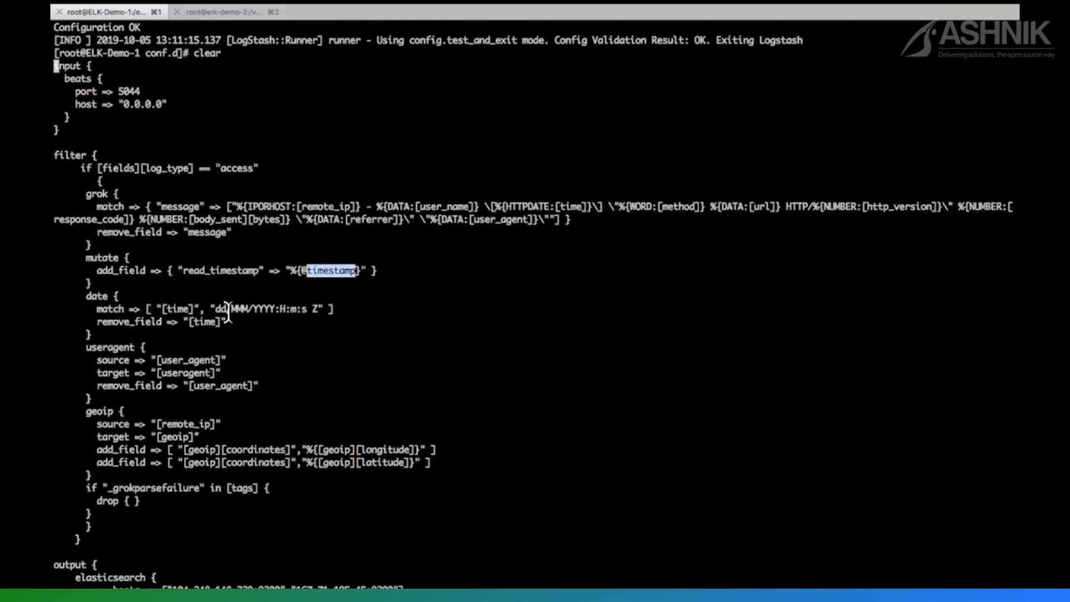
{"action": "mouse_move", "coordinate": [189, 331]}
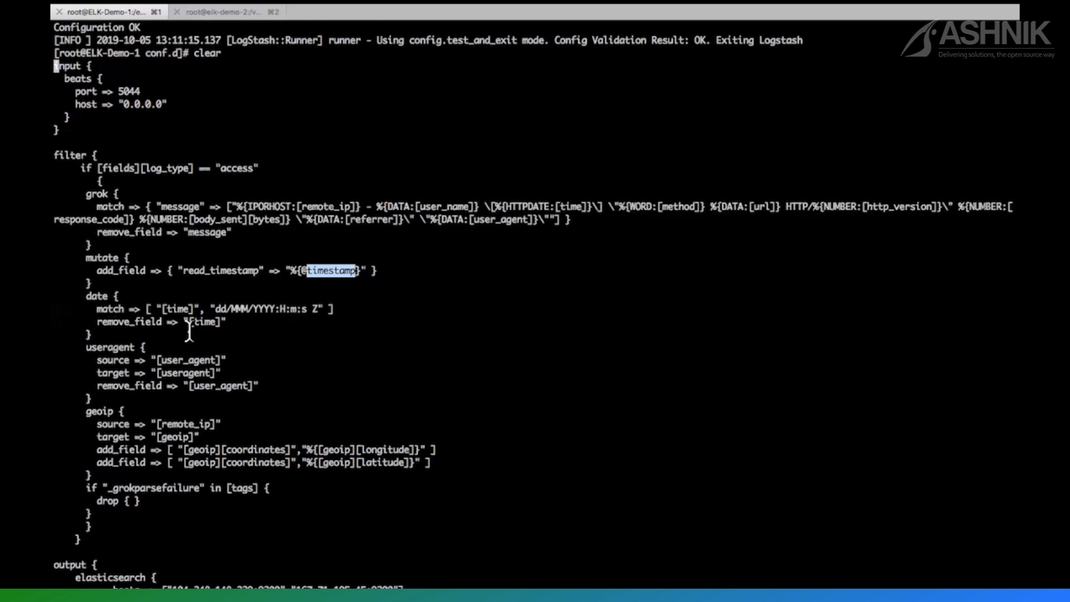
{"action": "double_click", "coordinate": [201, 322]}
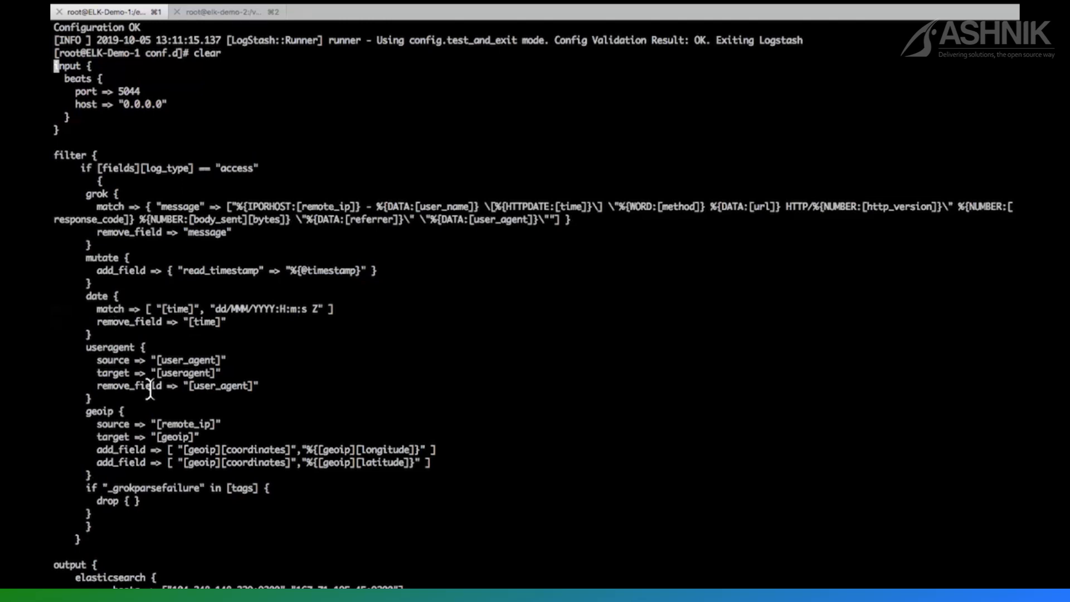
{"action": "mouse_move", "coordinate": [182, 395]}
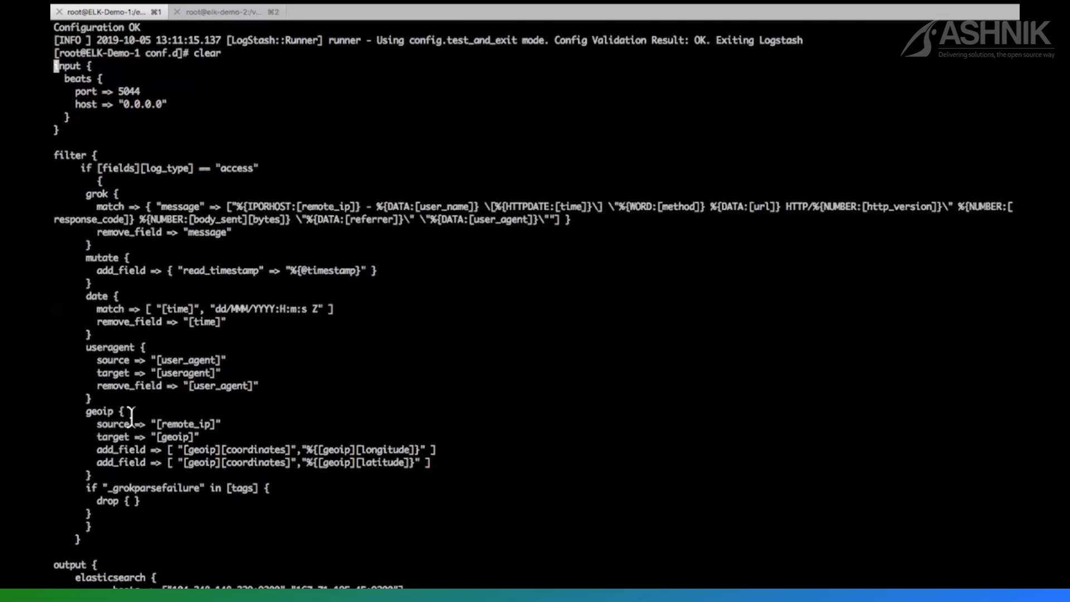
{"action": "left_click_drag", "start_coordinate": [123, 410], "coordinate": [103, 423]}
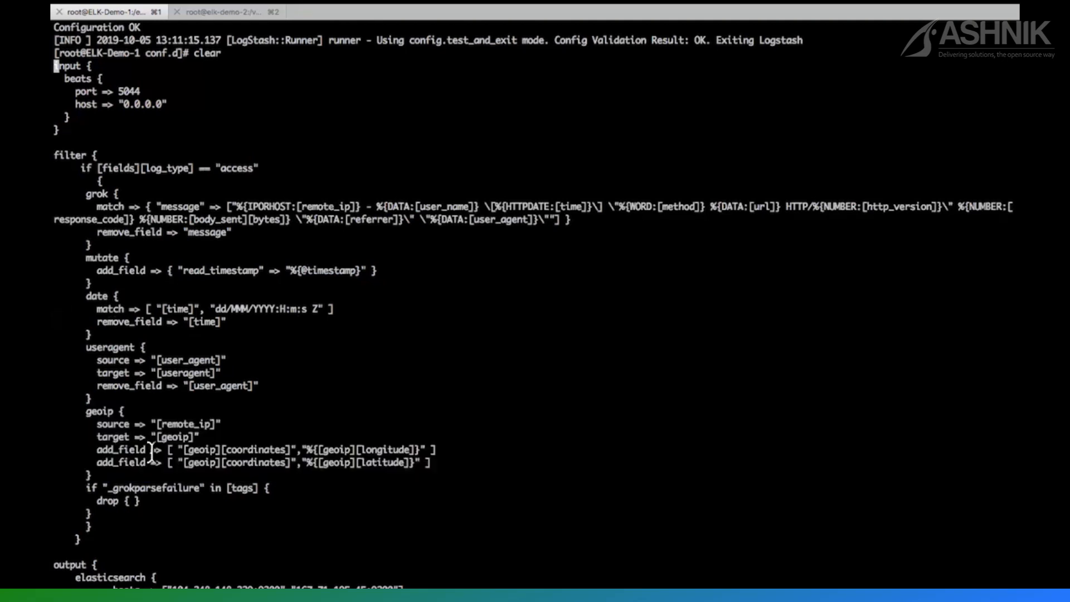
{"action": "double_click", "coordinate": [185, 423]}
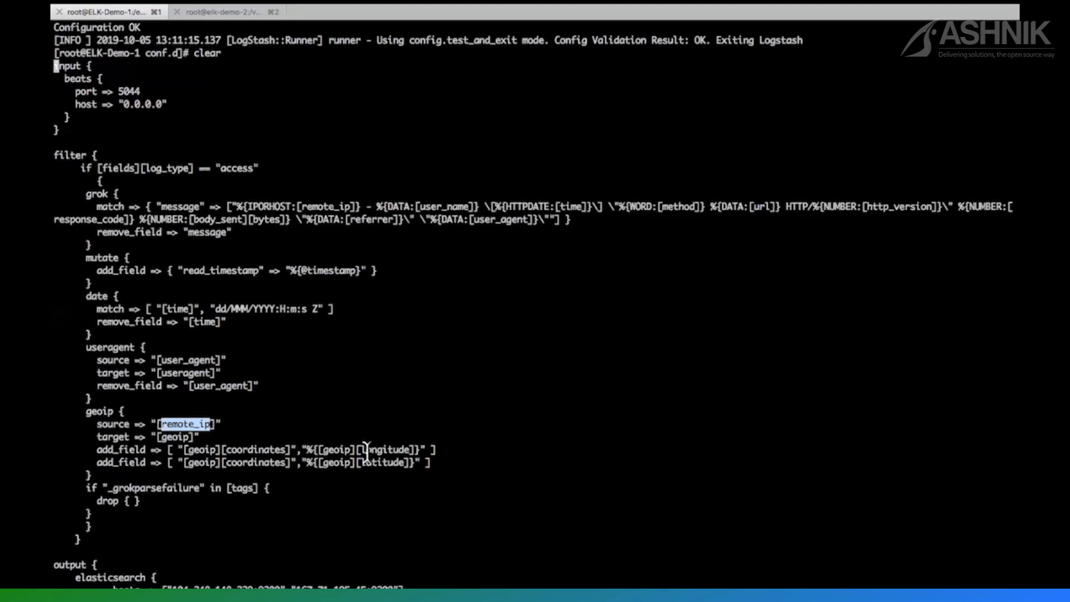
{"action": "mouse_move", "coordinate": [406, 449]}
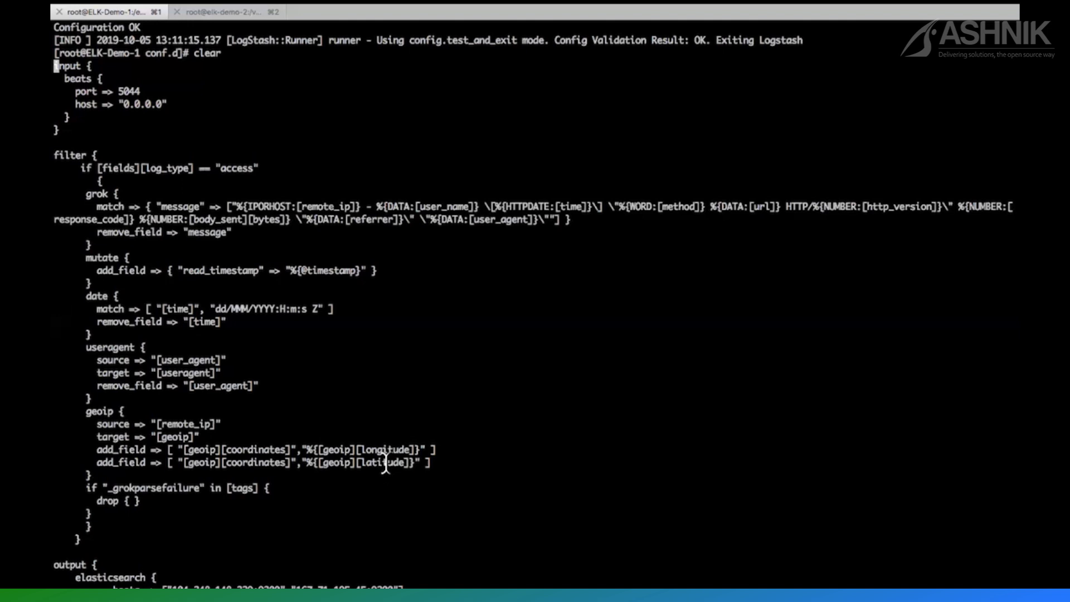
{"action": "double_click", "coordinate": [386, 450]}
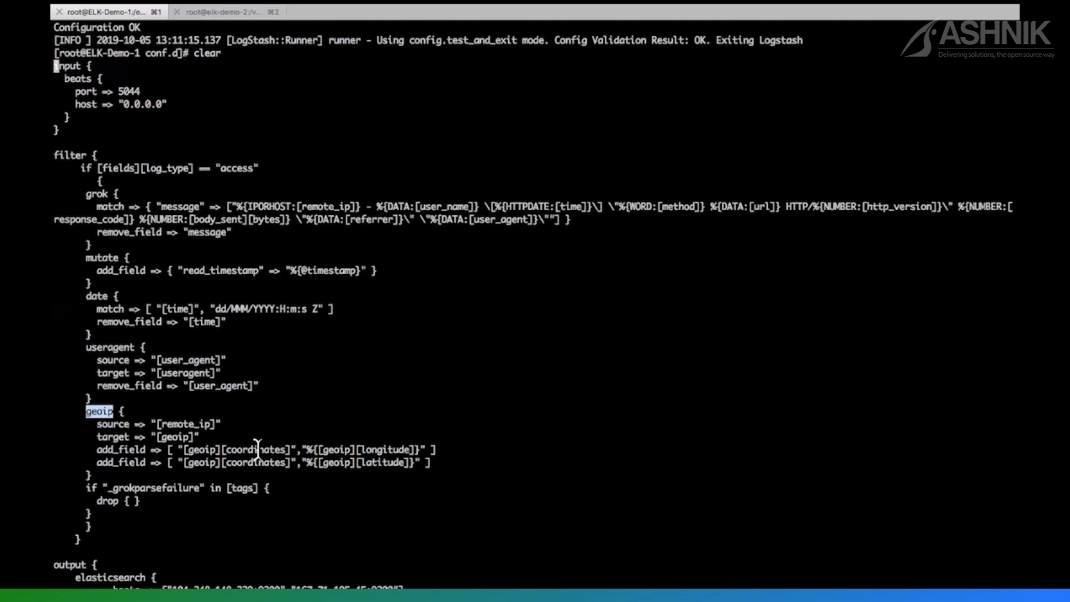
{"action": "mouse_move", "coordinate": [258, 453]}
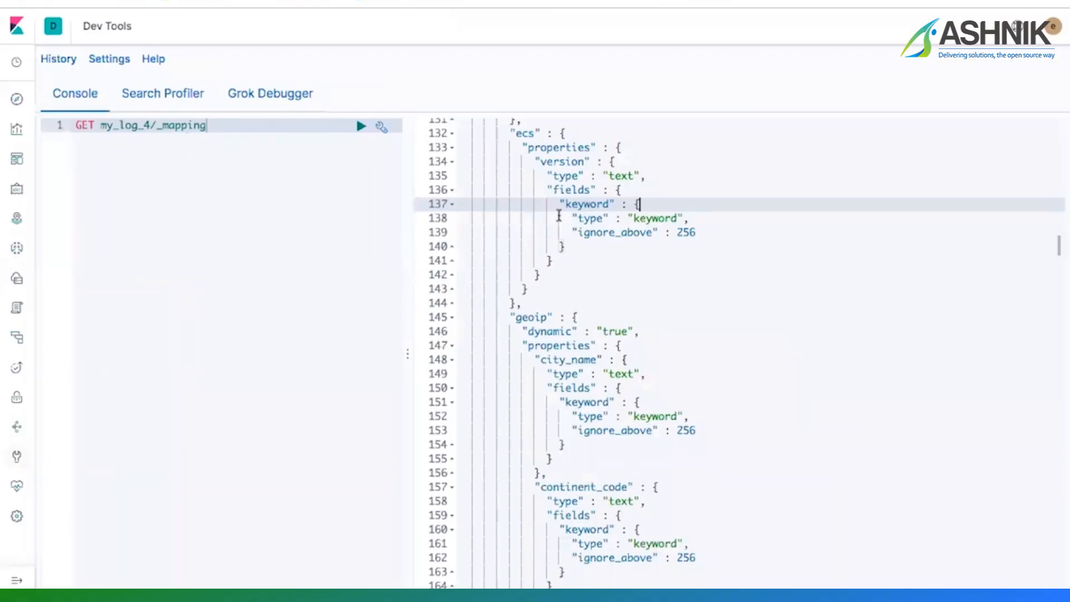
Scroll the my_log_4 mapping and search for 'ge' to find the geoip fields.
{"action": "scroll", "scroll_direction": "down", "scroll_amount": 3}
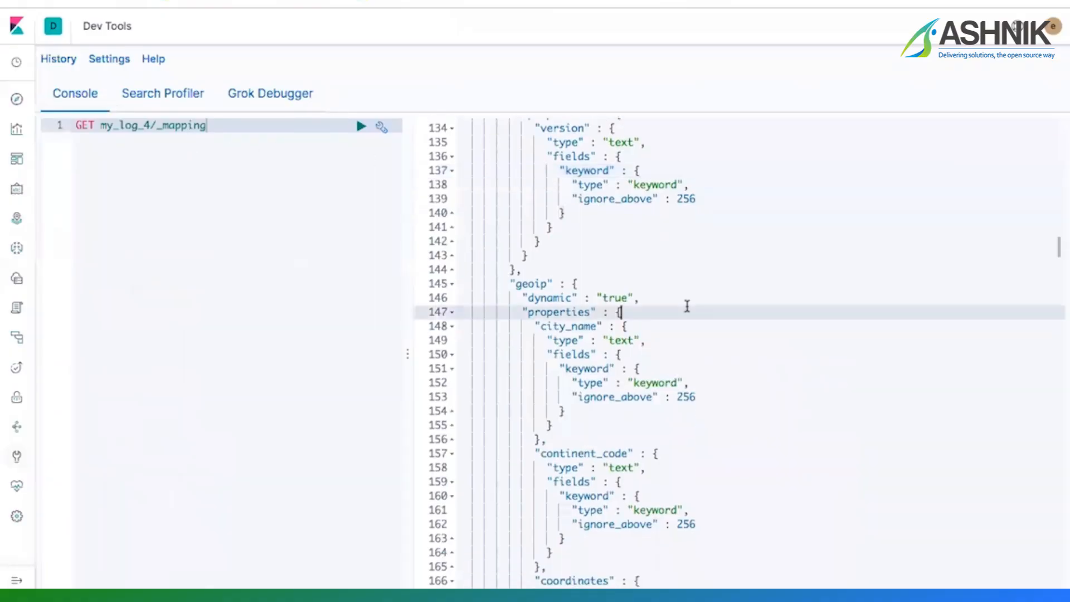
{"action": "type", "text": "geo"}
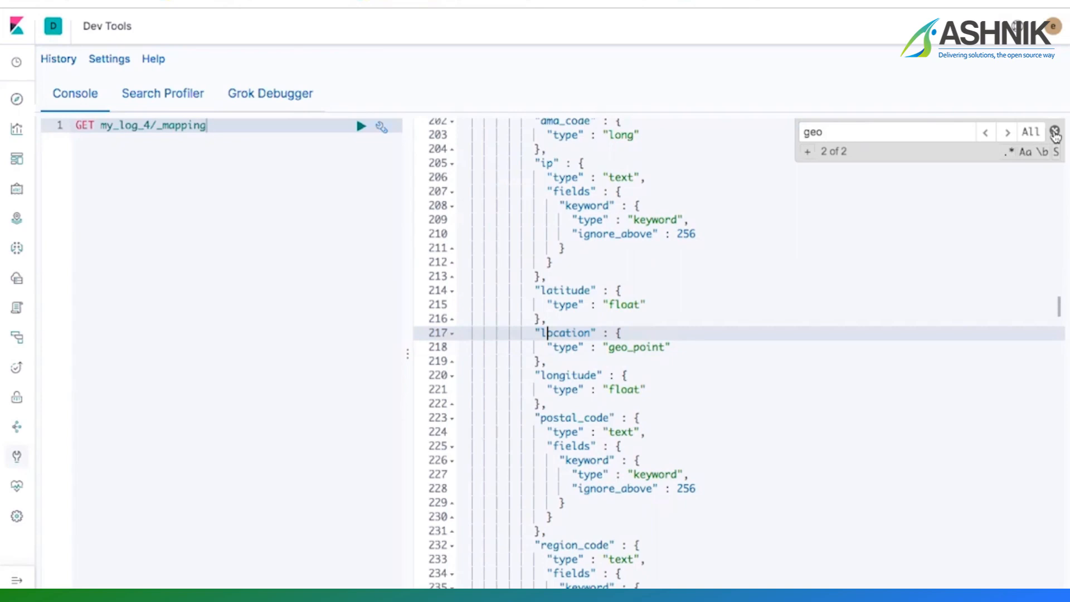
{"action": "left_click", "coordinate": [1055, 132]}
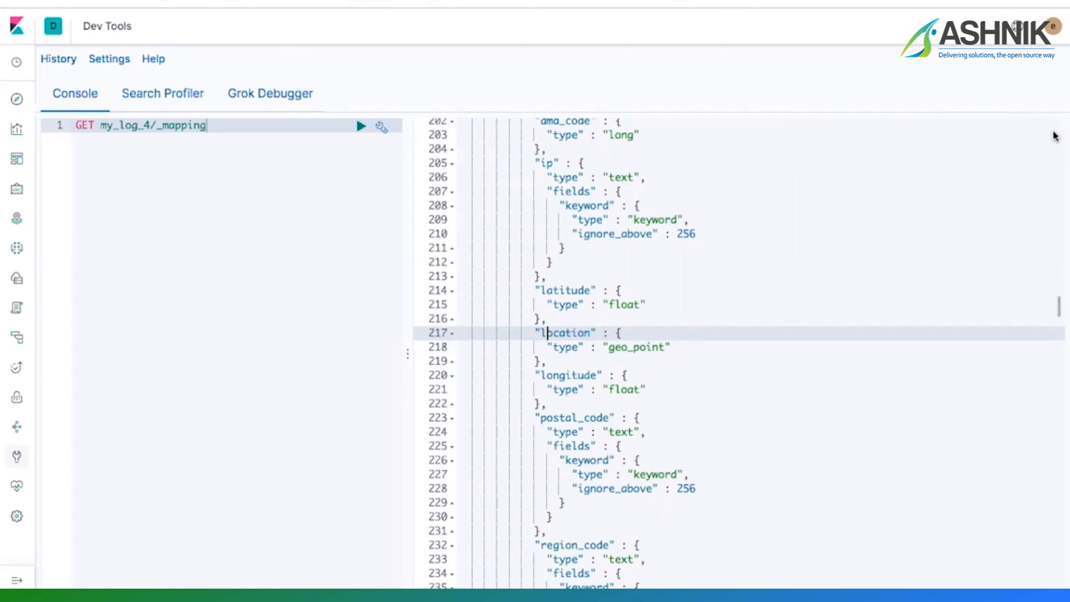
{"action": "mouse_move", "coordinate": [647, 347]}
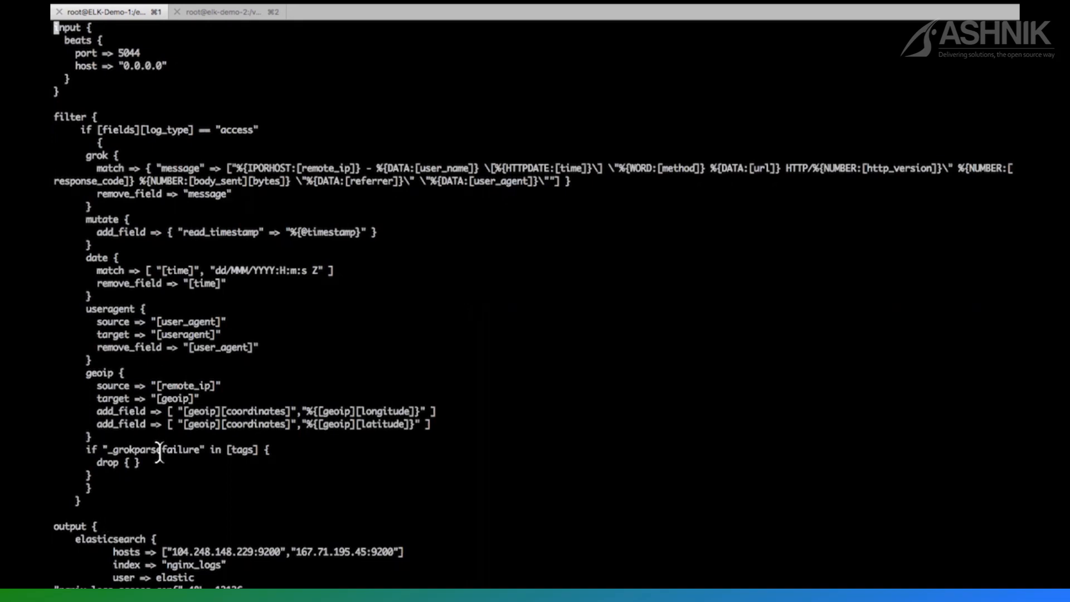
{"action": "mouse_move", "coordinate": [251, 167]}
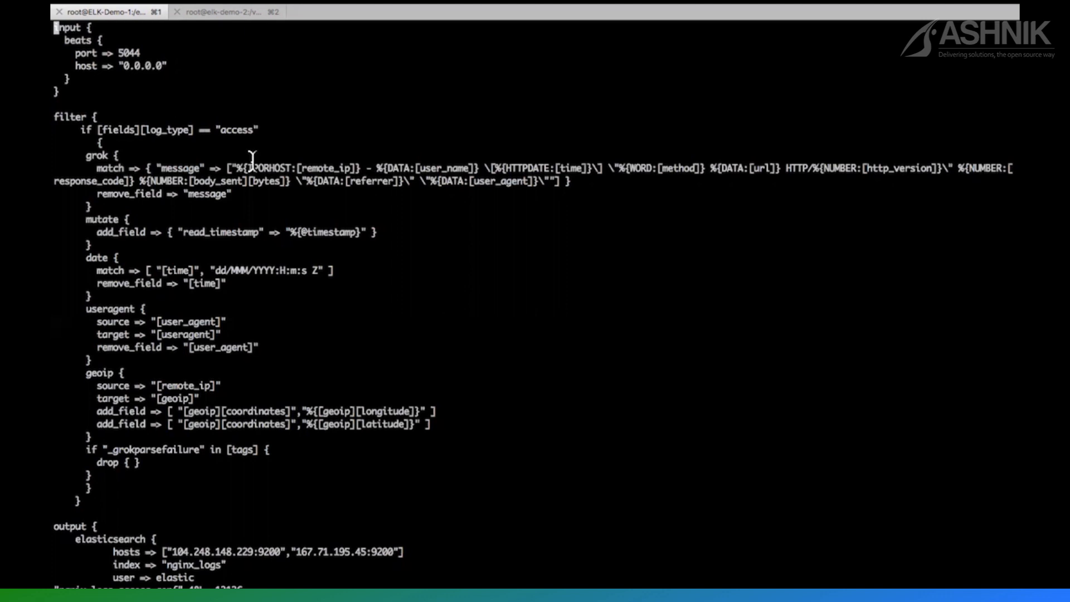
{"action": "mouse_move", "coordinate": [146, 364]}
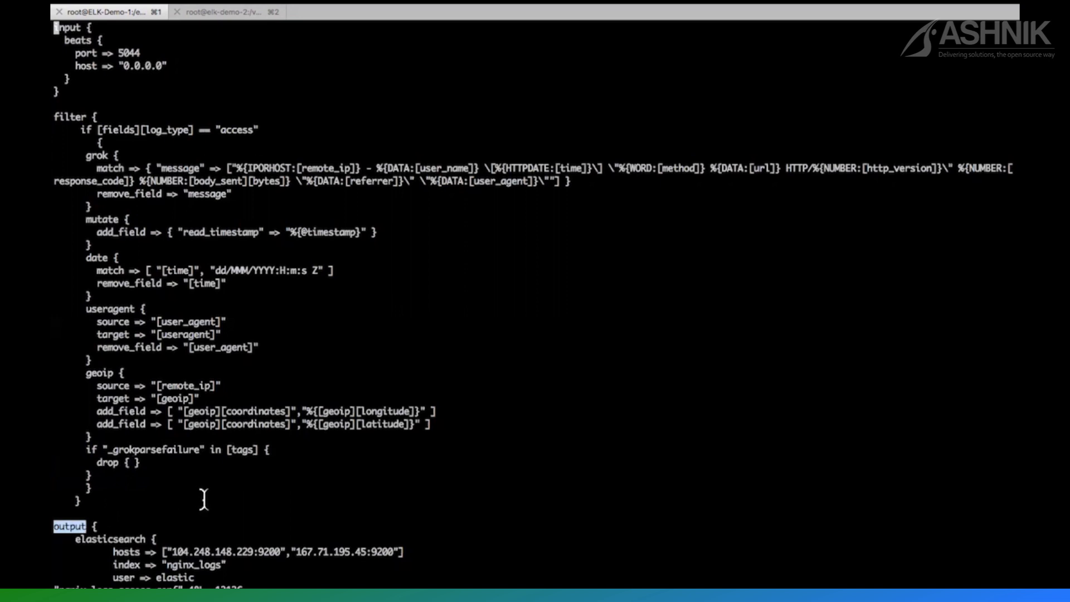
Highlight the output section and scroll to its elasticsearch and rubydebug stdout settings.
{"action": "double_click", "coordinate": [109, 539]}
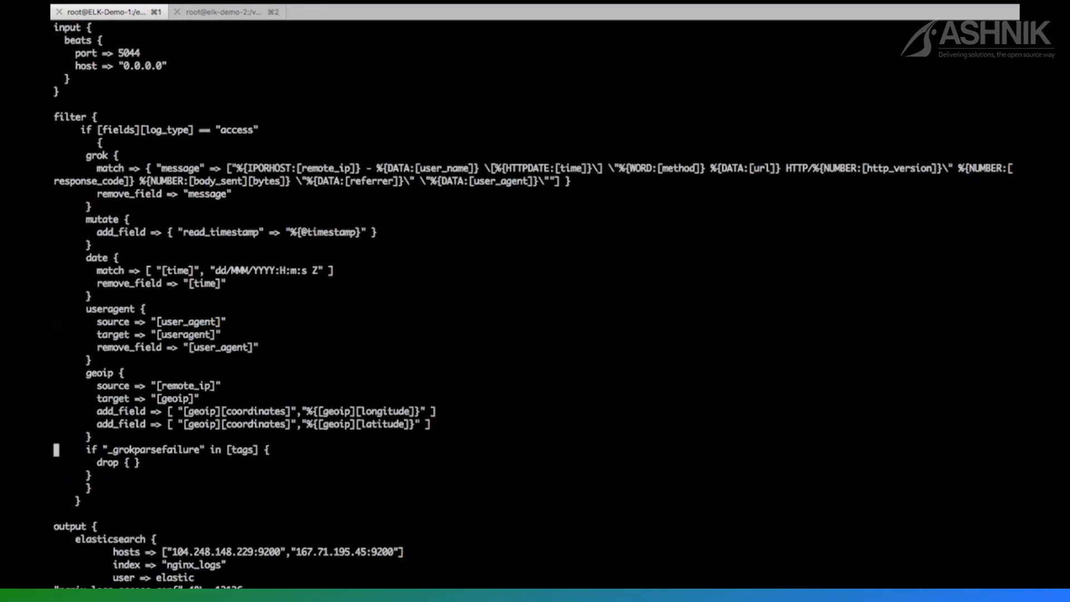
{"action": "scroll", "scroll_direction": "down", "scroll_amount": 3}
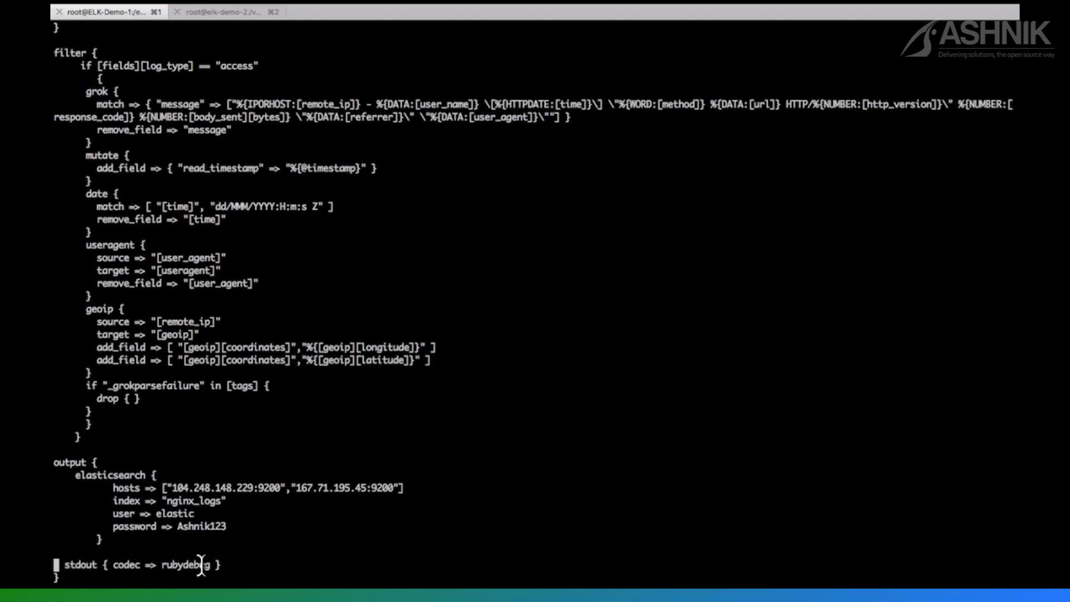
{"action": "mouse_move", "coordinate": [215, 565]}
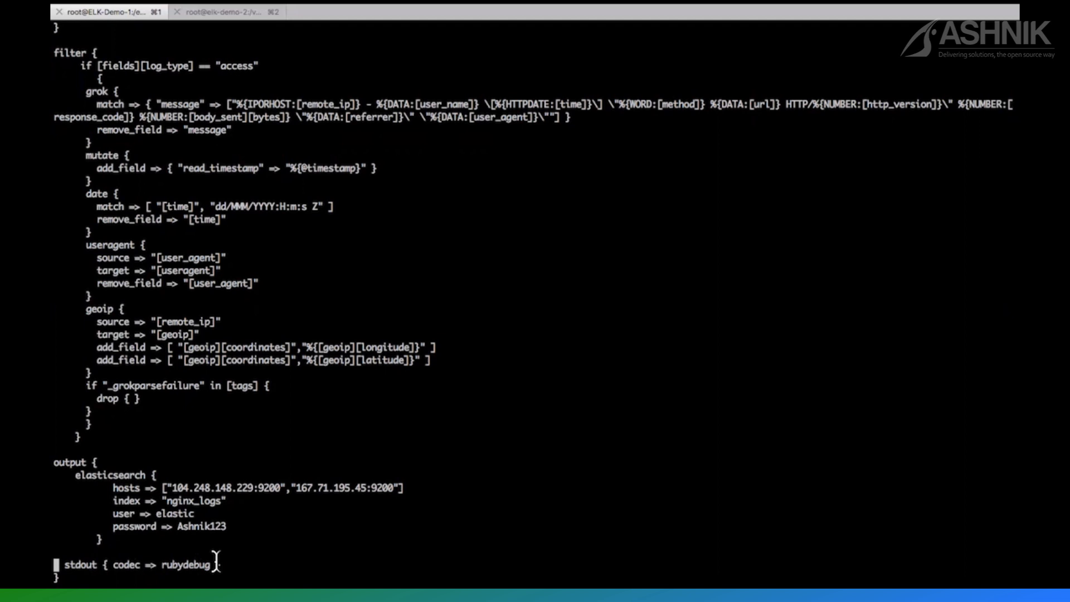
{"action": "double_click", "coordinate": [184, 565]}
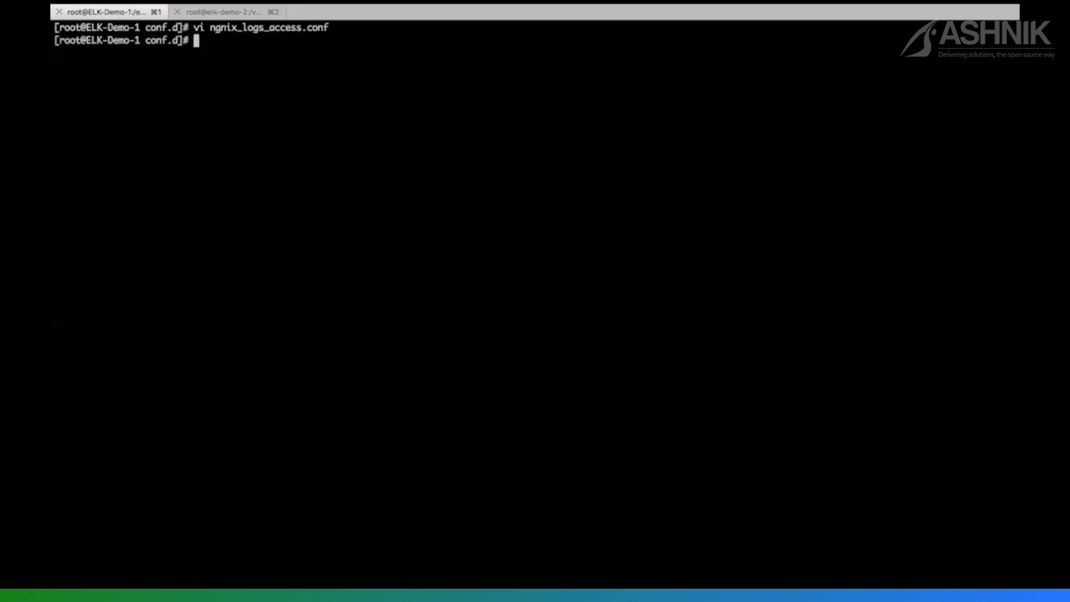
Test ngnix_logs_access.conf with logstash -f ... -t and check for Configuration OK.
{"action": "type", "text": "/usr/share/logstash/bin/logstash -f ngnix_logs_access.conf -t"}
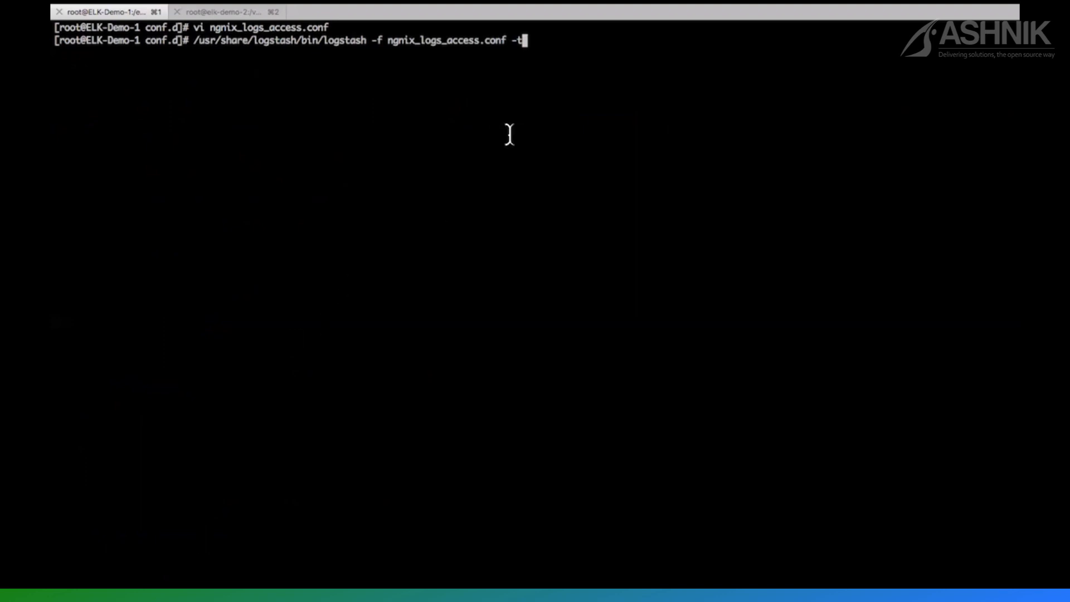
{"action": "mouse_move", "coordinate": [534, 53]}
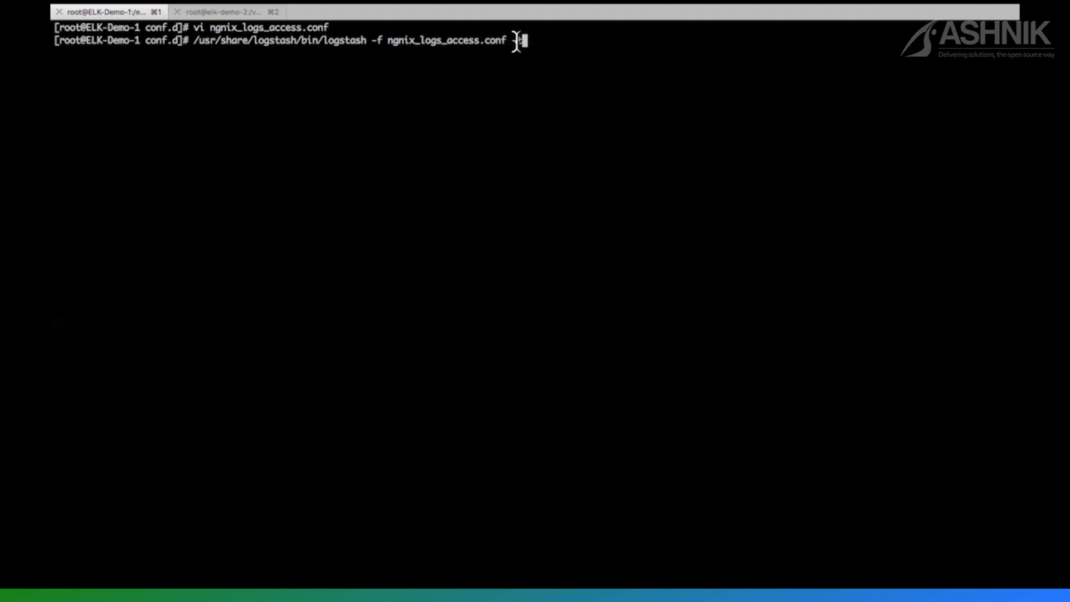
{"action": "type", "text": "-t"}
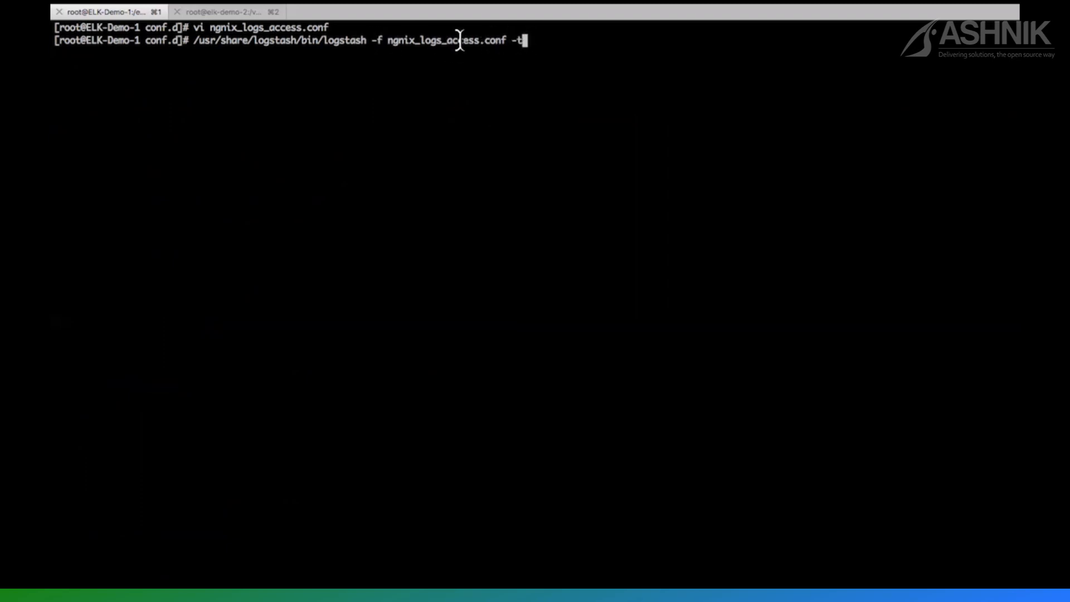
{"action": "double_click", "coordinate": [443, 39]}
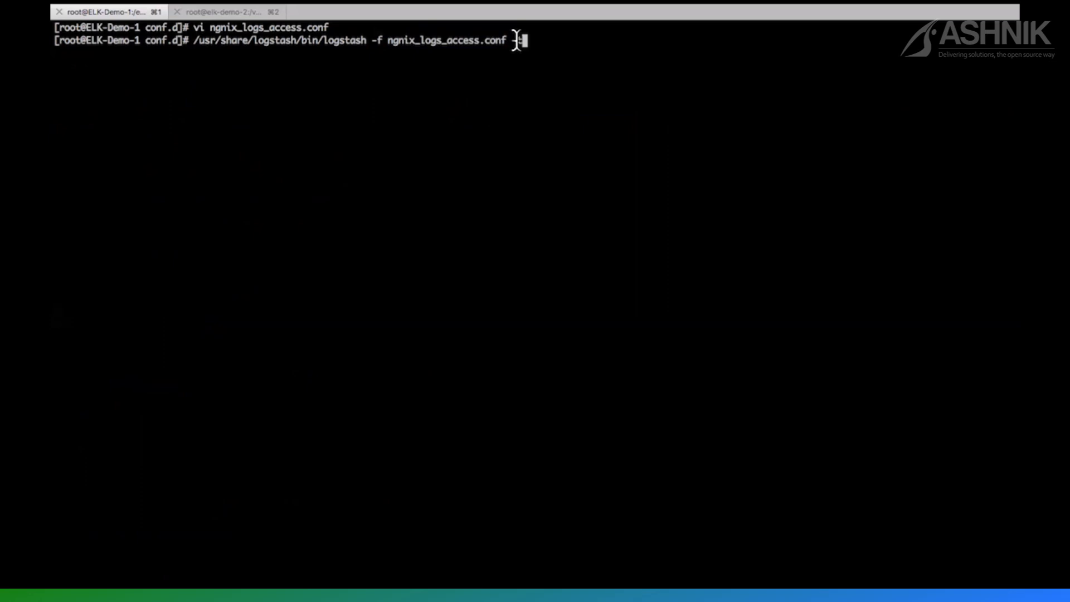
{"action": "type", "text": "-t"}
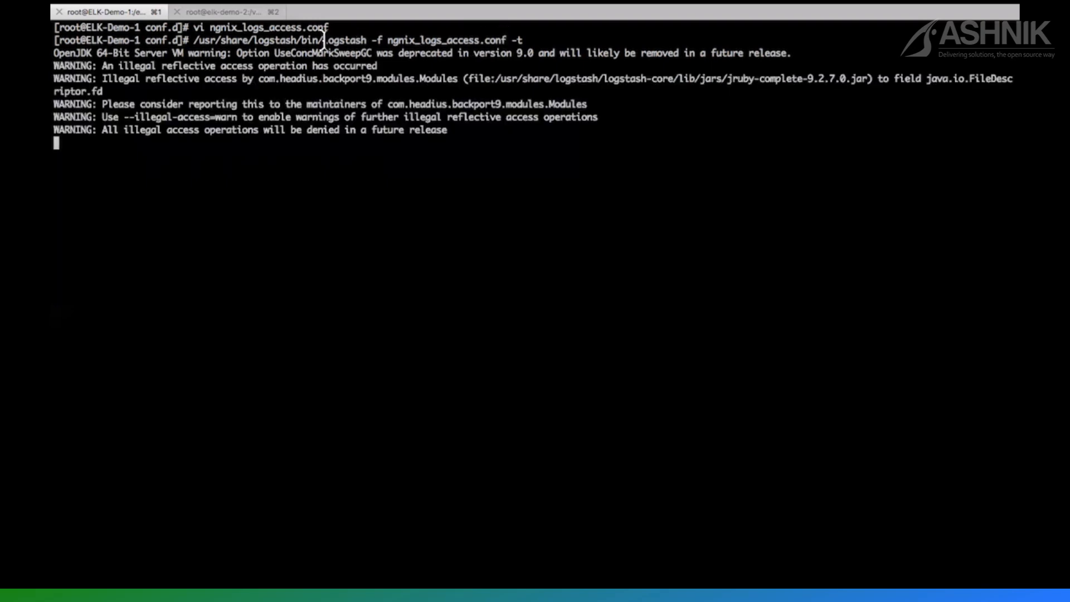
{"action": "mouse_move", "coordinate": [297, 40]}
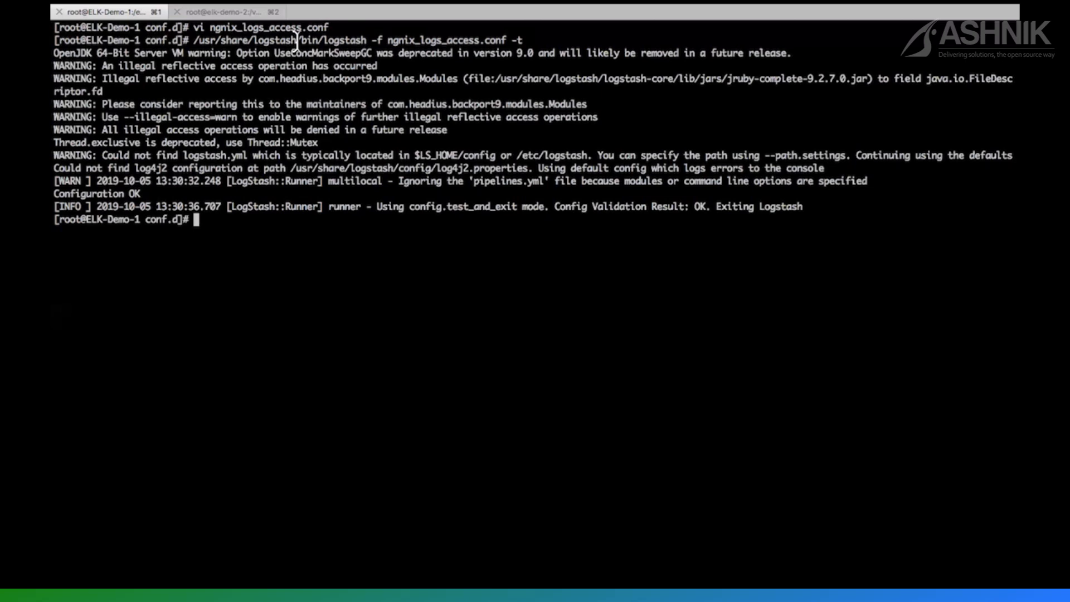
{"action": "mouse_move", "coordinate": [97, 171]}
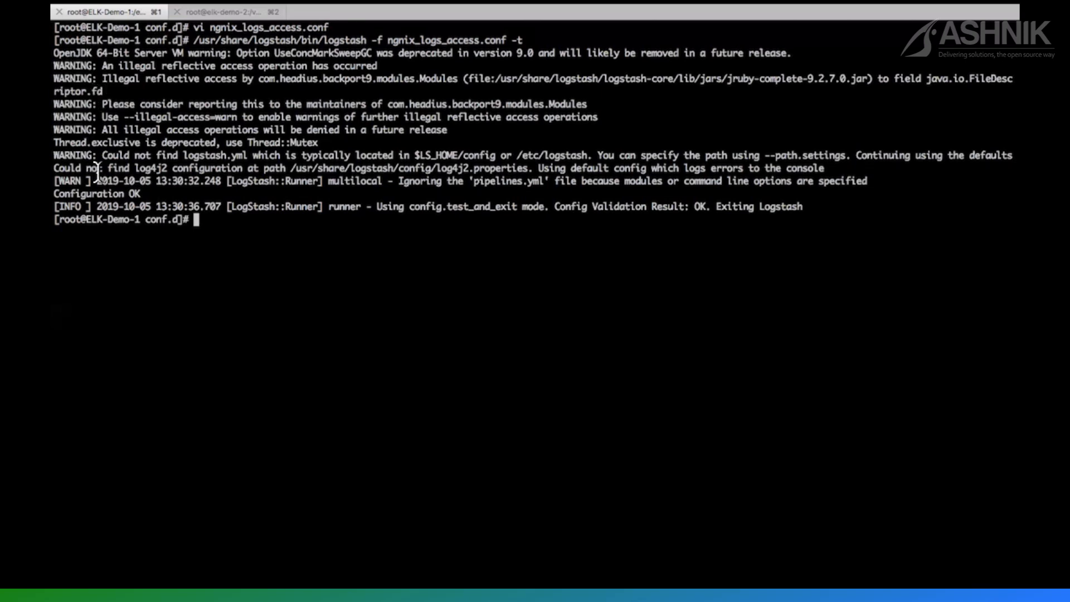
{"action": "double_click", "coordinate": [101, 193]}
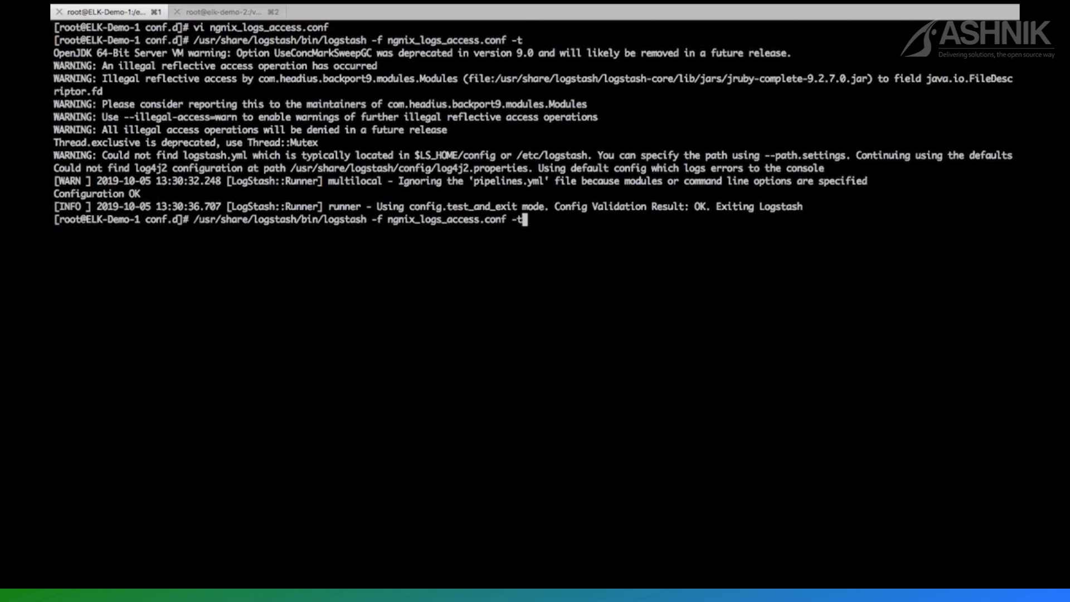
Run Logstash with ngnix_logs_access.conf without -t and scroll its startup output.
{"action": "key", "text": "BackSpace"}
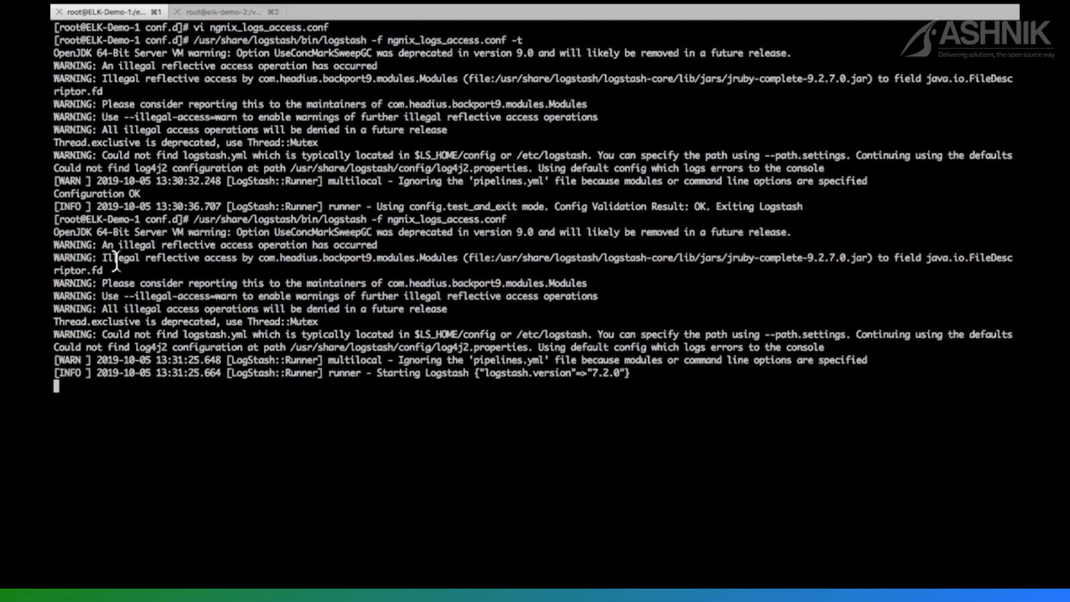
{"action": "scroll", "scroll_direction": "down", "scroll_amount": 3}
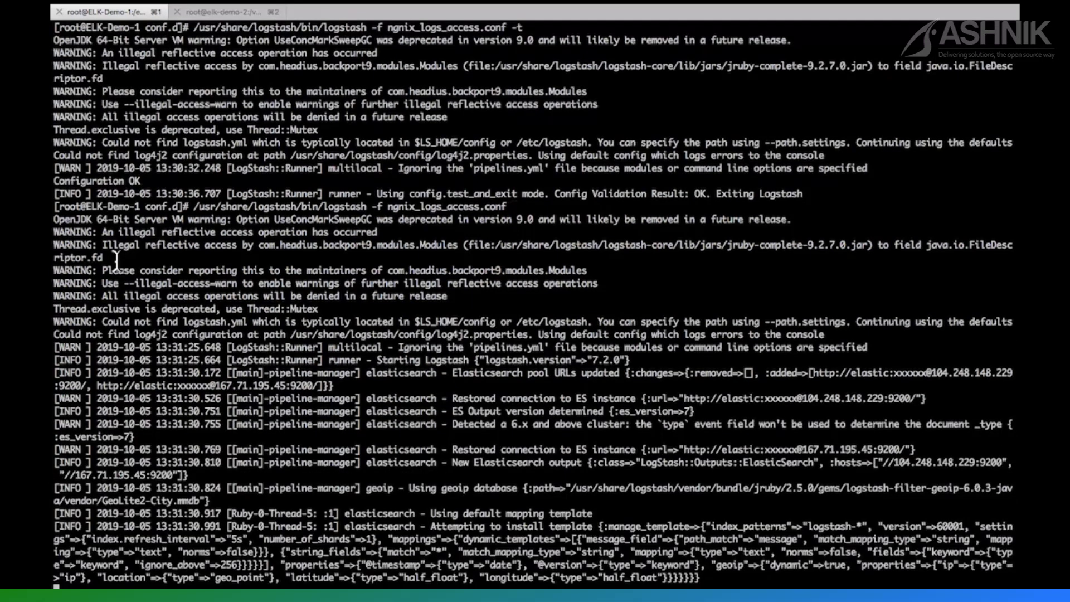
{"action": "scroll", "scroll_direction": "down", "scroll_amount": 3}
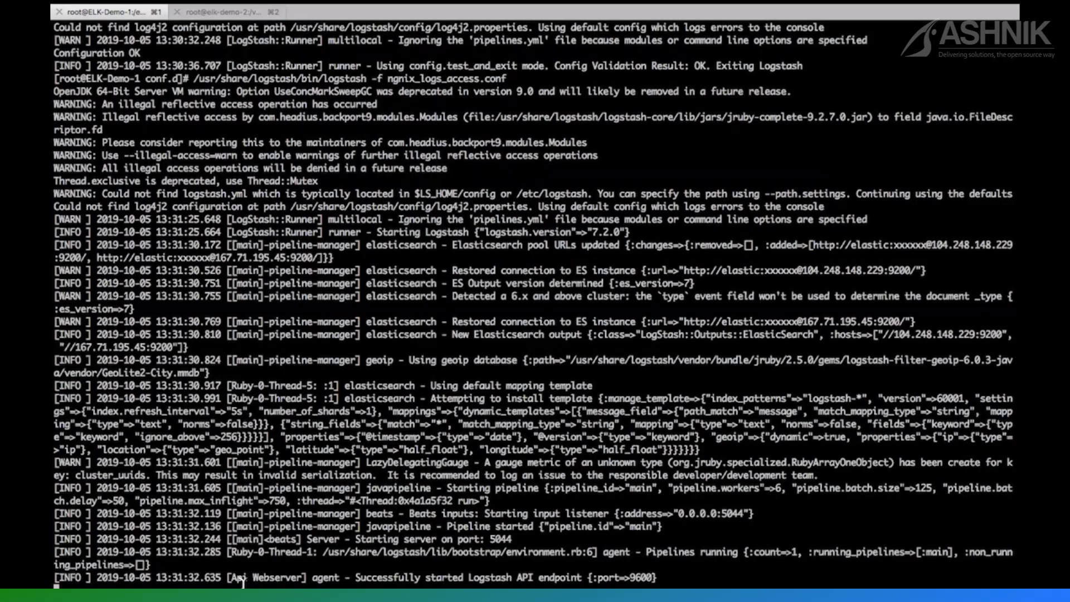
{"action": "left_click_drag", "start_coordinate": [310, 578], "coordinate": [403, 577]}
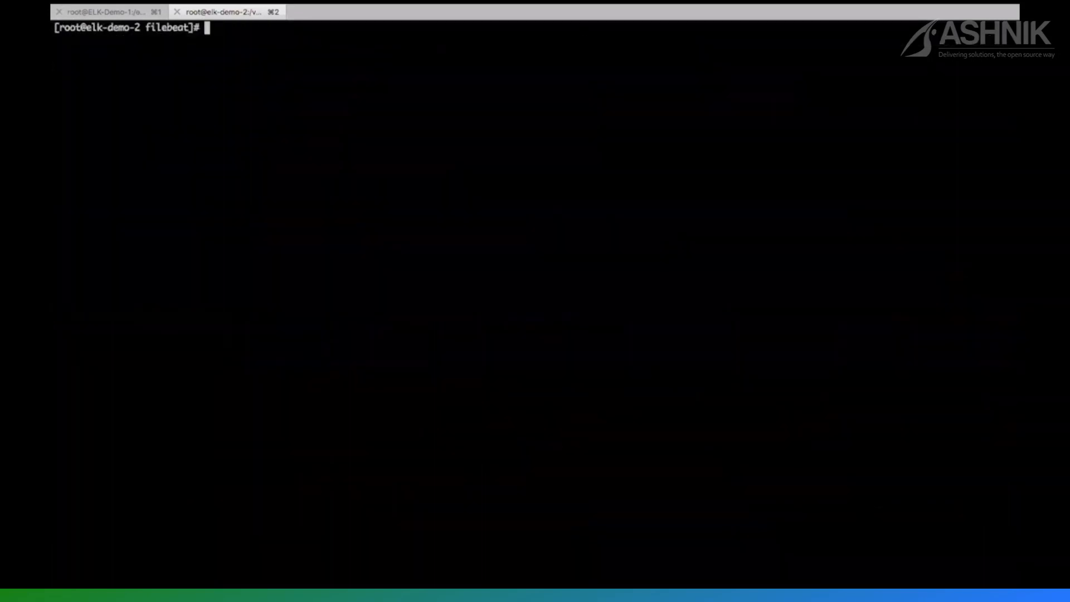
On elk-demo-2, confirm Filebeat is active and the working directory is /var/lib/filebeat.
{"action": "type", "text": "systemctl status filebeat"}
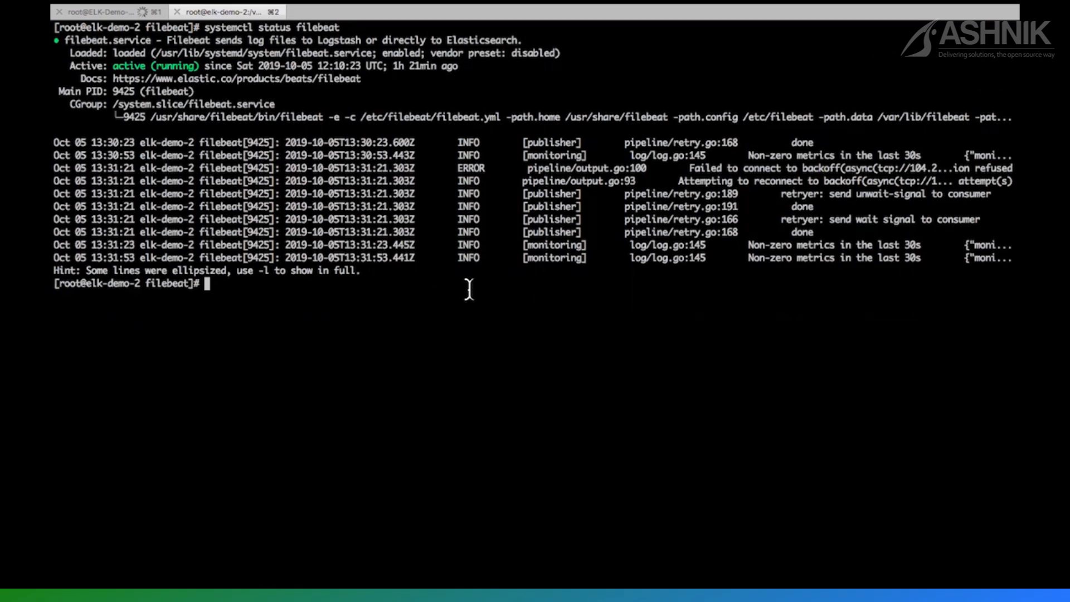
{"action": "type", "text": "pwd"}
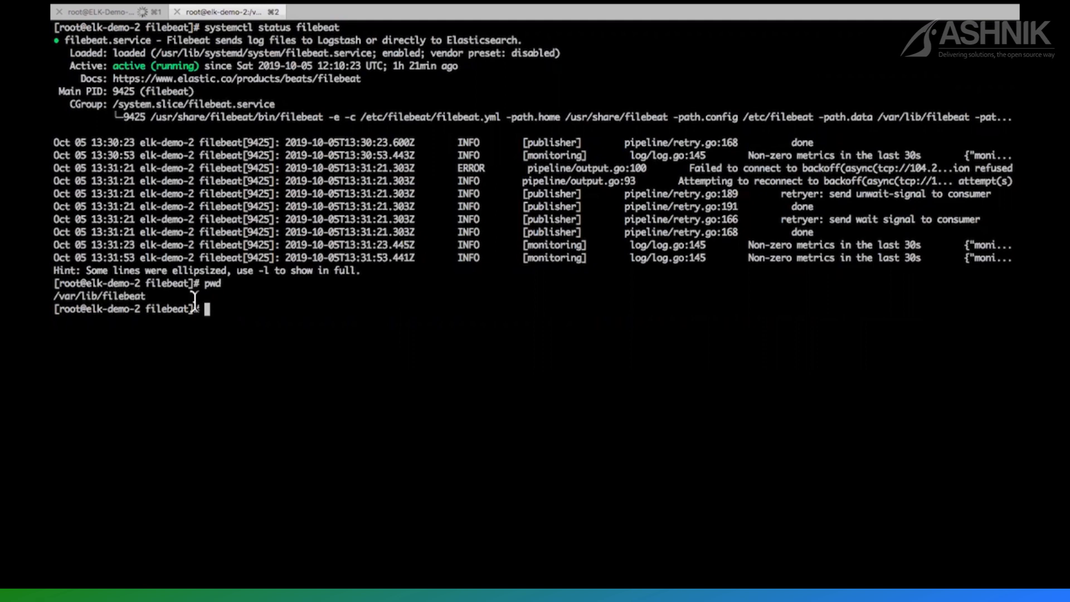
Delete the Filebeat registry directory with rm -rf registry/ and recheck the service status.
{"action": "type", "text": "rm -rf"}
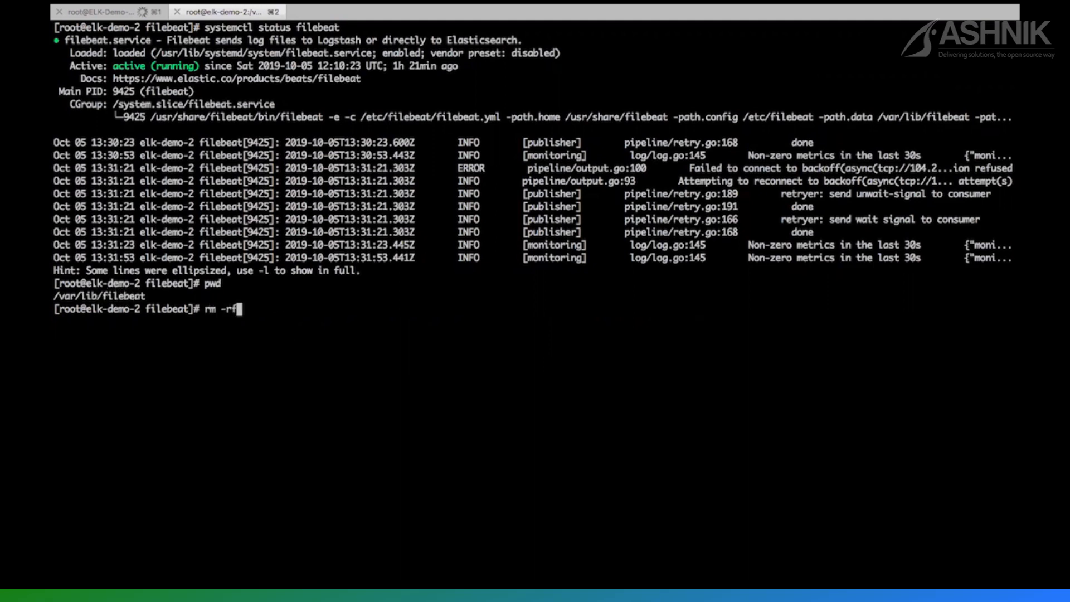
{"action": "type", "text": "registry/"}
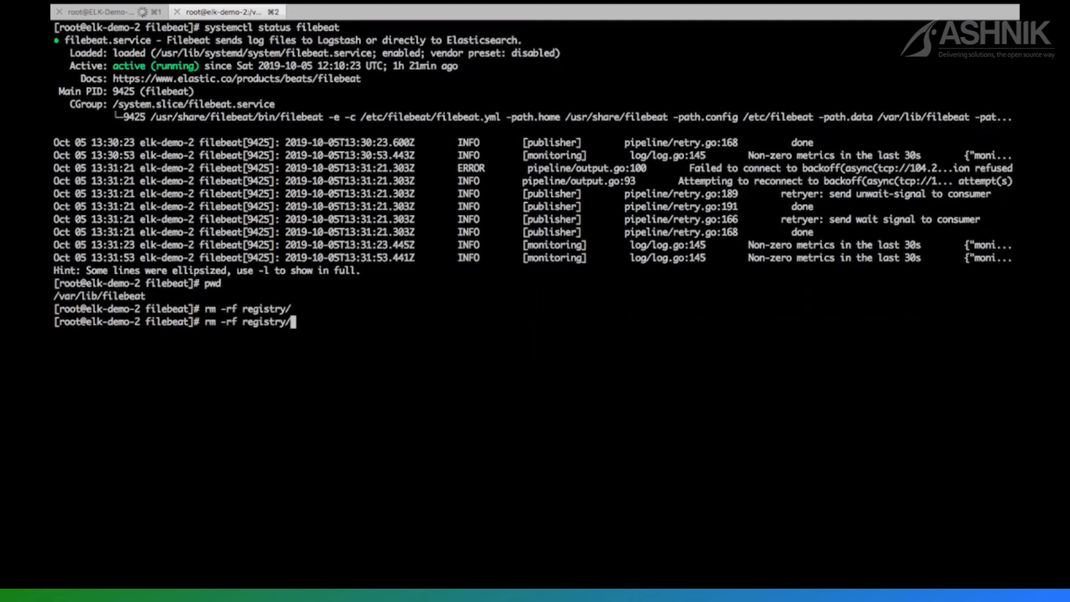
{"action": "type", "text": "systemctl status filebeat"}
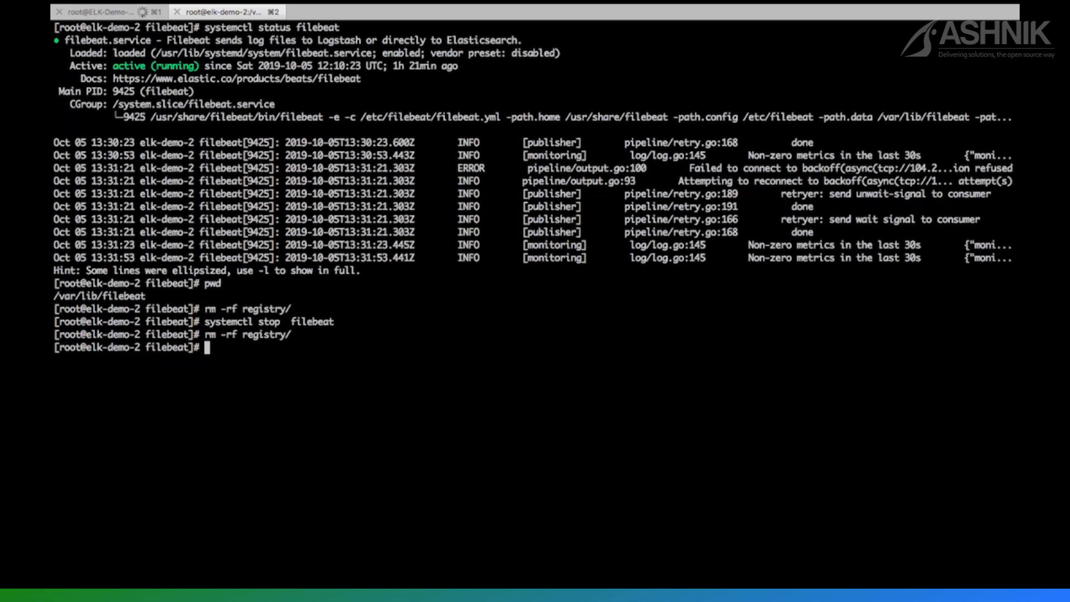
Restart Filebeat on elk-demo-2 and confirm harvesters start on the Elasticsearch logs.
{"action": "type", "text": "systemctl stop  filebeat"}
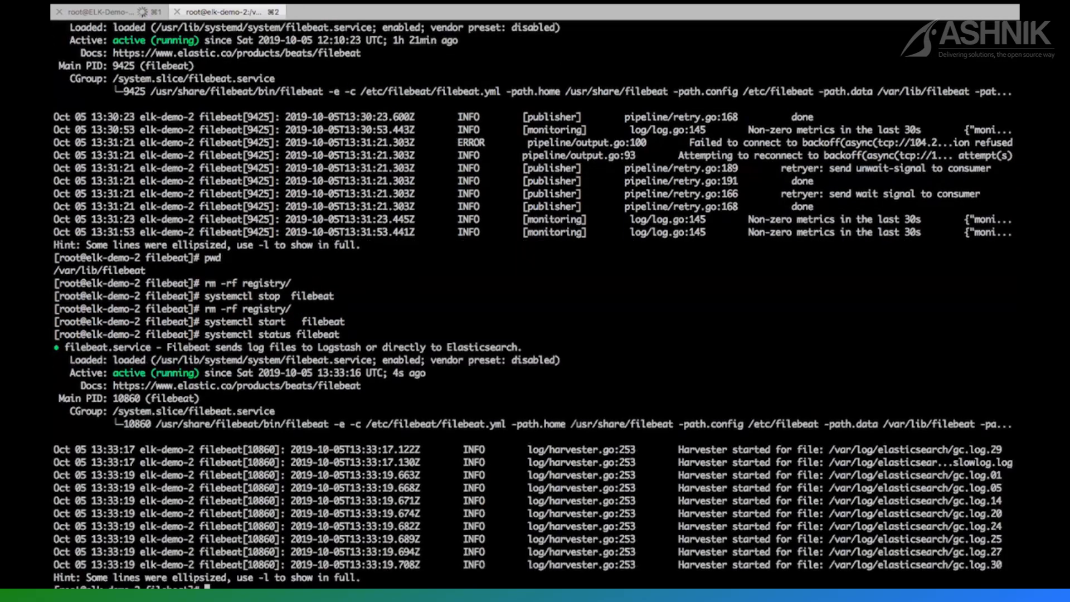
{"action": "mouse_move", "coordinate": [546, 481]}
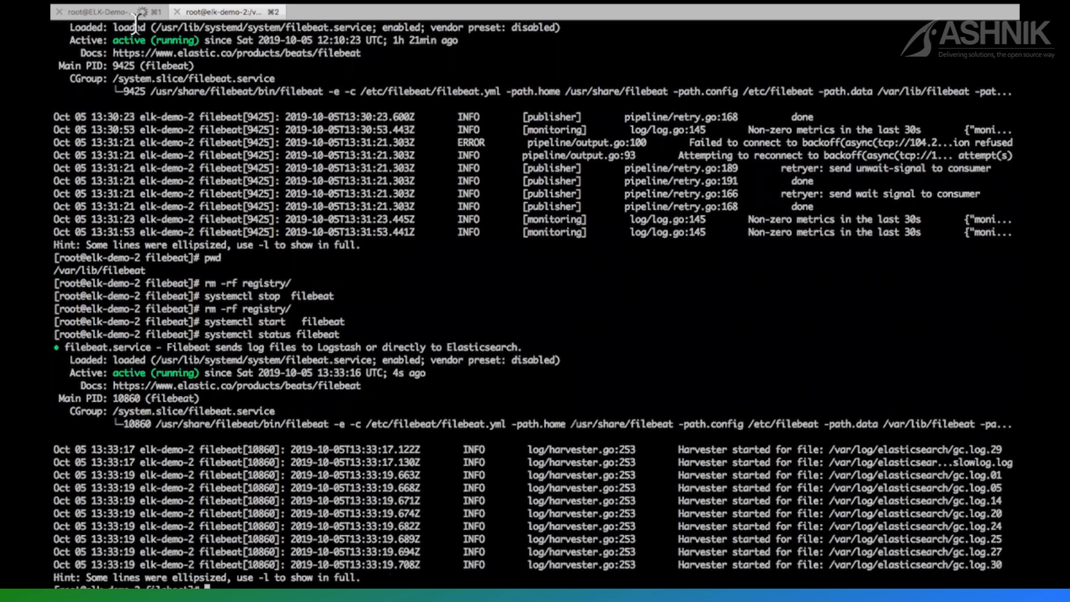
Switch to the elk-demo-1 tab and scroll through Logstash's incoming Filebeat event output.
{"action": "left_click", "coordinate": [102, 12]}
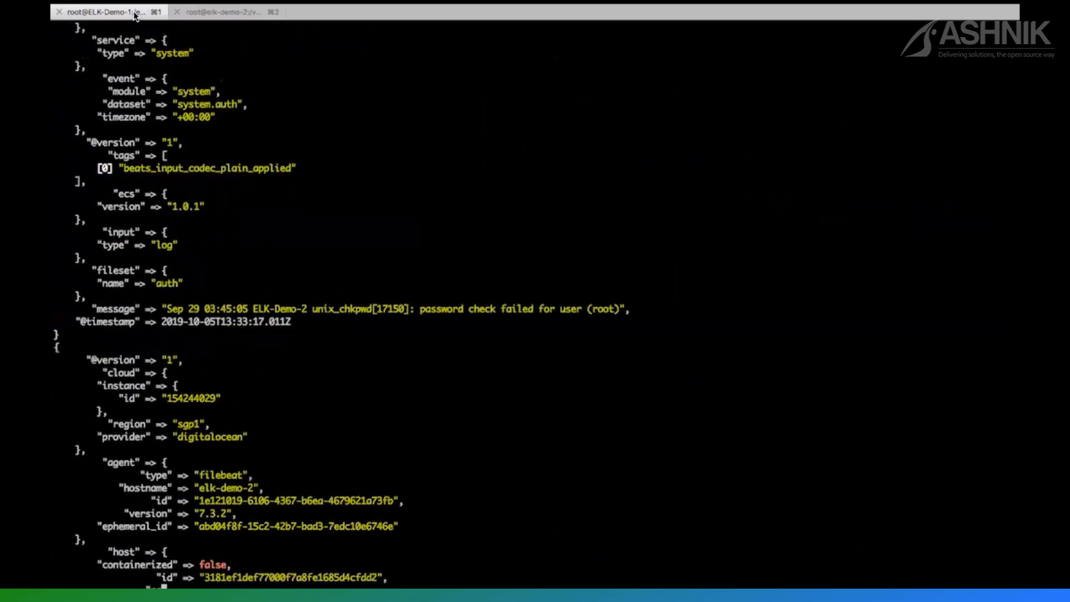
{"action": "scroll", "scroll_direction": "down", "scroll_amount": 3}
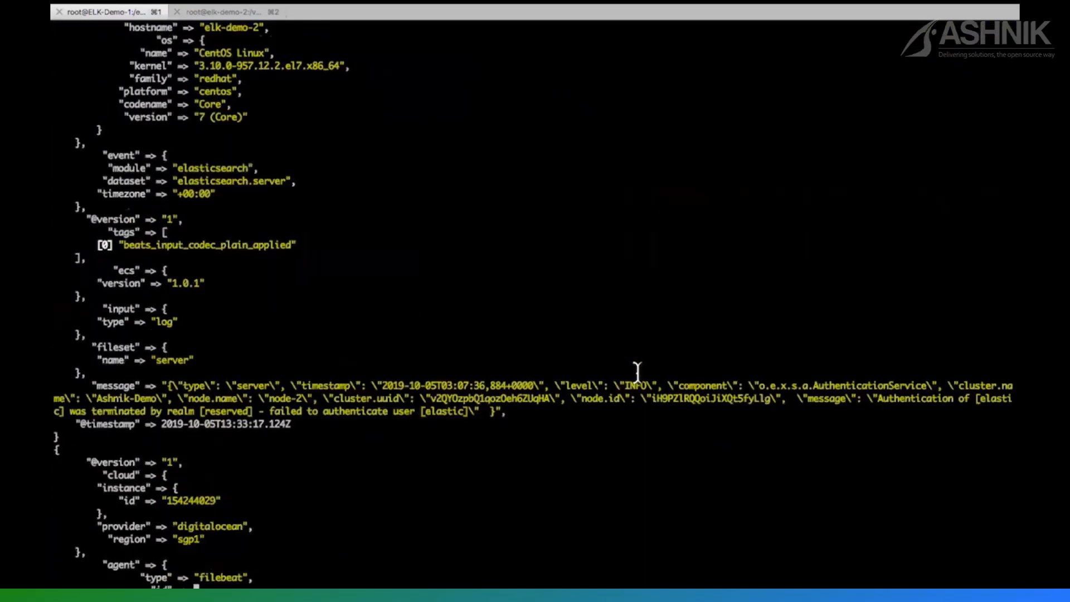
{"action": "scroll", "scroll_direction": "down", "scroll_amount": 3}
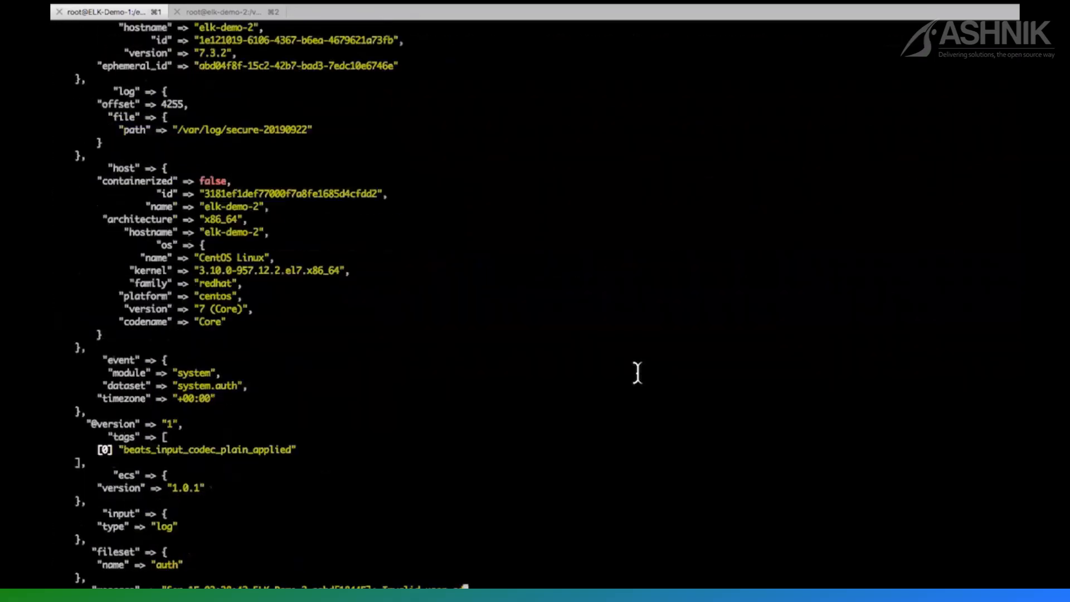
{"action": "scroll", "scroll_direction": "down", "scroll_amount": 3}
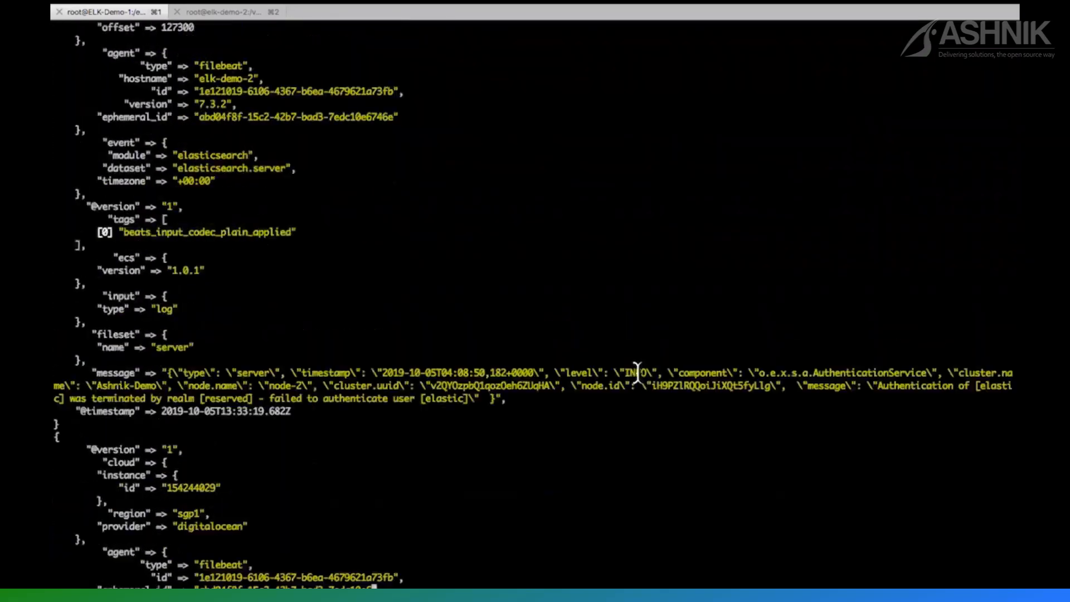
{"action": "scroll", "scroll_direction": "down", "scroll_amount": 3}
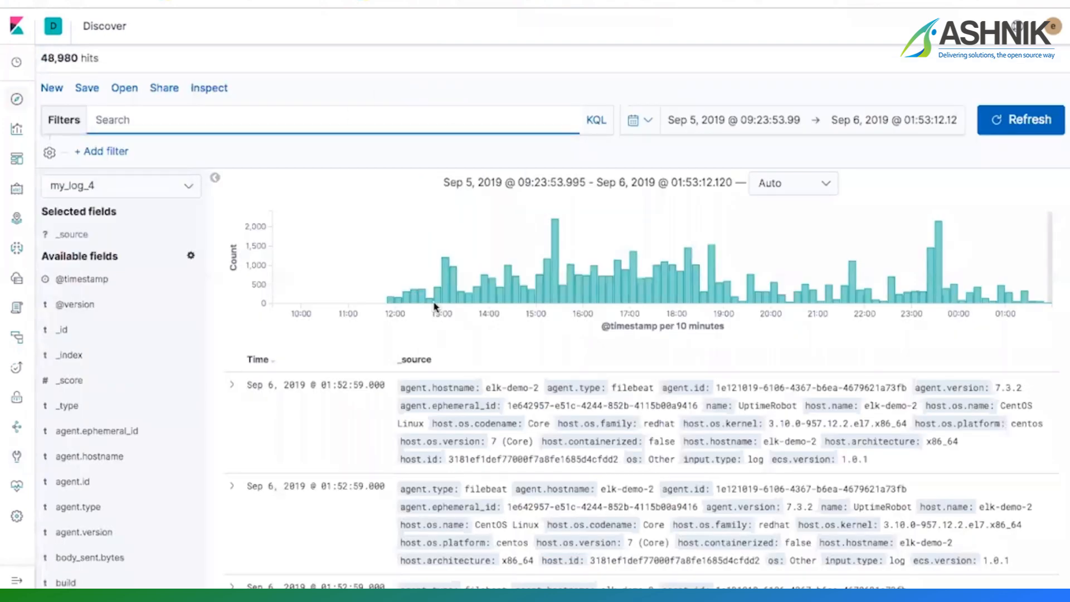
Scroll the my_log_4 mapping response to confirm geoip location is a geo_point.
{"action": "scroll", "scroll_direction": "down", "scroll_amount": 3}
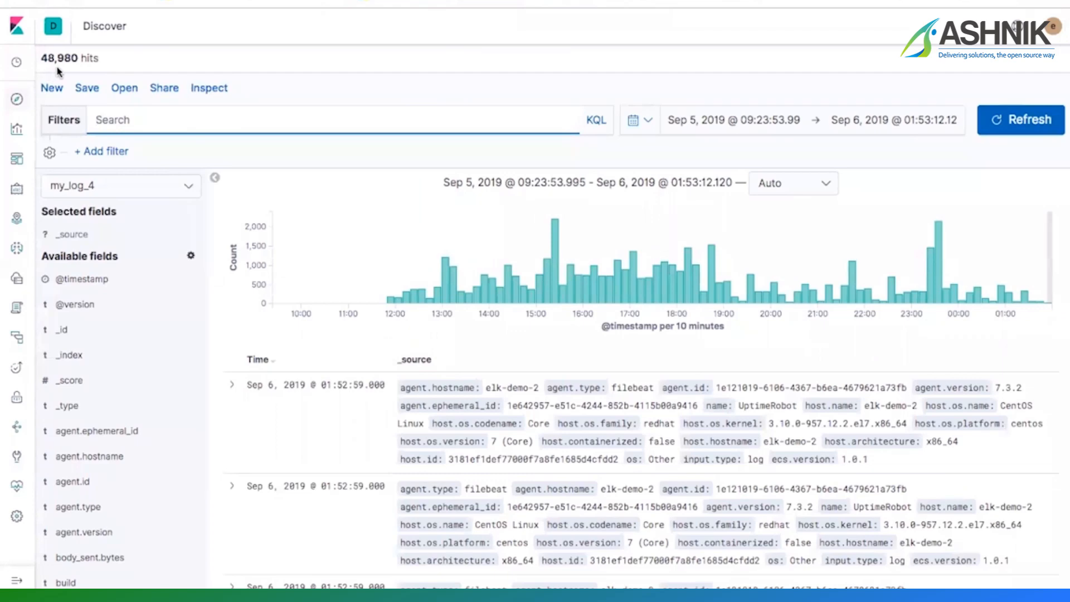
{"action": "mouse_move", "coordinate": [422, 359]}
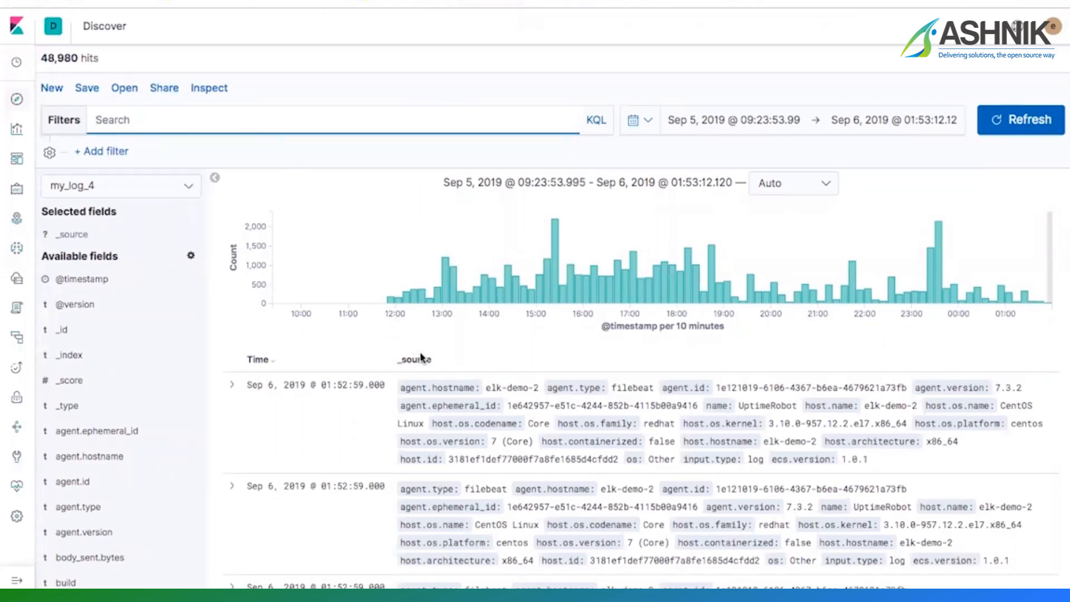
{"action": "scroll", "scroll_direction": "down", "scroll_amount": 3}
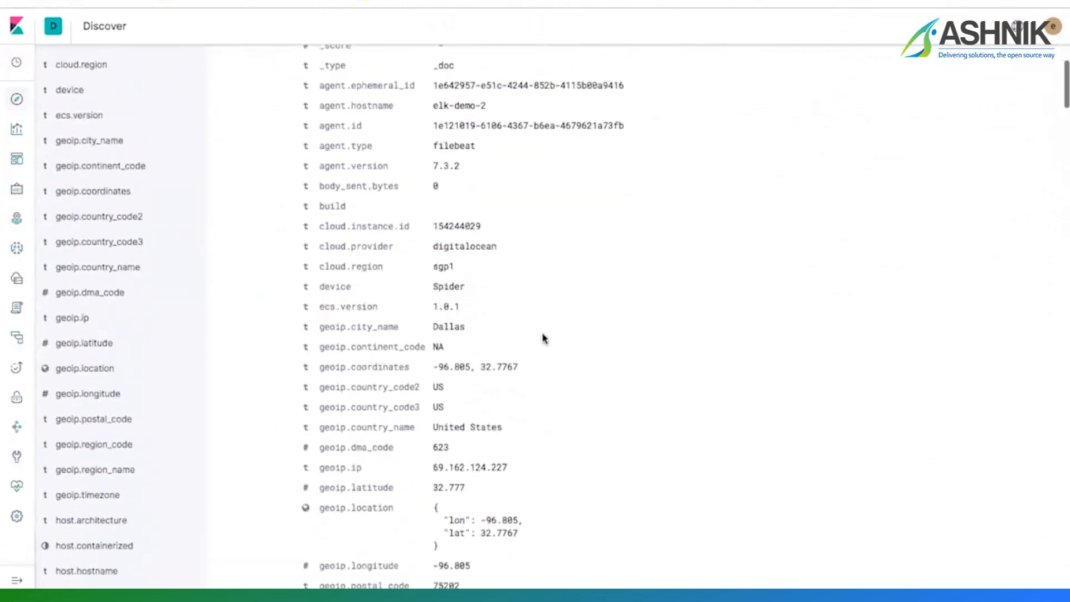
{"action": "scroll", "scroll_direction": "down", "scroll_amount": 3}
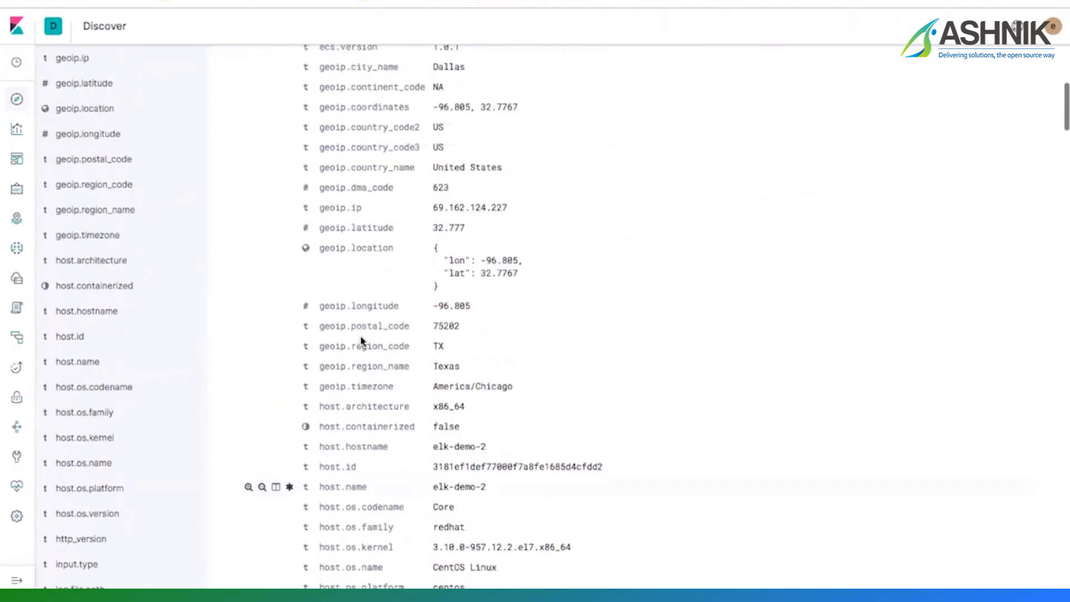
{"action": "scroll", "scroll_direction": "down", "scroll_amount": 3}
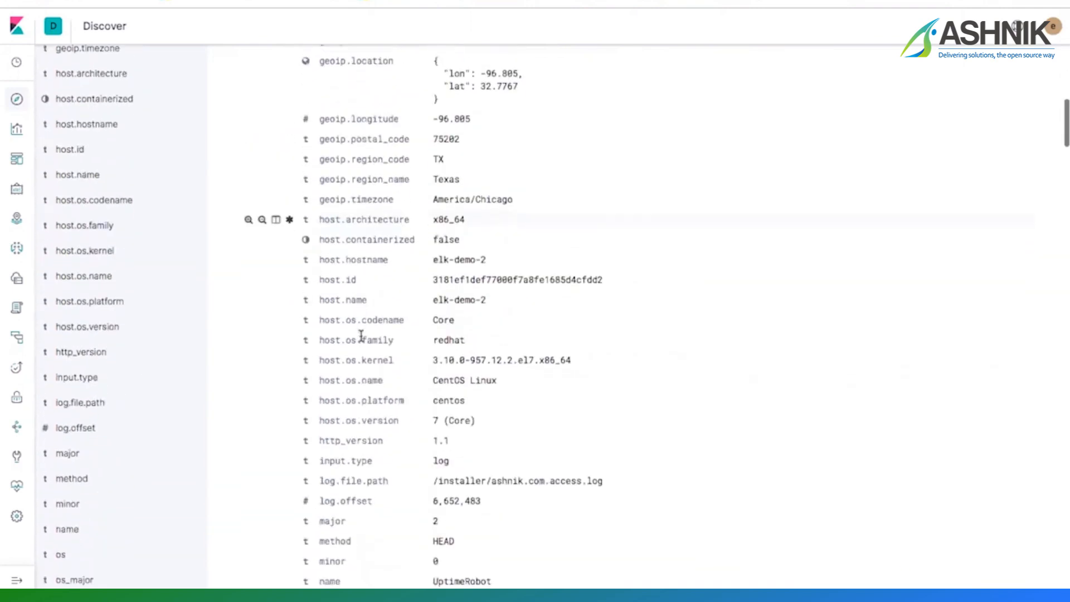
{"action": "scroll", "scroll_direction": "down", "scroll_amount": 3}
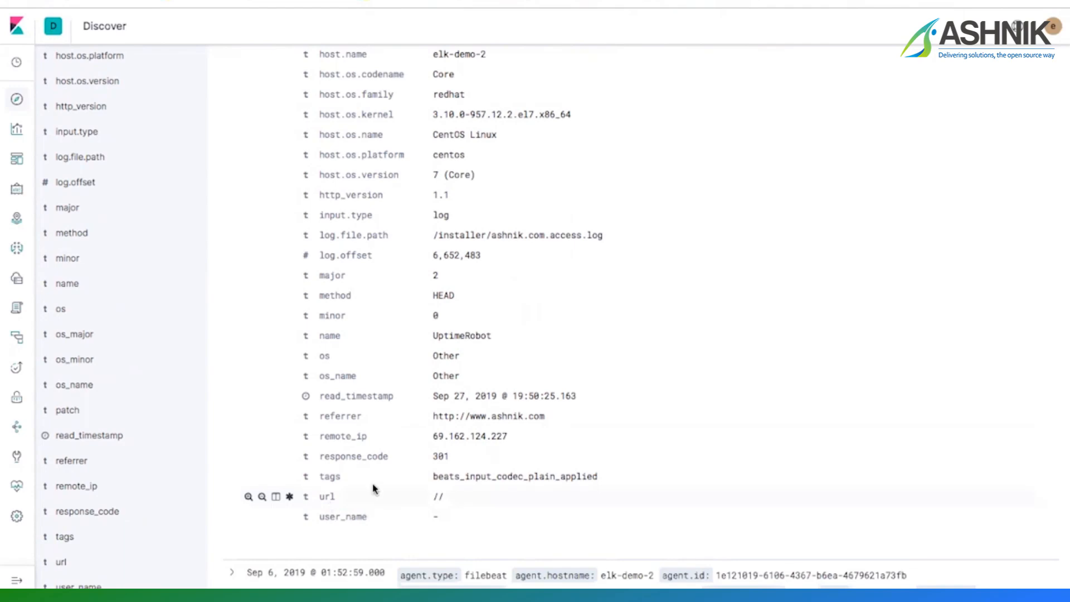
{"action": "mouse_move", "coordinate": [344, 456]}
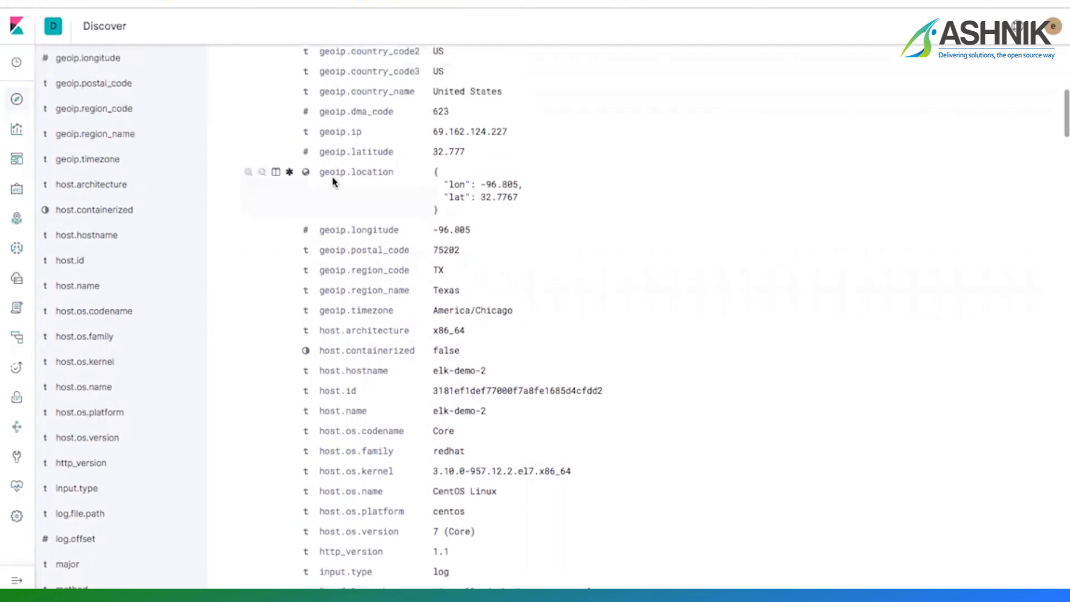
{"action": "mouse_move", "coordinate": [321, 173]}
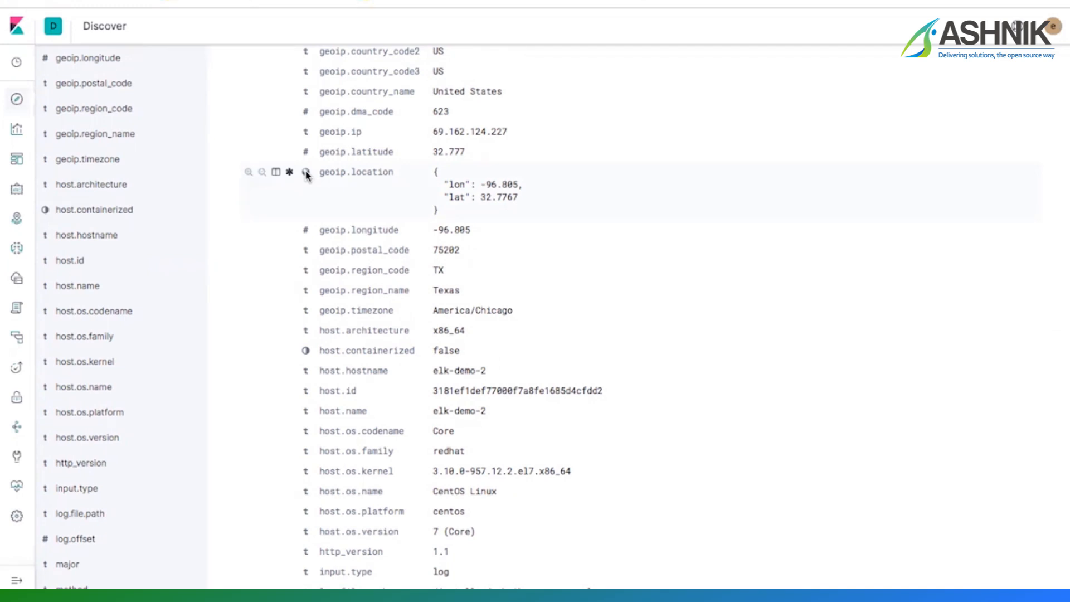
{"action": "mouse_move", "coordinate": [306, 172]}
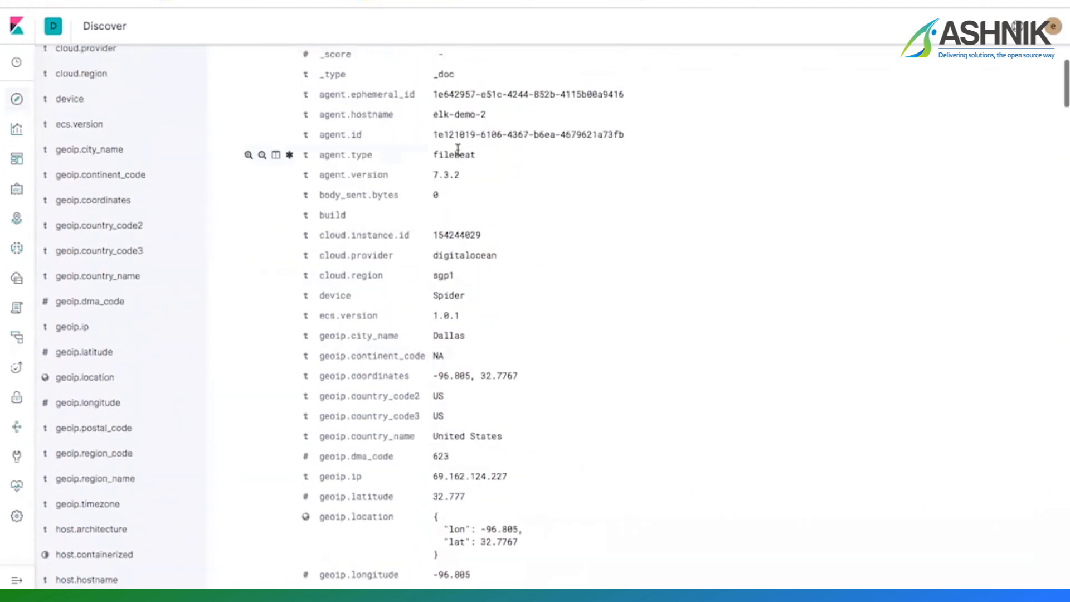
{"action": "mouse_move", "coordinate": [358, 255]}
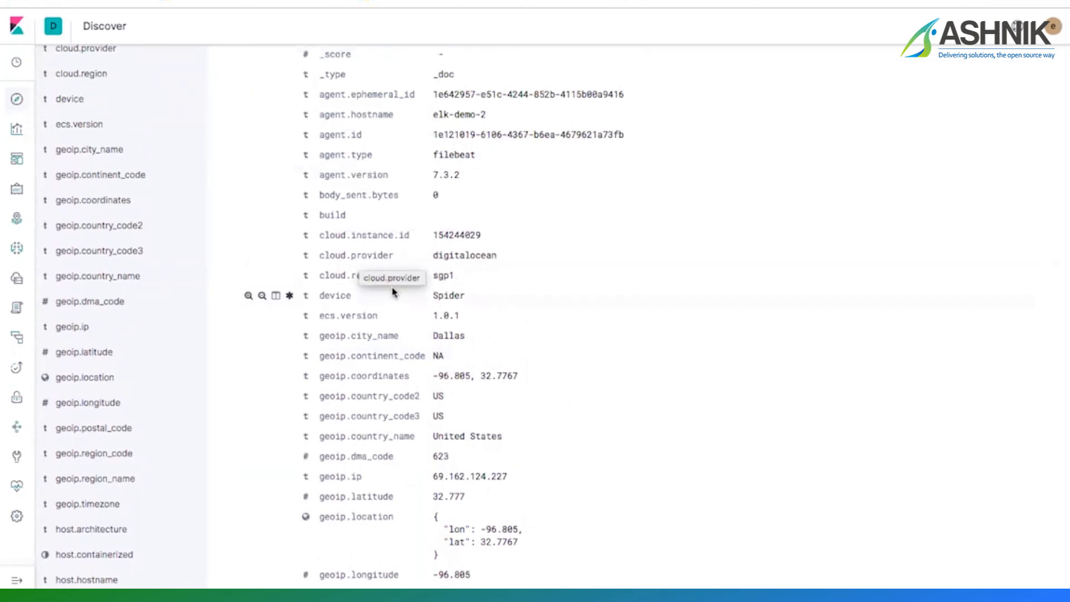
{"action": "scroll", "scroll_direction": "down", "scroll_amount": 3}
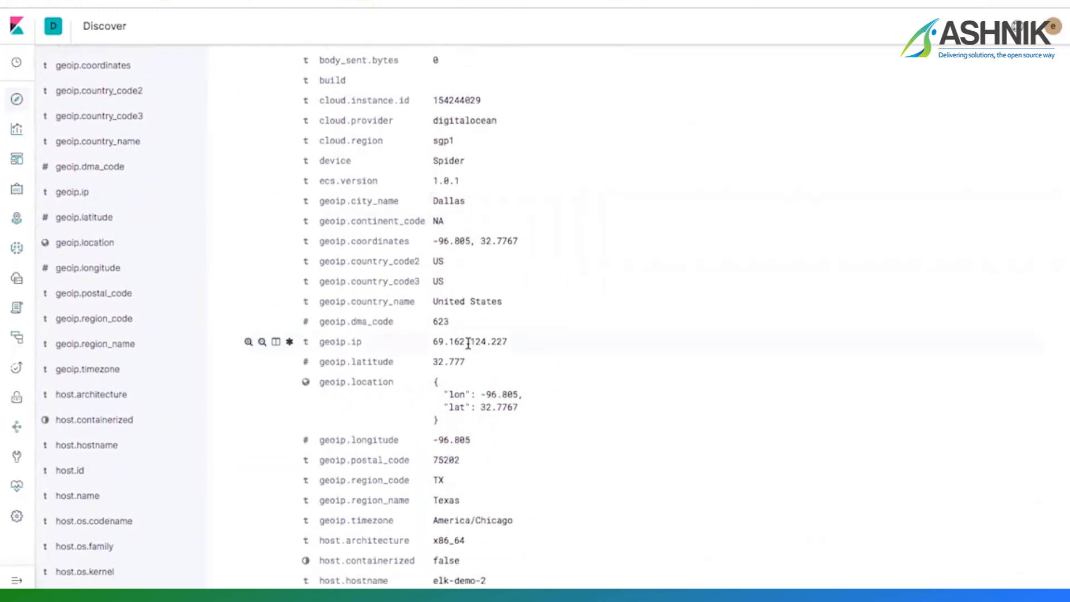
{"action": "scroll", "scroll_direction": "down", "scroll_amount": 3}
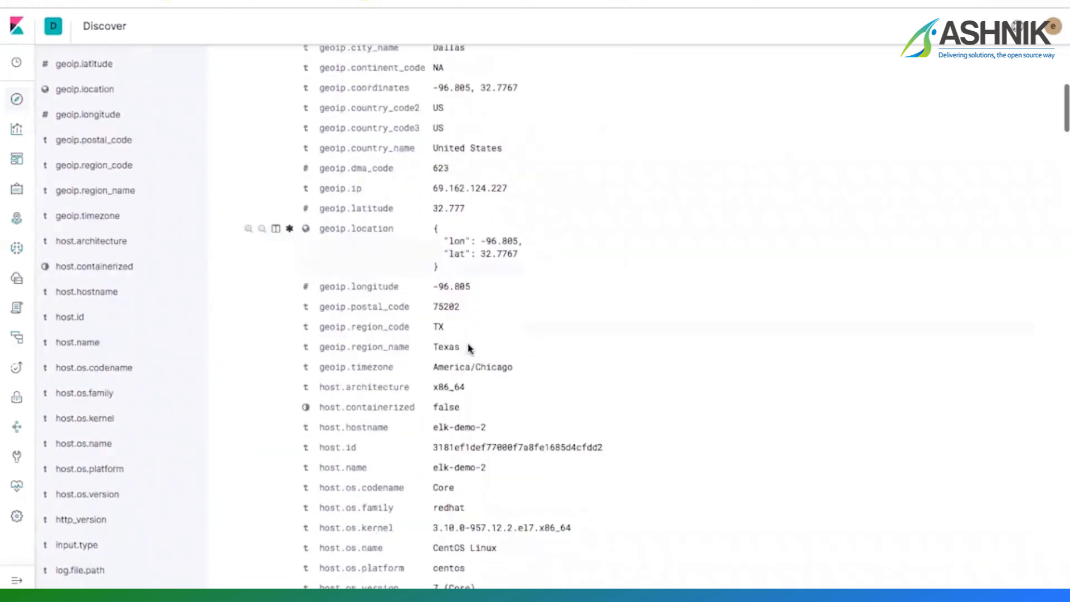
{"action": "scroll", "scroll_direction": "down", "scroll_amount": 3}
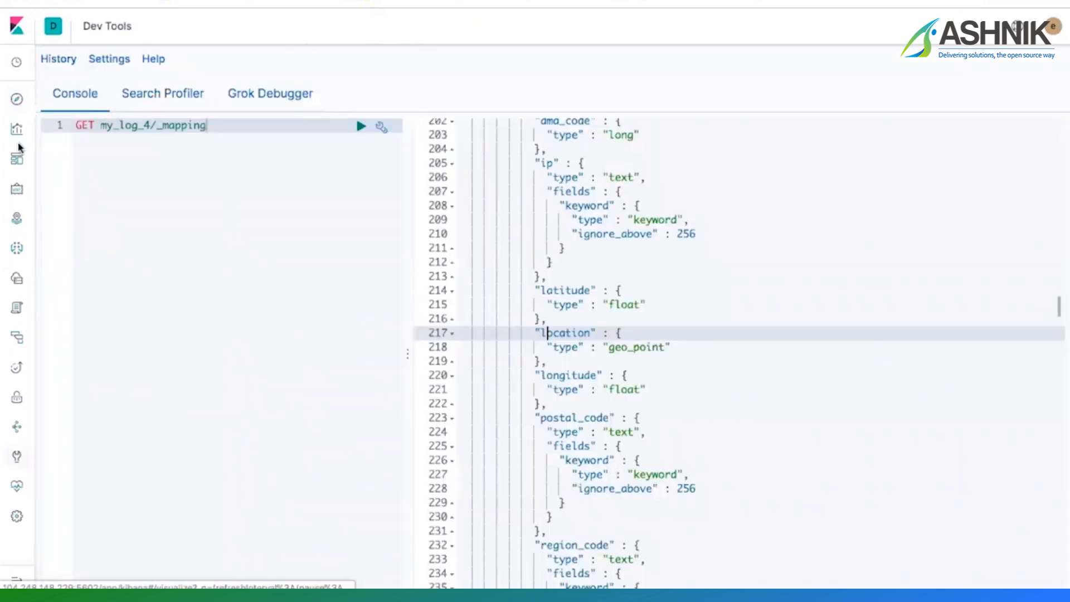
Open the Ashnik.com_Analysis dashboard from Kibana's Dashboards list and scroll its panels.
{"action": "left_click", "coordinate": [17, 159]}
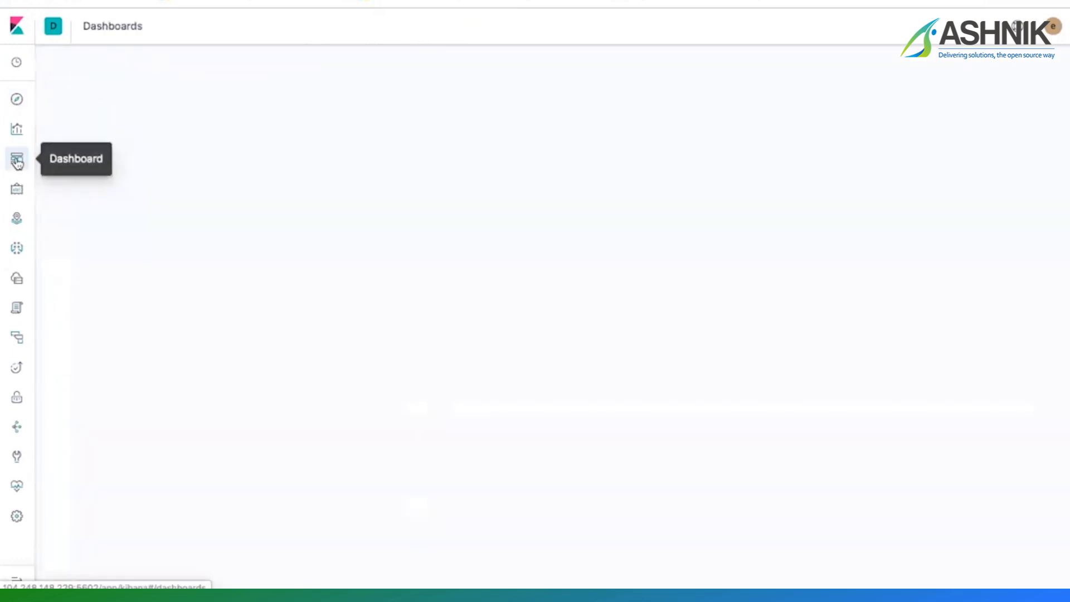
{"action": "left_click", "coordinate": [16, 159]}
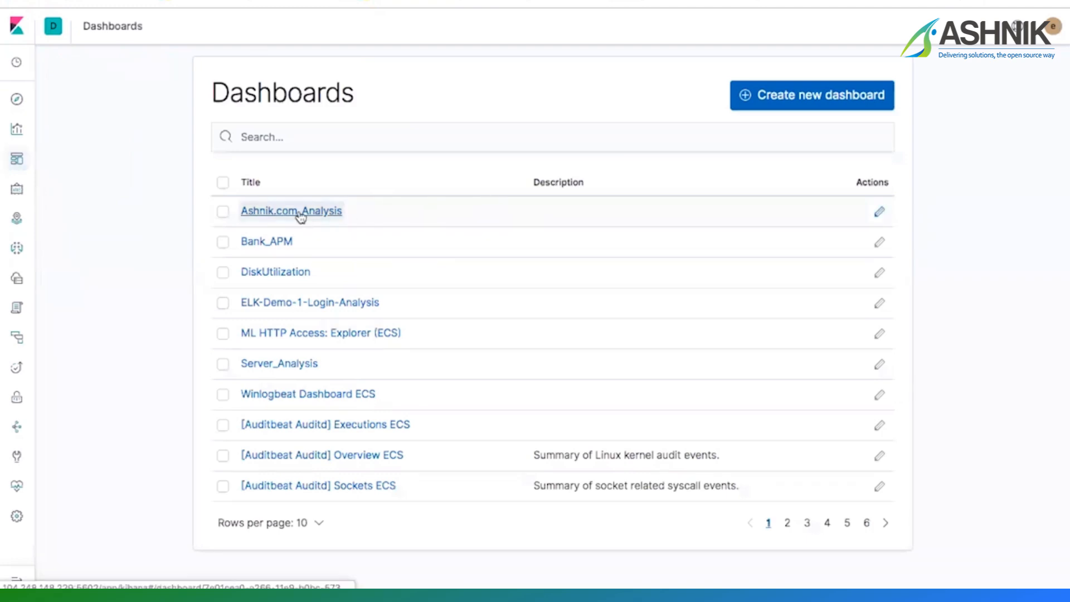
{"action": "left_click", "coordinate": [291, 211]}
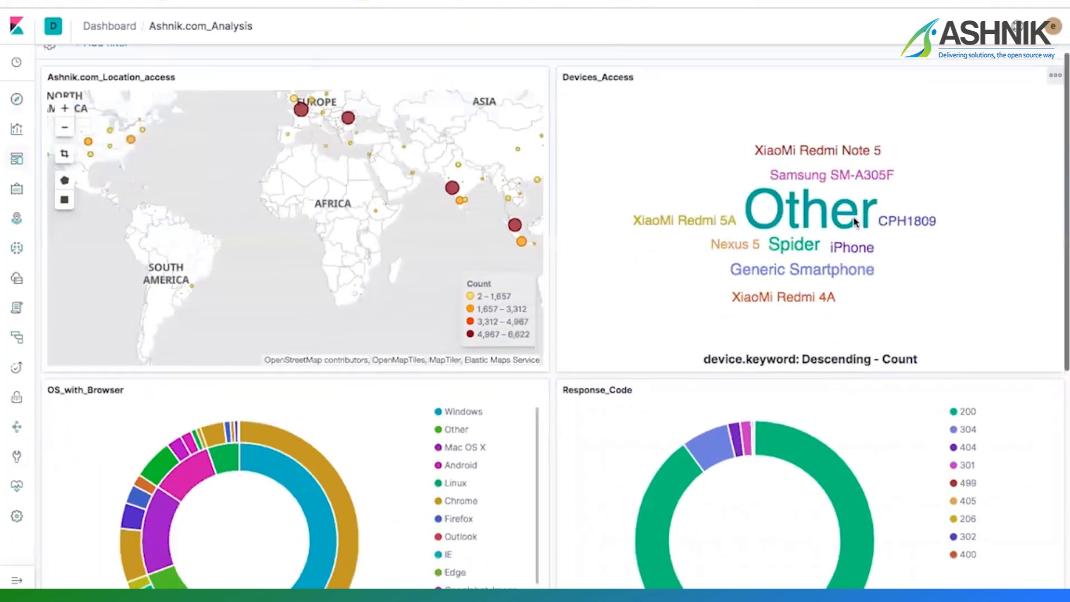
{"action": "scroll", "scroll_direction": "down", "scroll_amount": 3}
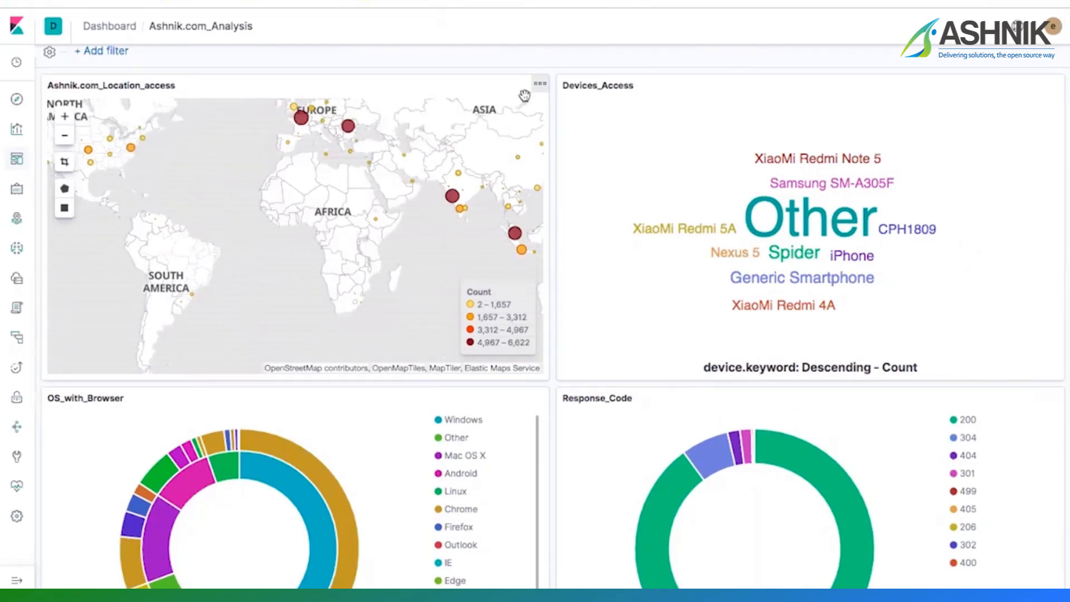
View the Ashnik.com_Location_access map full screen, then return to the dashboards list.
{"action": "left_click", "coordinate": [539, 83]}
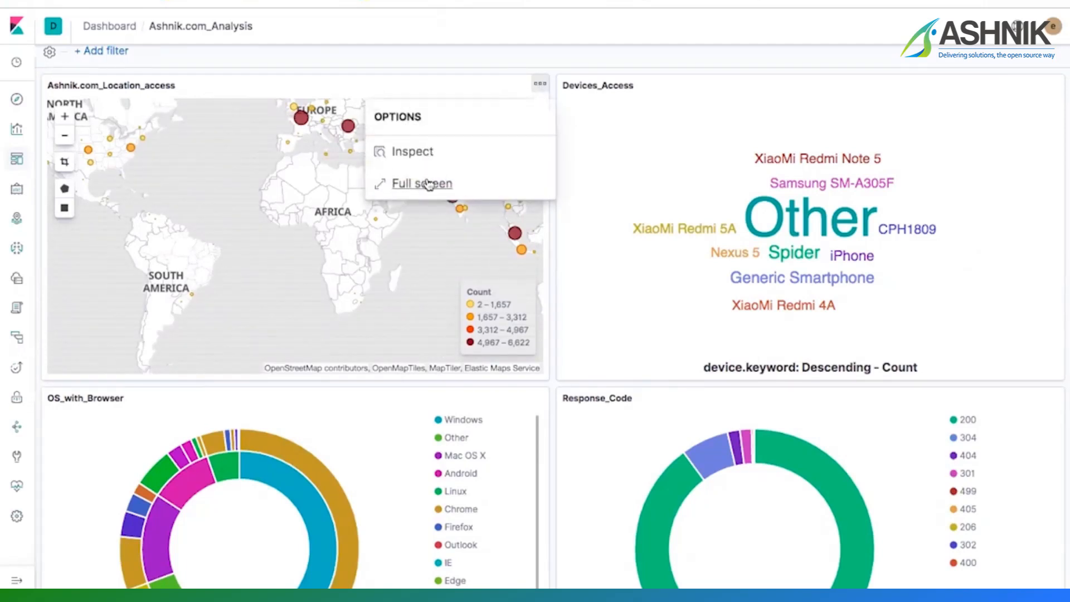
{"action": "left_click", "coordinate": [422, 183]}
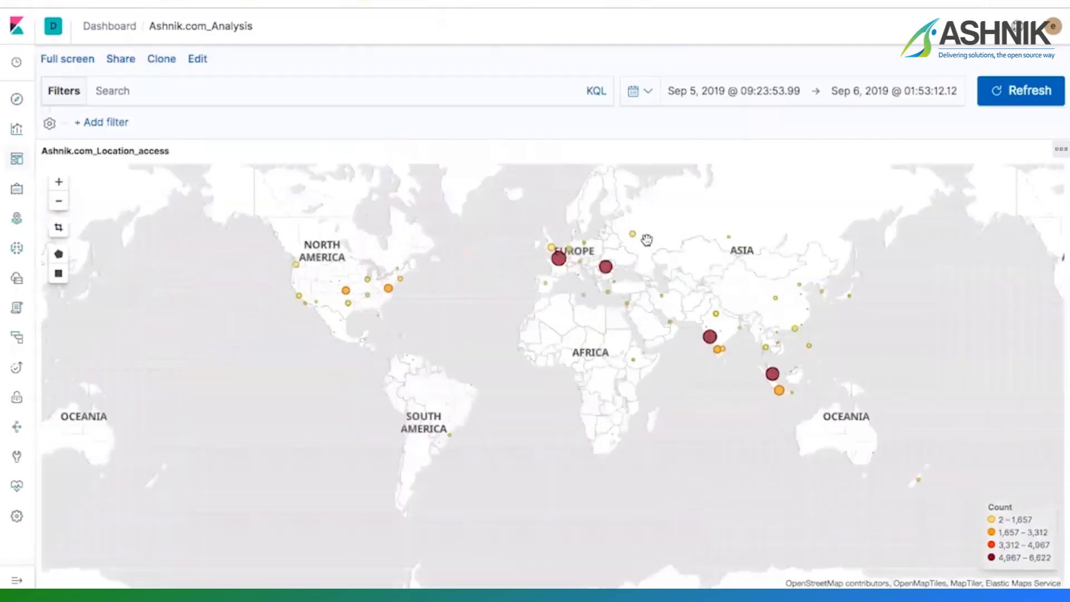
{"action": "mouse_move", "coordinate": [558, 258]}
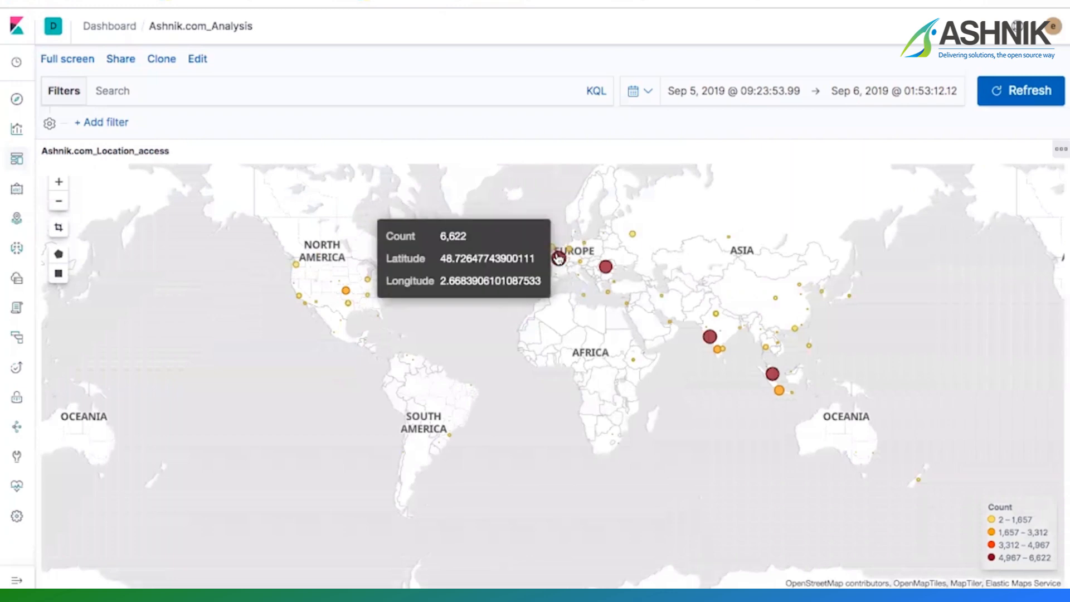
{"action": "mouse_move", "coordinate": [531, 259]}
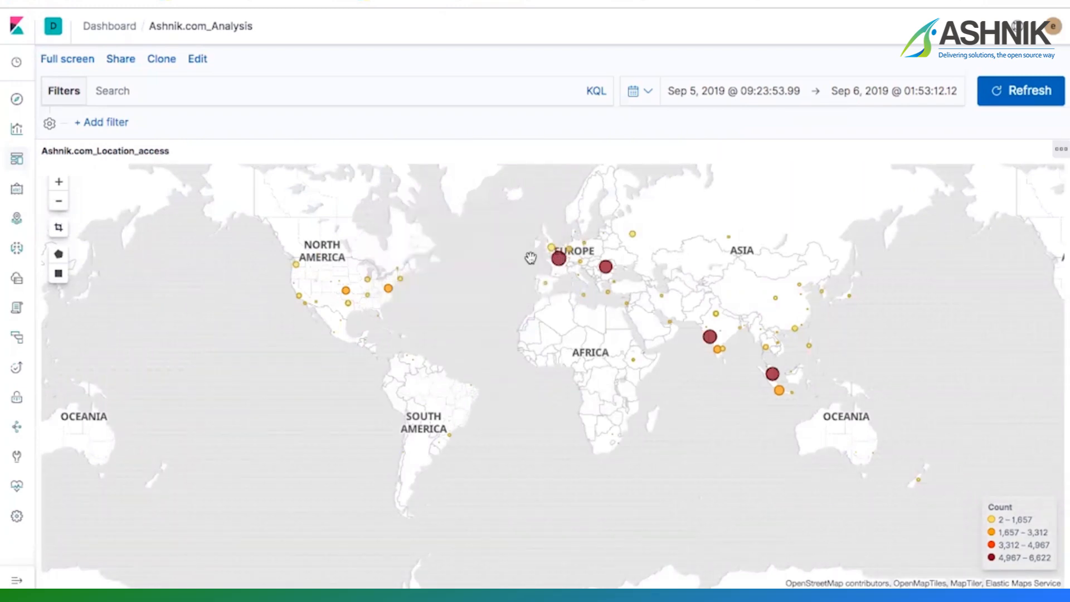
{"action": "mouse_move", "coordinate": [556, 263]}
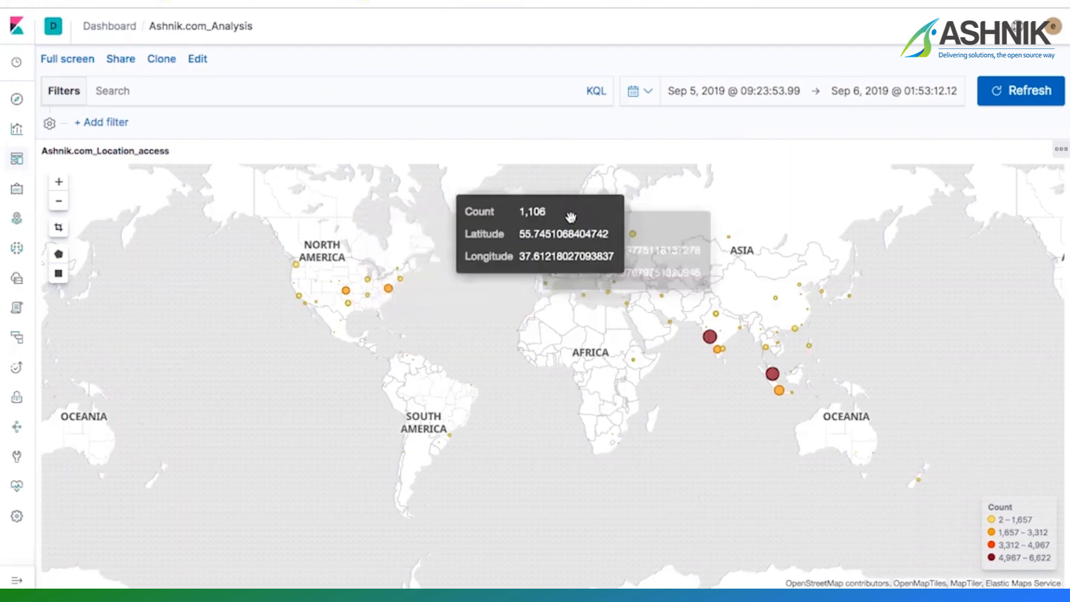
{"action": "mouse_move", "coordinate": [652, 344]}
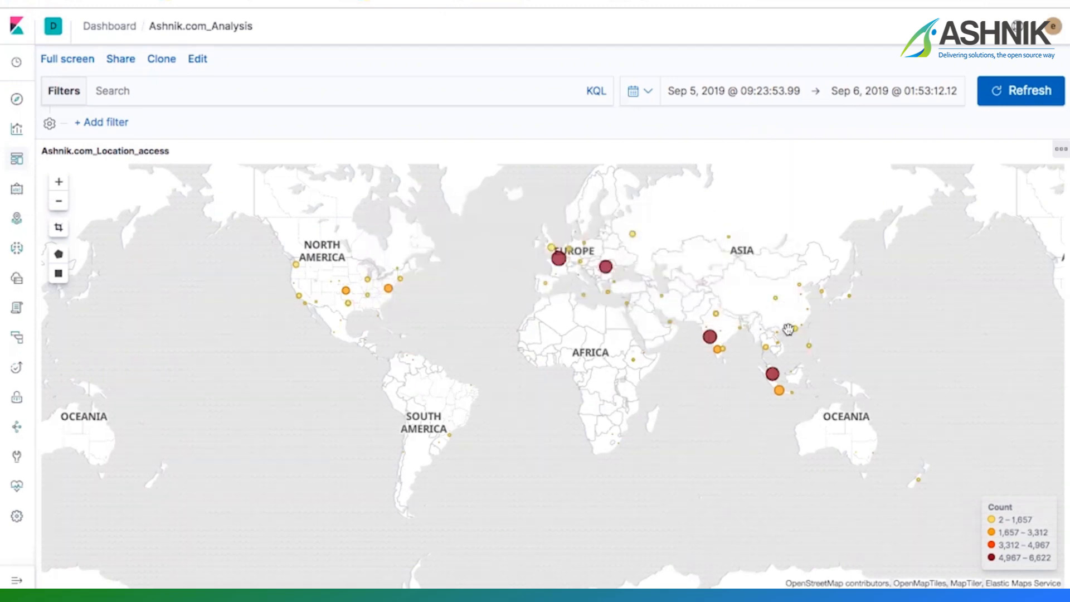
{"action": "mouse_move", "coordinate": [203, 82]}
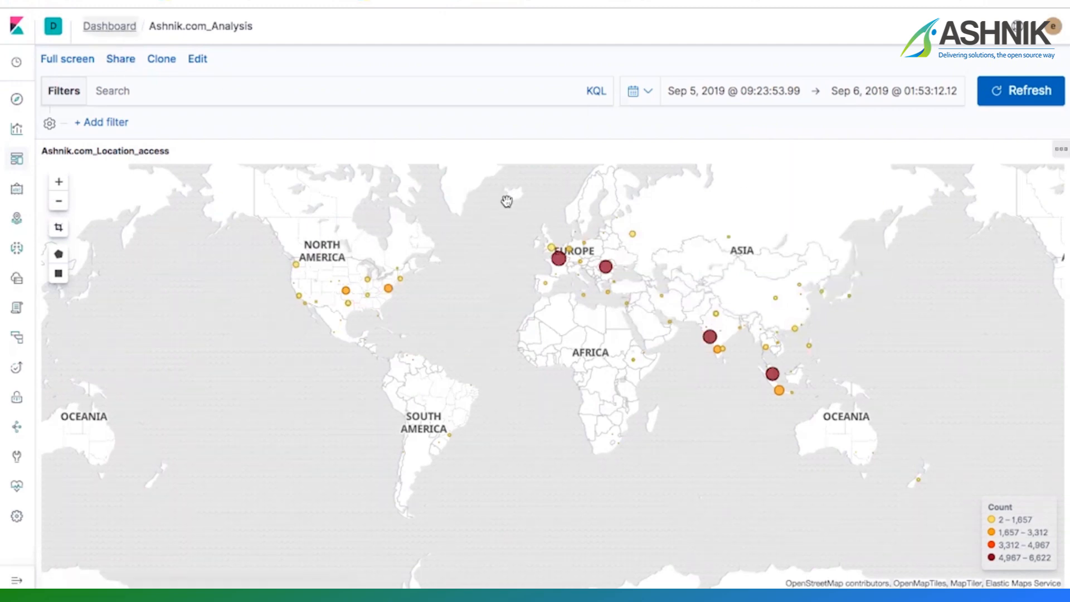
{"action": "mouse_move", "coordinate": [431, 170]}
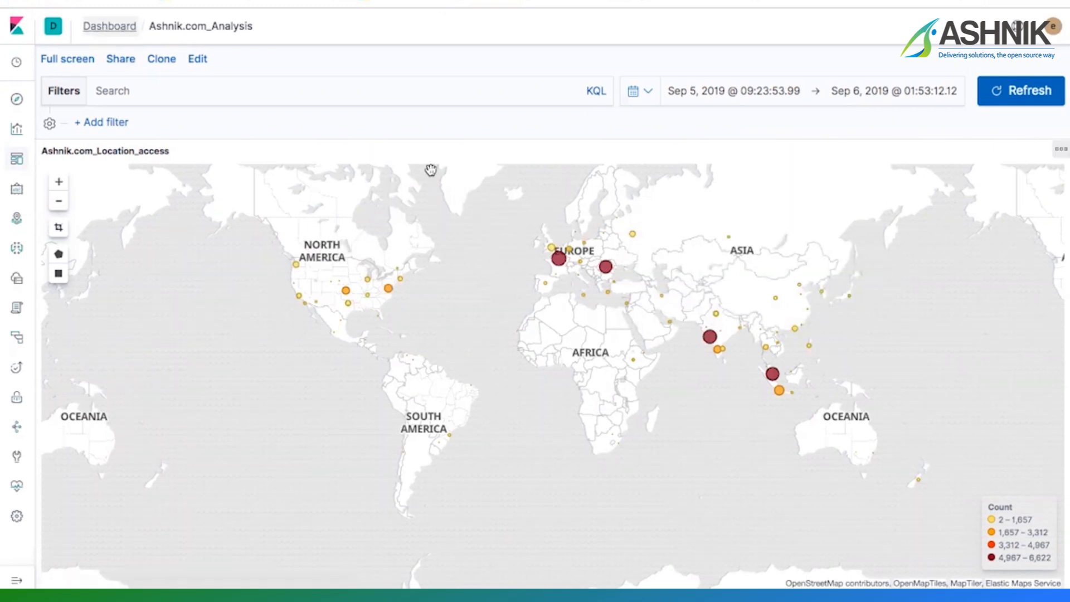
{"action": "left_click", "coordinate": [109, 26]}
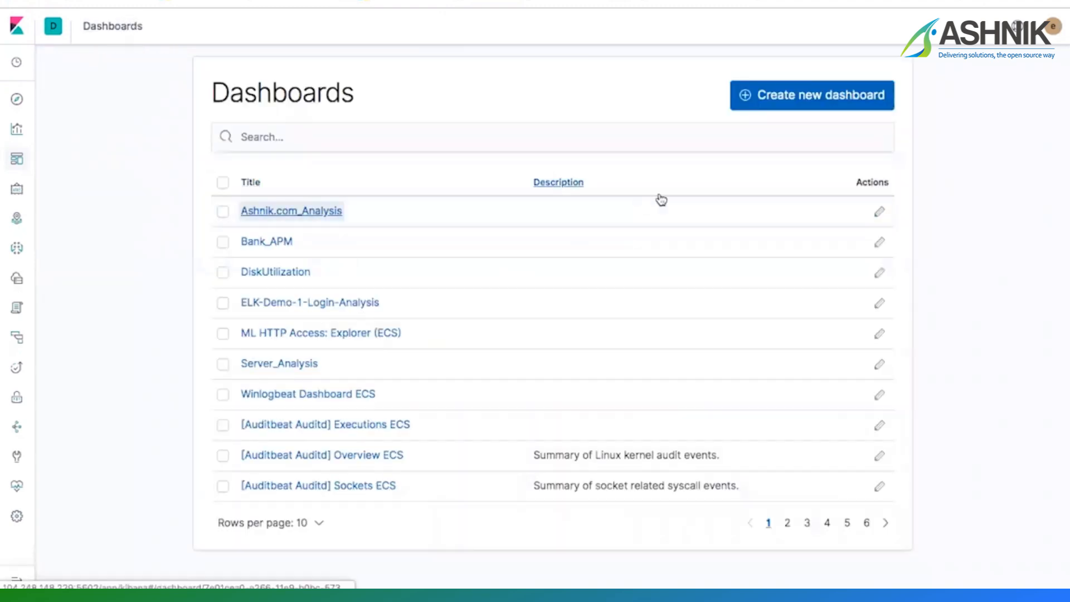
Select Ashnik.com_Analysis in the Dashboards list to show map, word cloud and chart panels.
{"action": "left_click", "coordinate": [291, 210]}
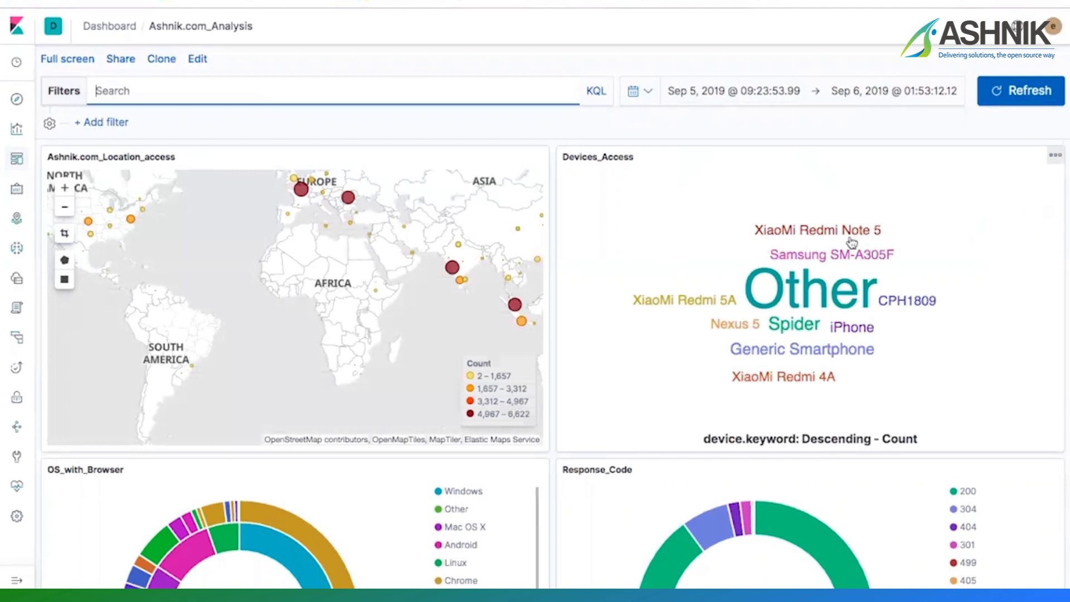
{"action": "mouse_move", "coordinate": [858, 352]}
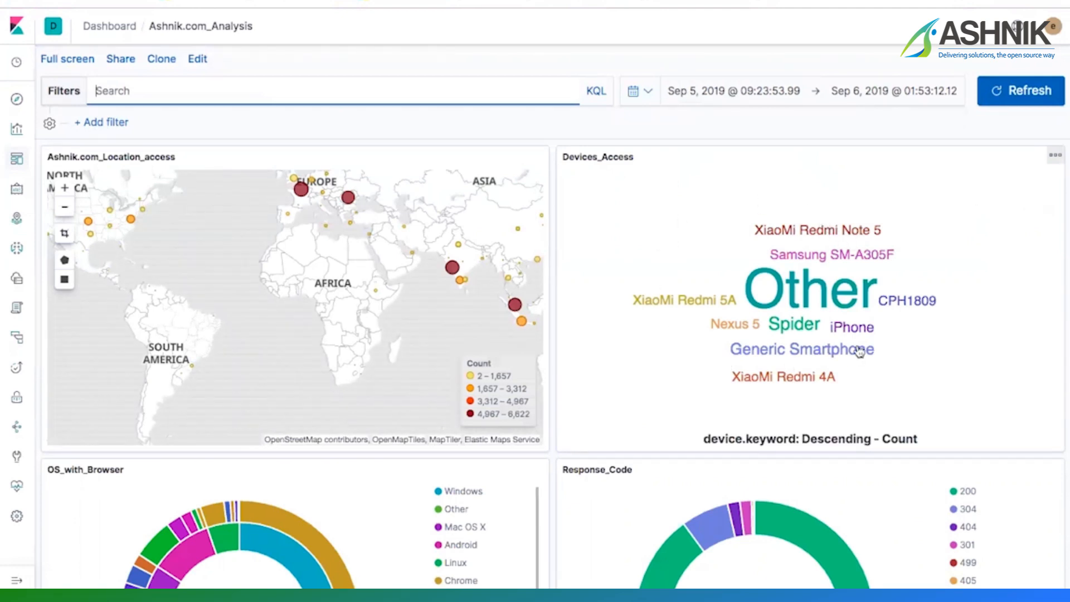
{"action": "mouse_move", "coordinate": [936, 274]}
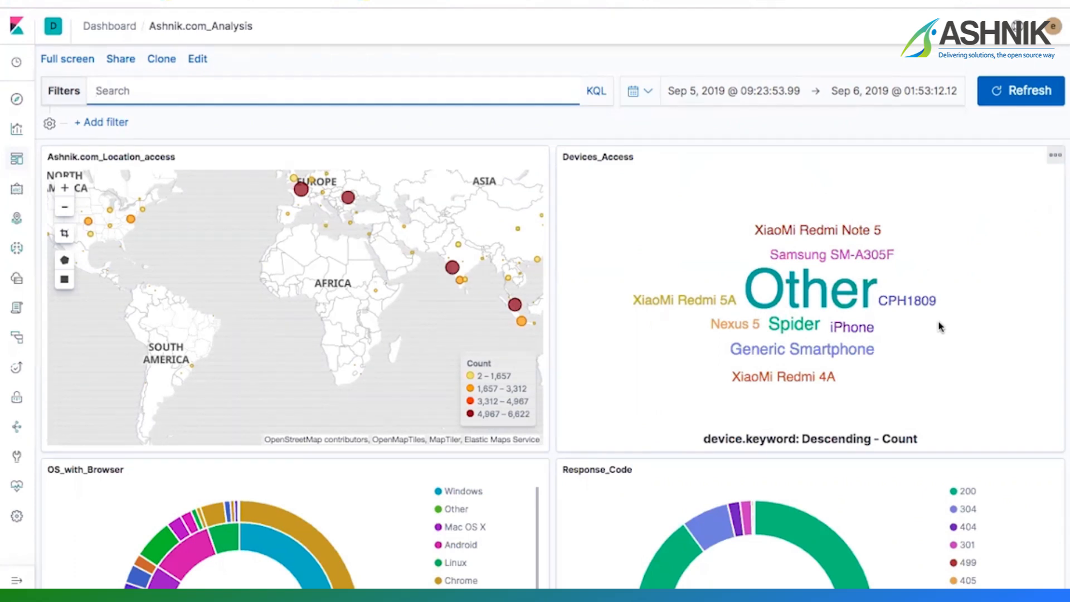
{"action": "mouse_move", "coordinate": [839, 332]}
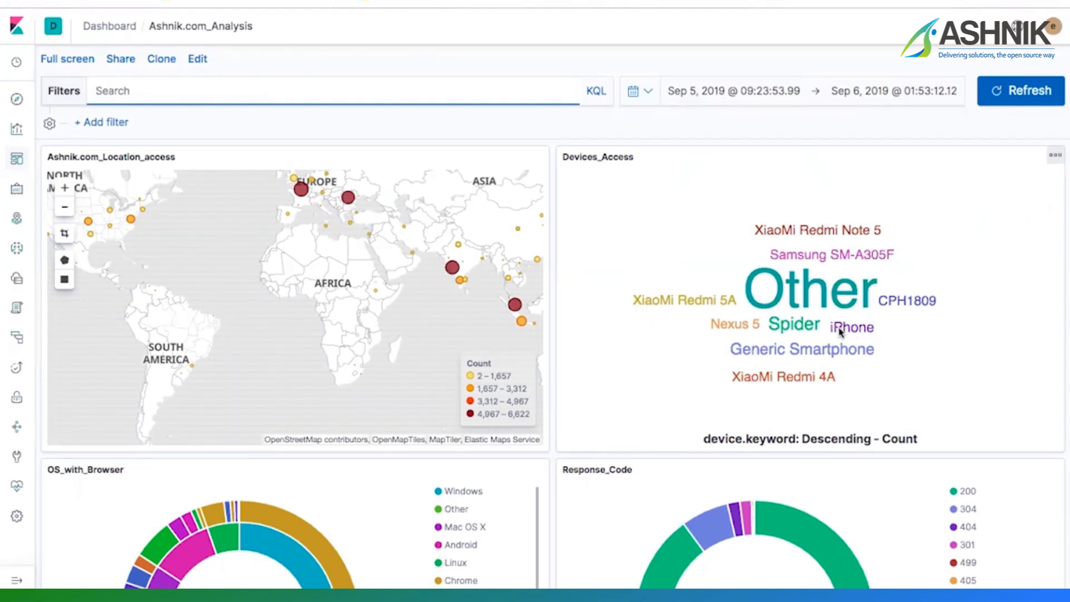
{"action": "mouse_move", "coordinate": [952, 334]}
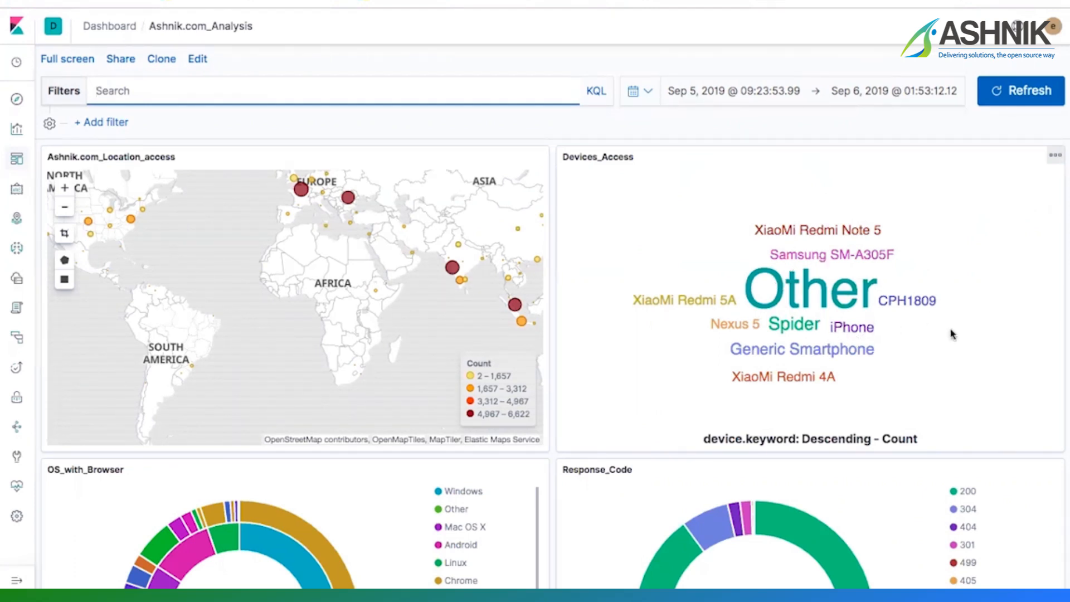
{"action": "scroll", "scroll_direction": "down", "scroll_amount": 3}
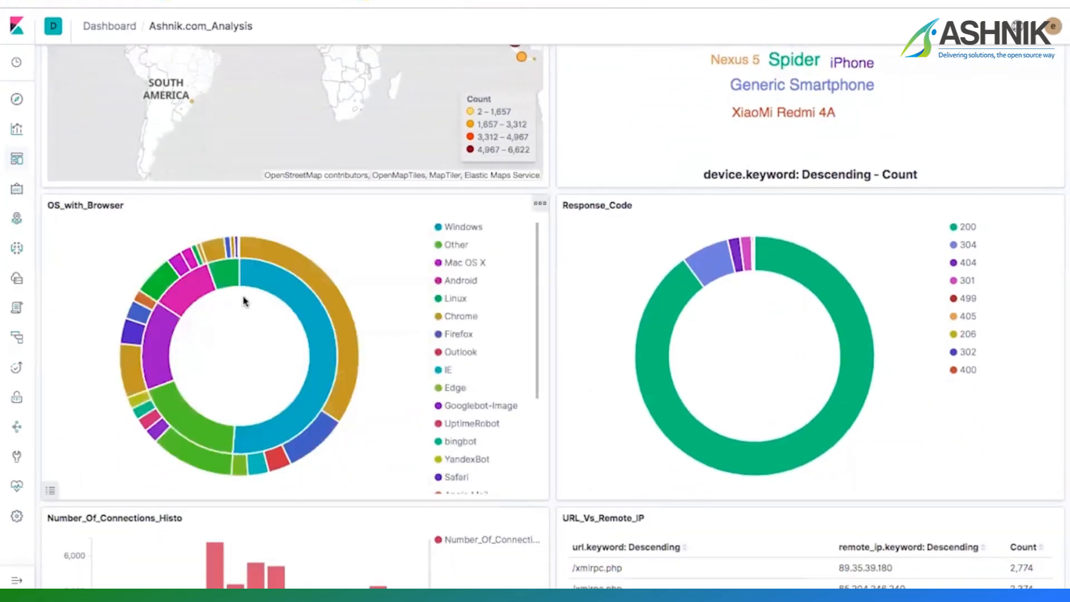
{"action": "mouse_move", "coordinate": [294, 268]}
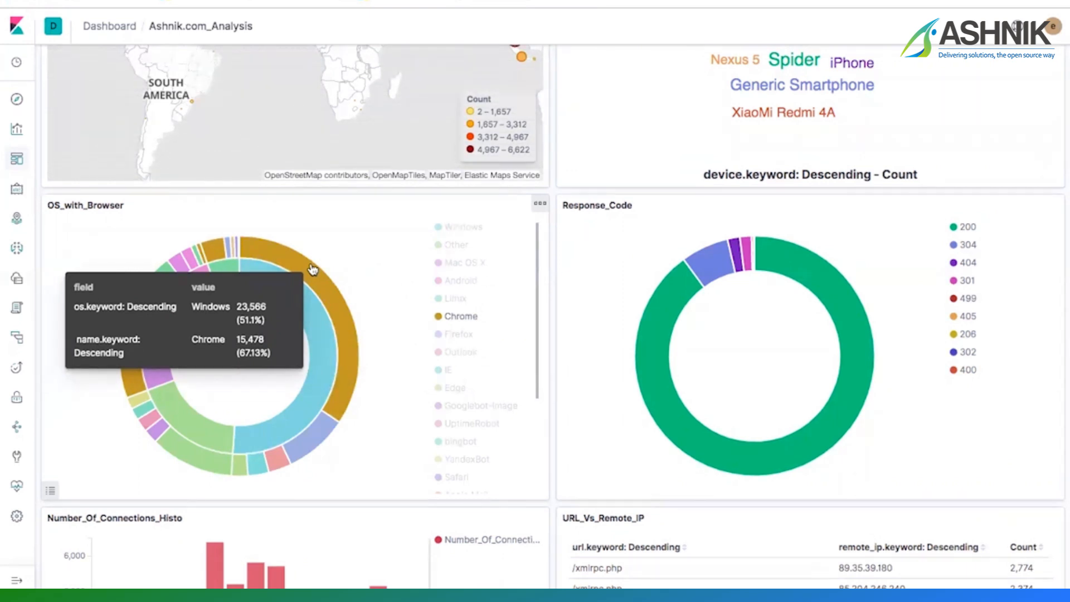
{"action": "mouse_move", "coordinate": [288, 295]}
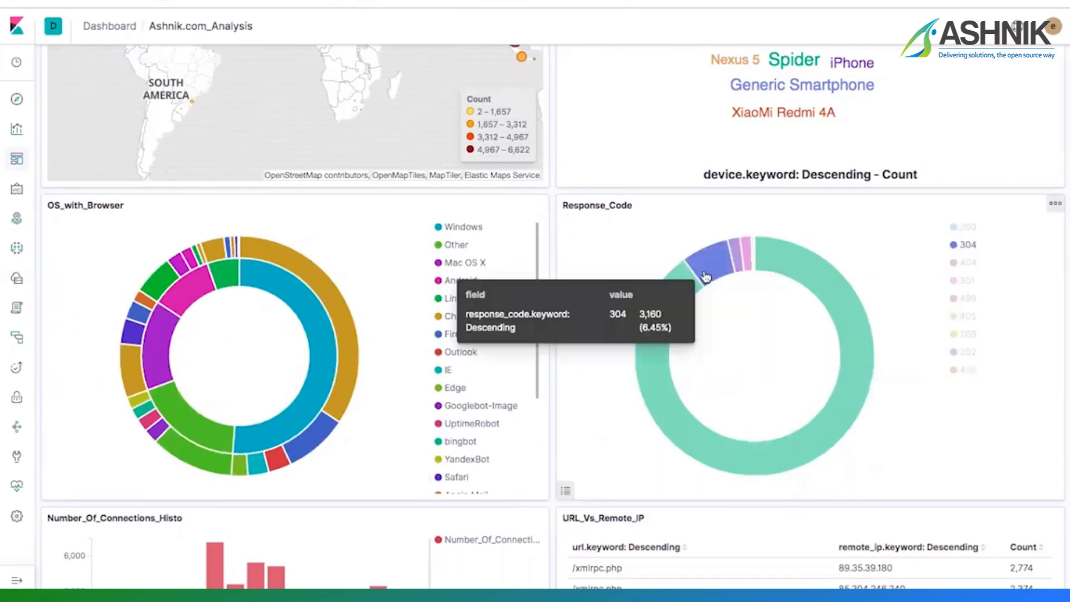
{"action": "mouse_move", "coordinate": [735, 258]}
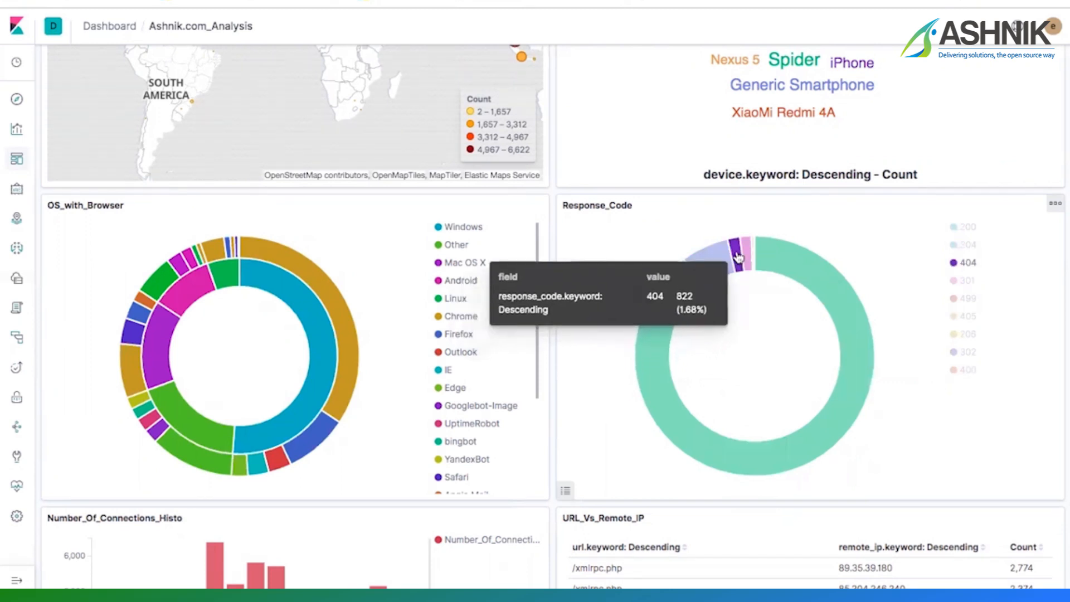
{"action": "scroll", "scroll_direction": "down", "scroll_amount": 3}
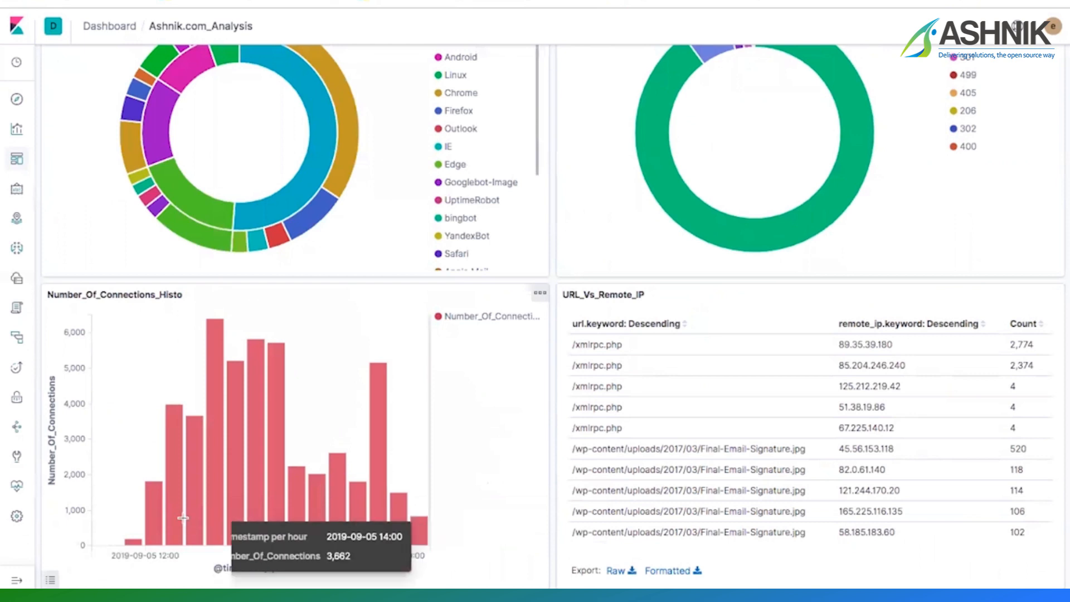
{"action": "mouse_move", "coordinate": [338, 531]}
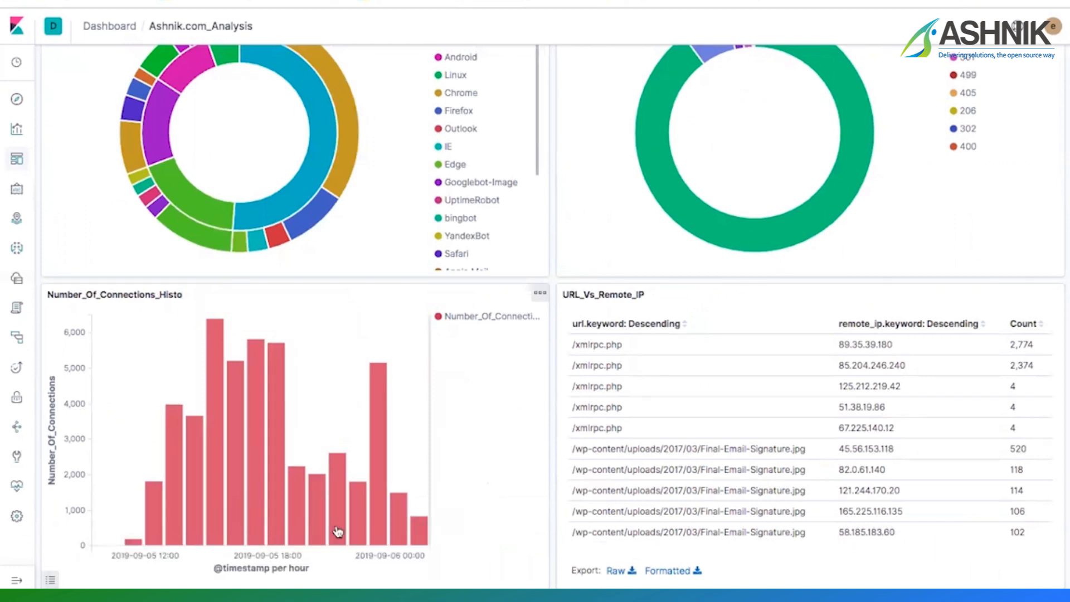
{"action": "mouse_move", "coordinate": [553, 459]}
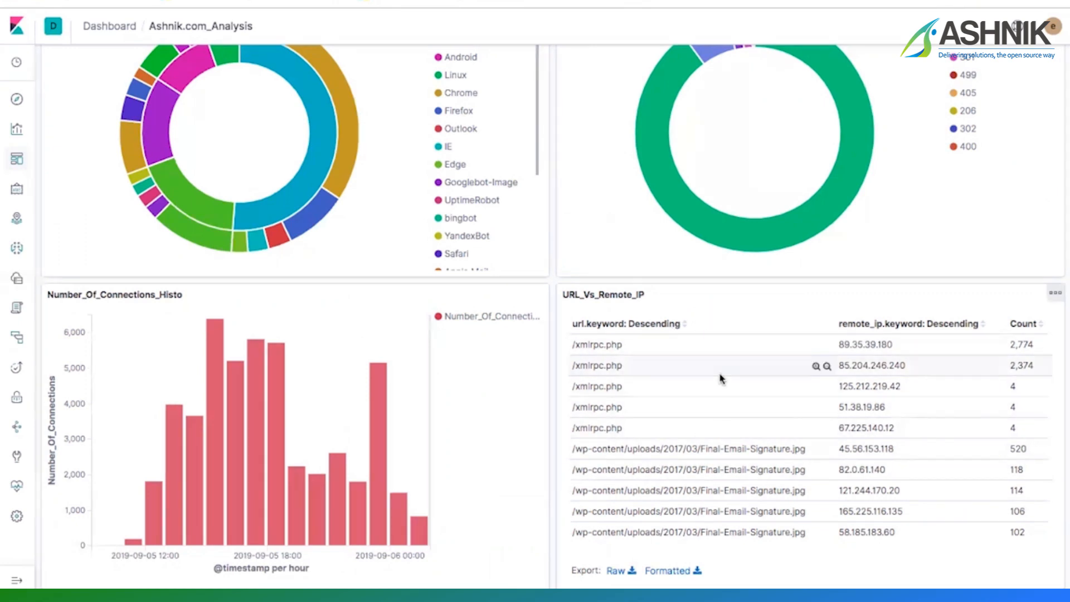
{"action": "mouse_move", "coordinate": [870, 340]}
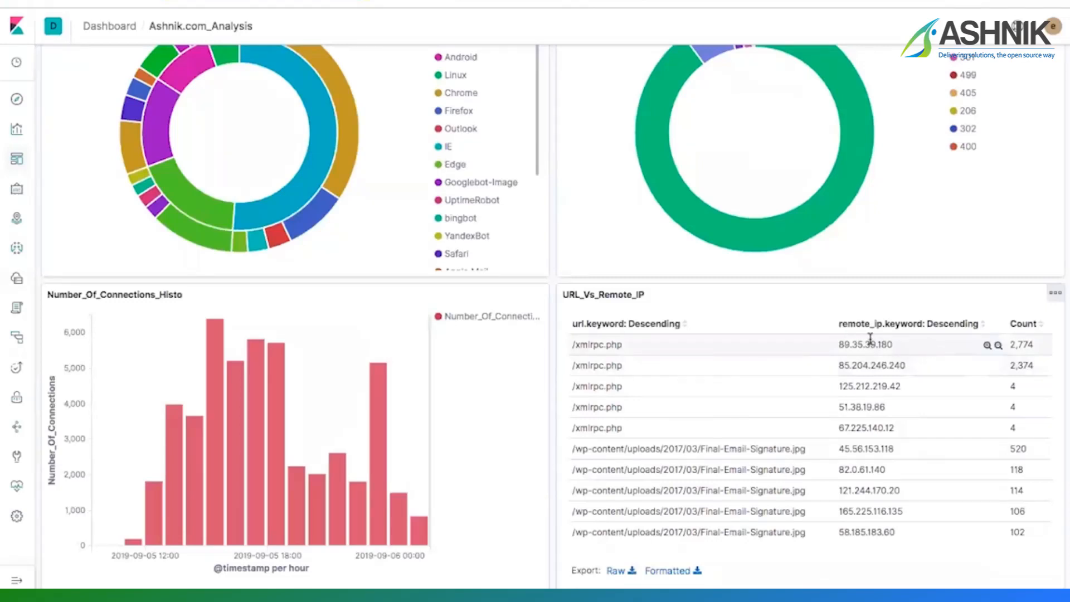